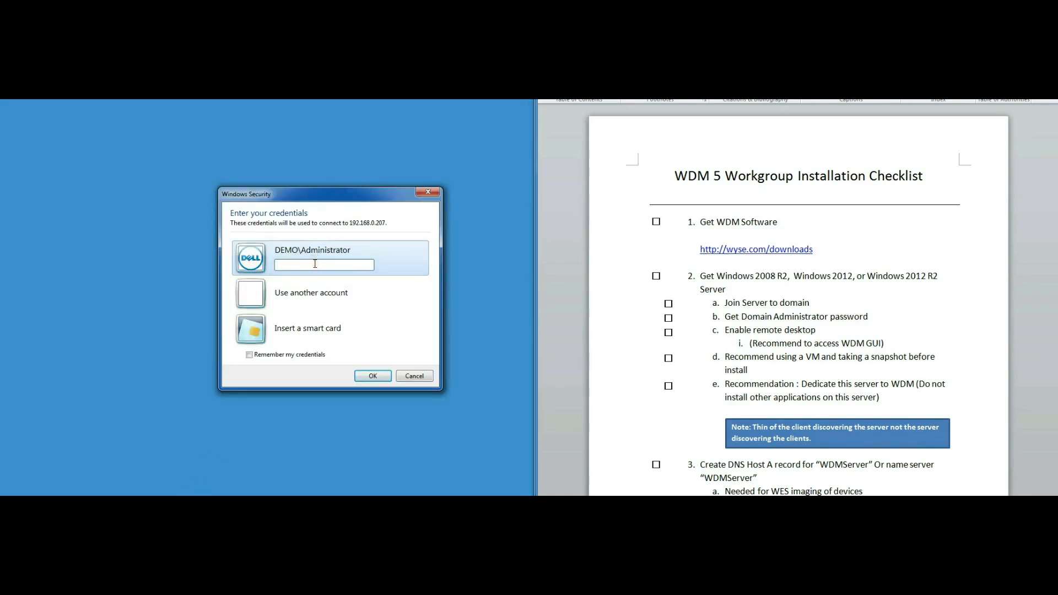
Enter the administrator password to sign in to the WDM server at 192.168.0.207
type("••")
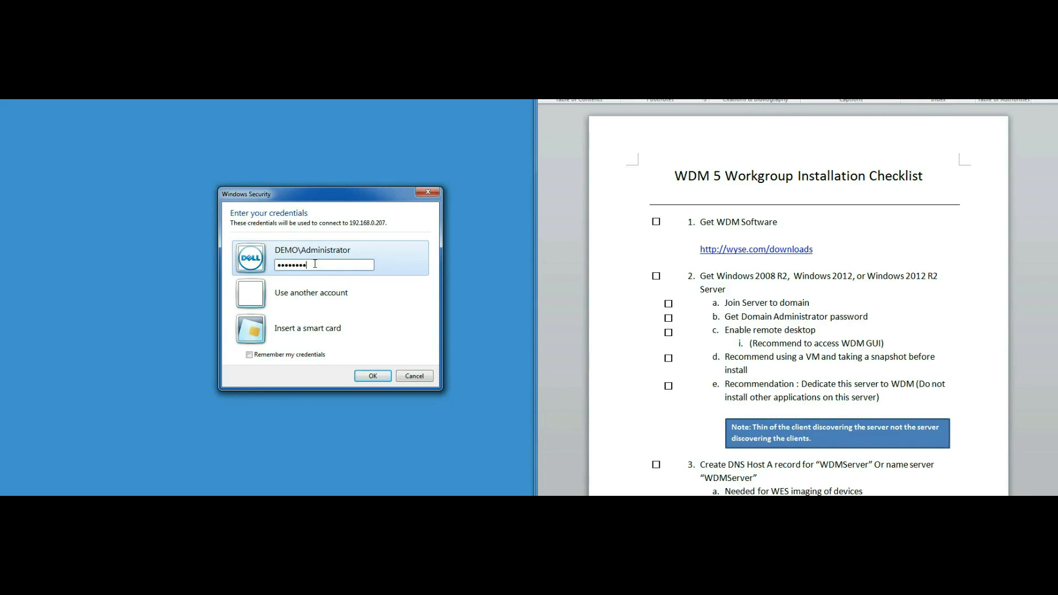
left_click(372, 376)
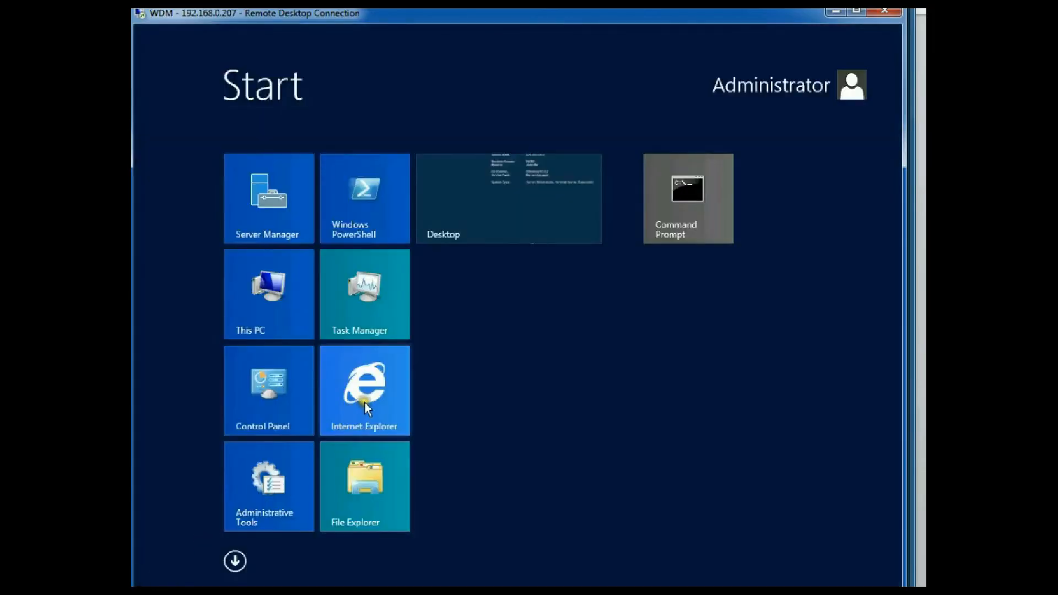
Search wyse.com support downloads for Wyse Device Manager in Internet Explorer
left_click(364, 390)
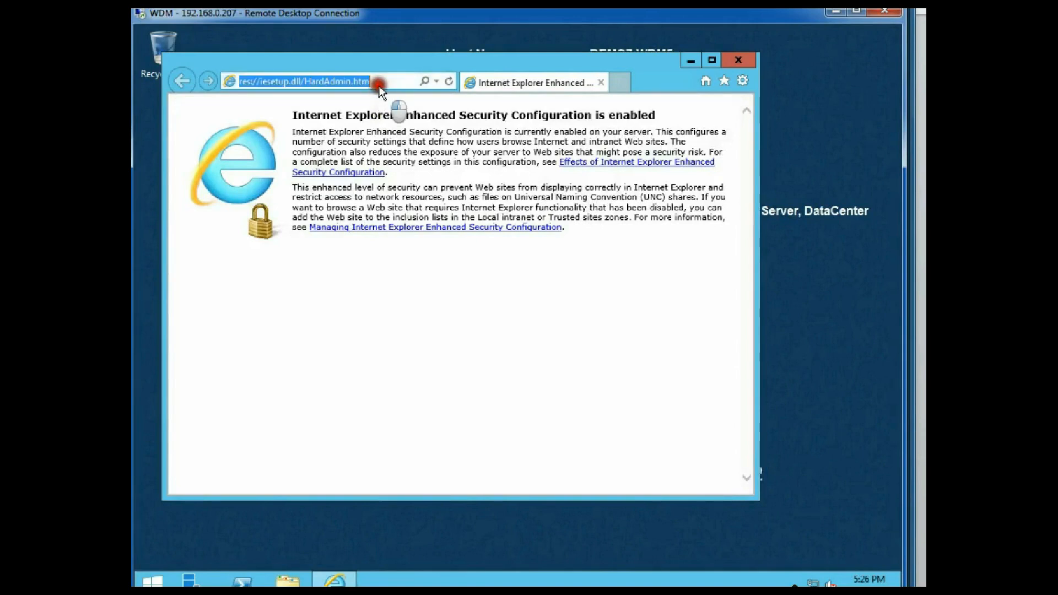
type("wyse.com/pages/serv")
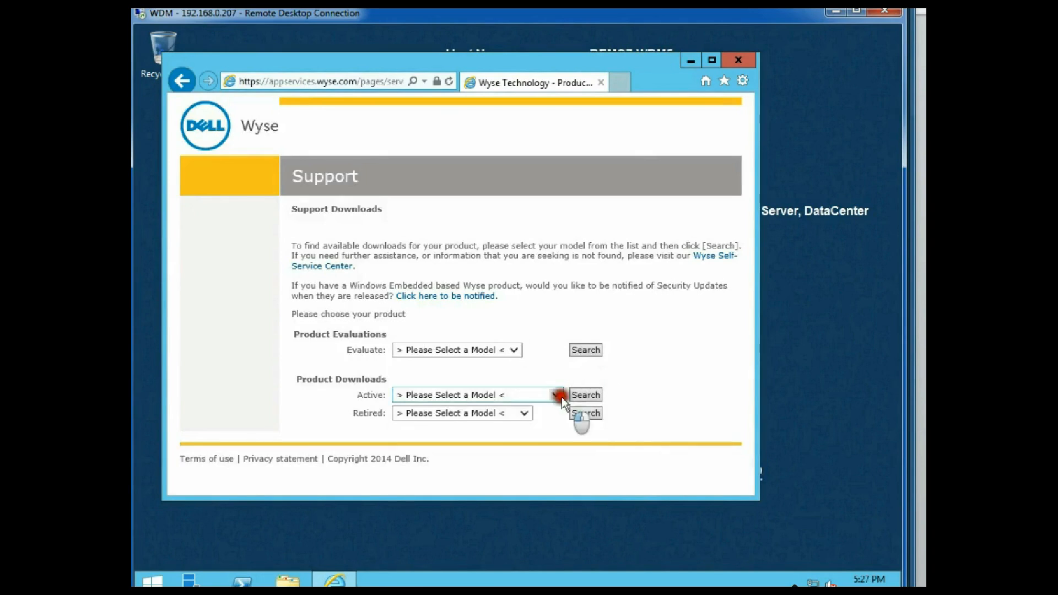
left_click(557, 395)
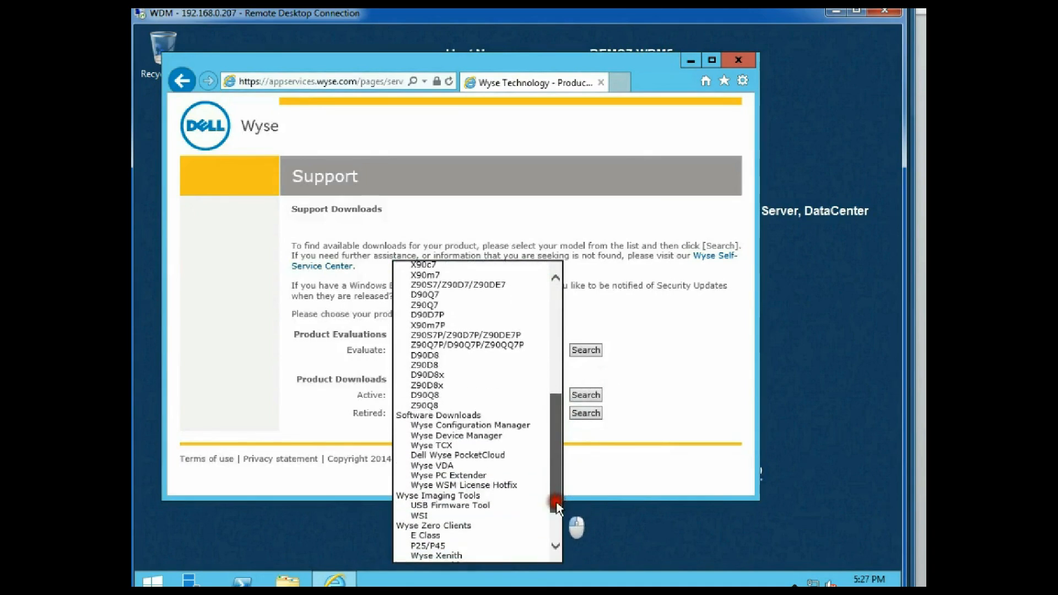
scroll("down", 3)
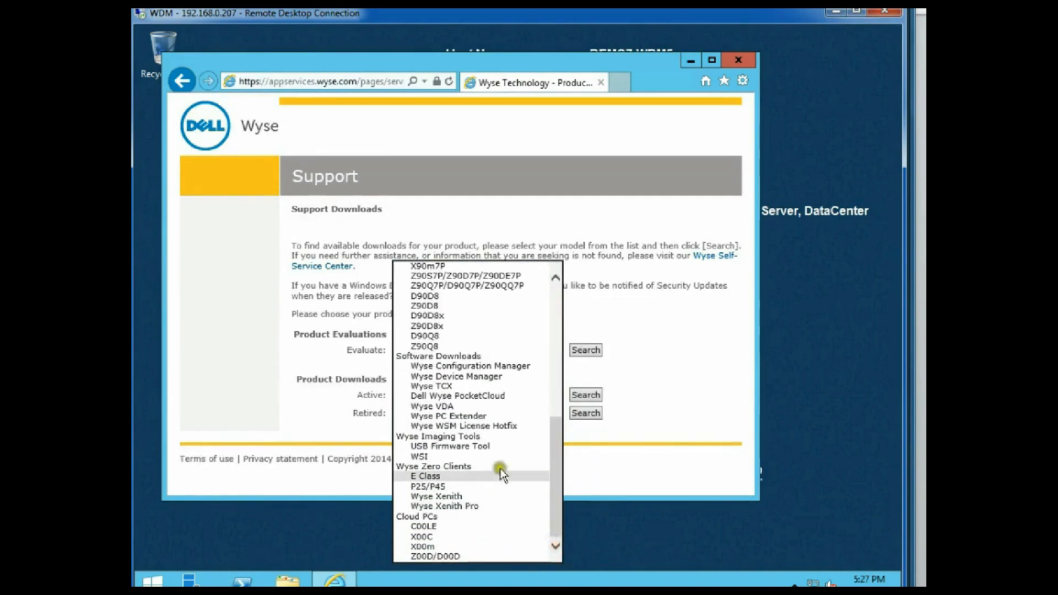
left_click(456, 376)
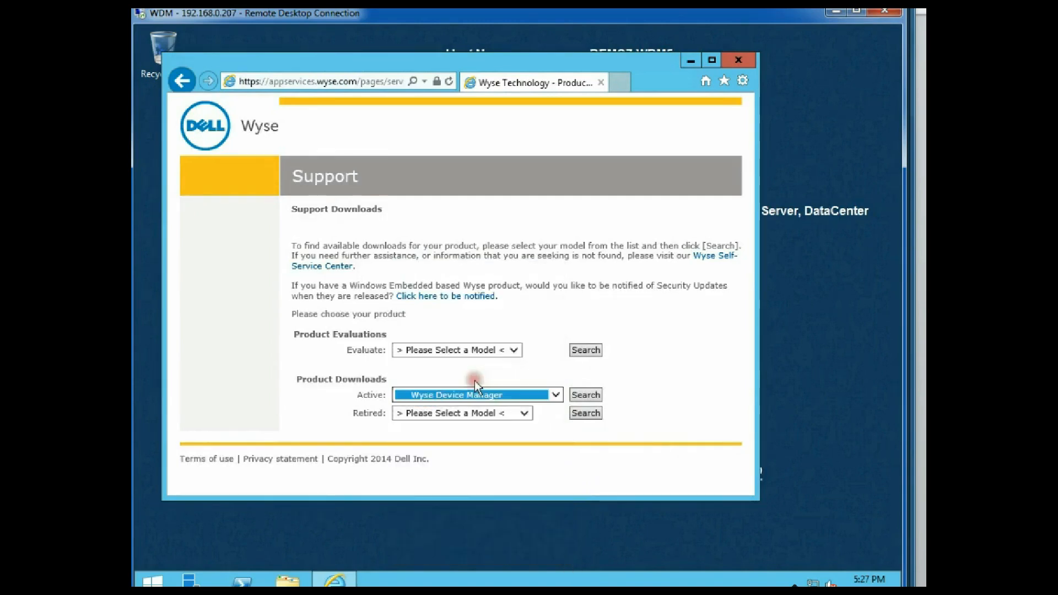
left_click(585, 395)
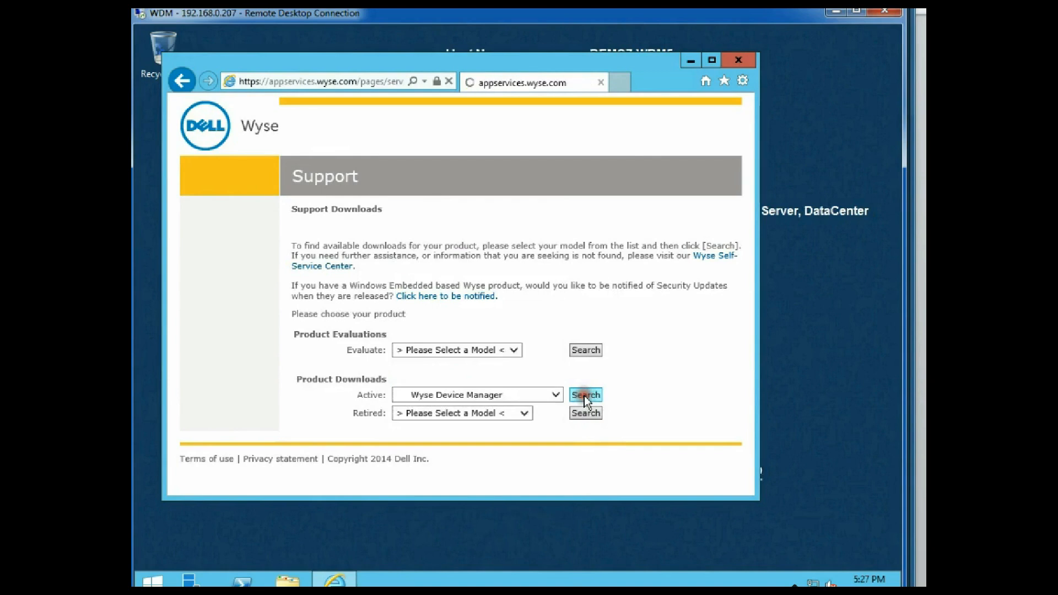
left_click(585, 395)
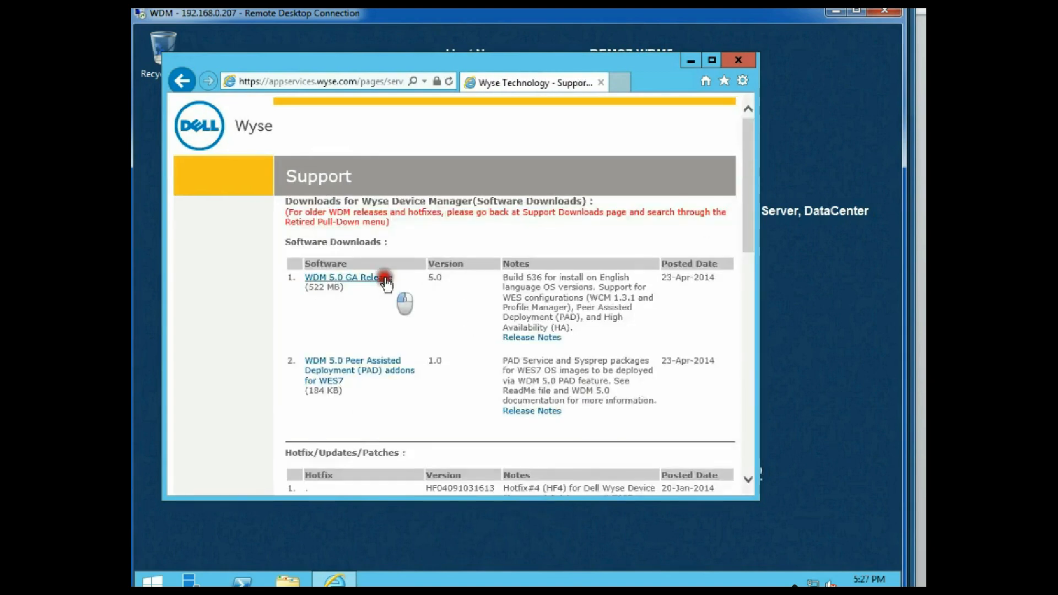
Pick WDM 5.0 GA Release, submit the registration form and agree to the license
left_click(343, 277)
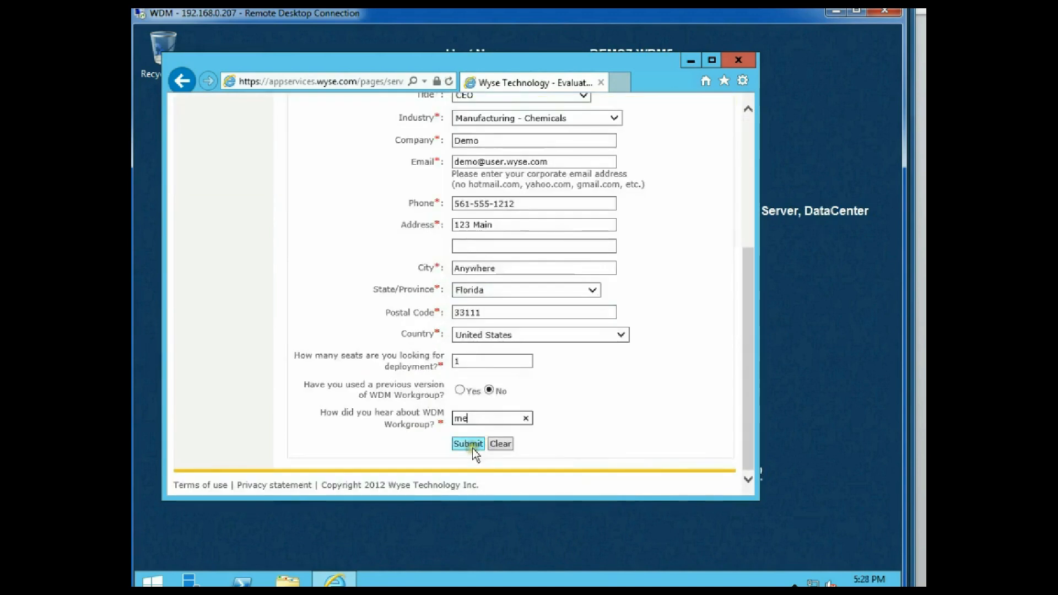
left_click(468, 443)
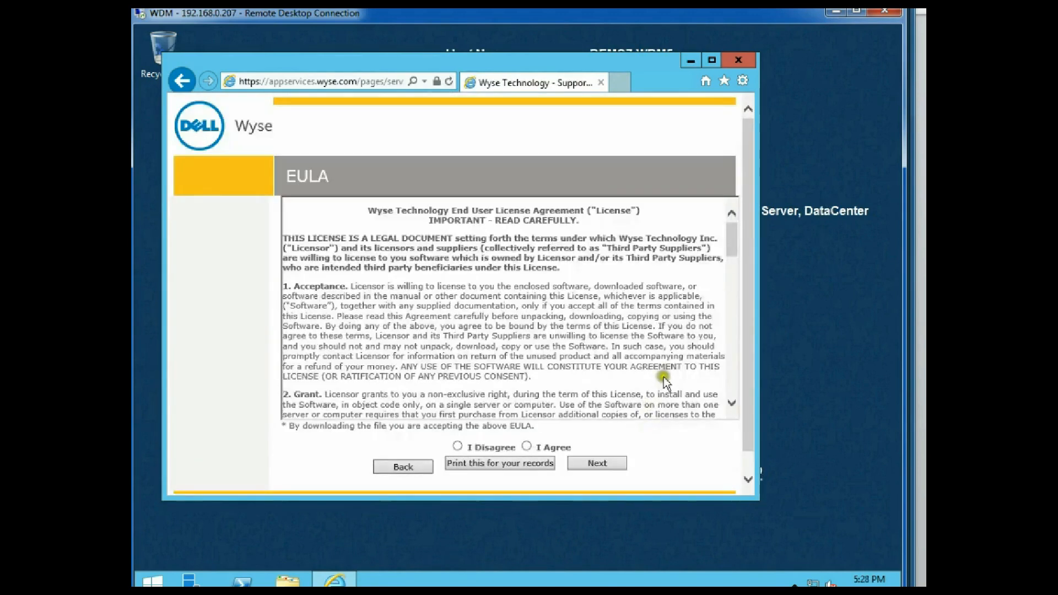
left_click(527, 448)
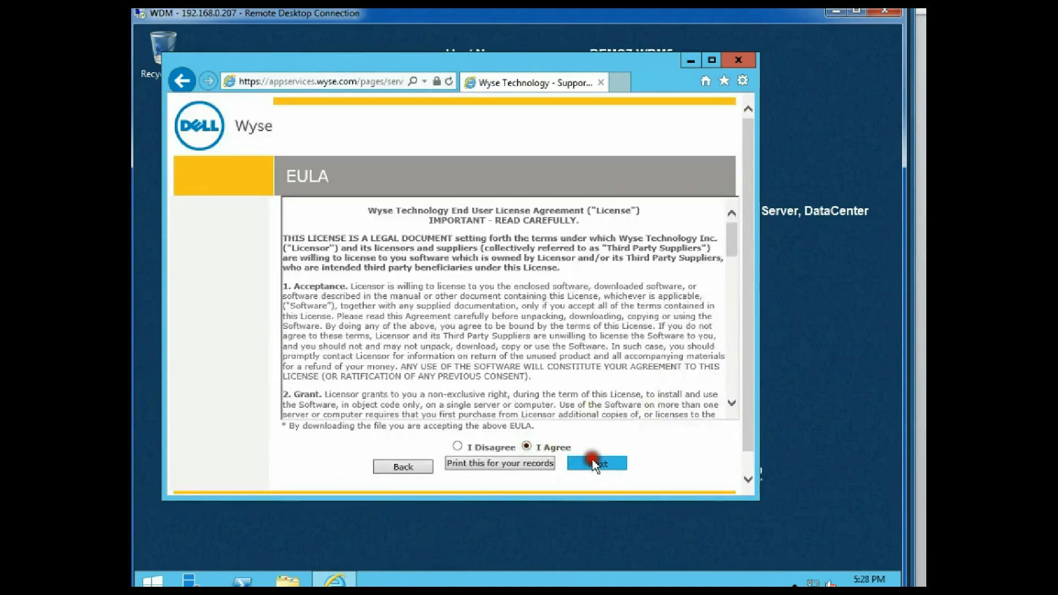
left_click(596, 463)
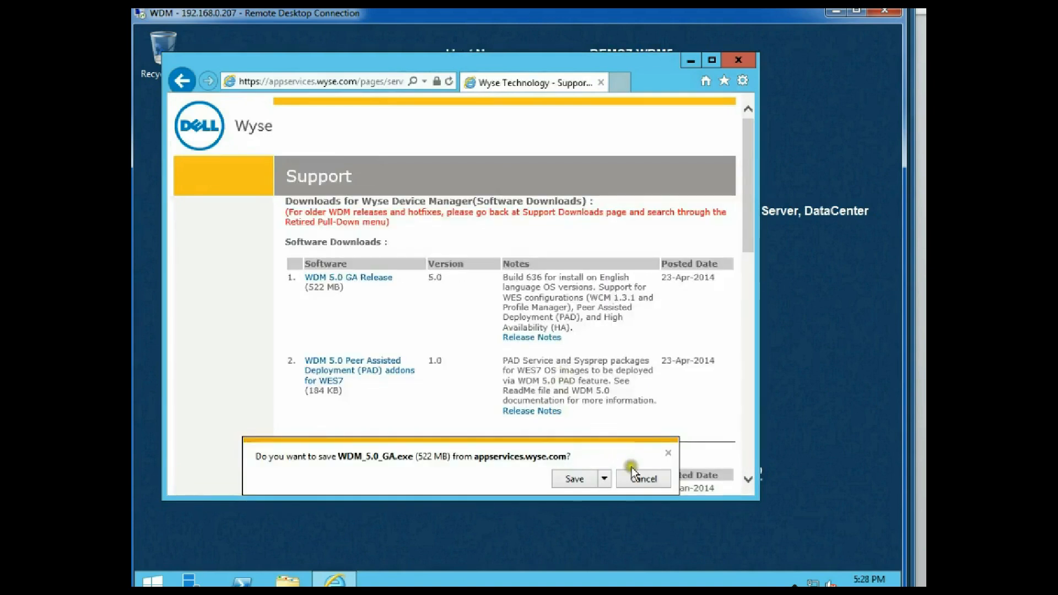
Save the WDM_5.0_GA.exe installer into the Downloads folder
left_click(604, 478)
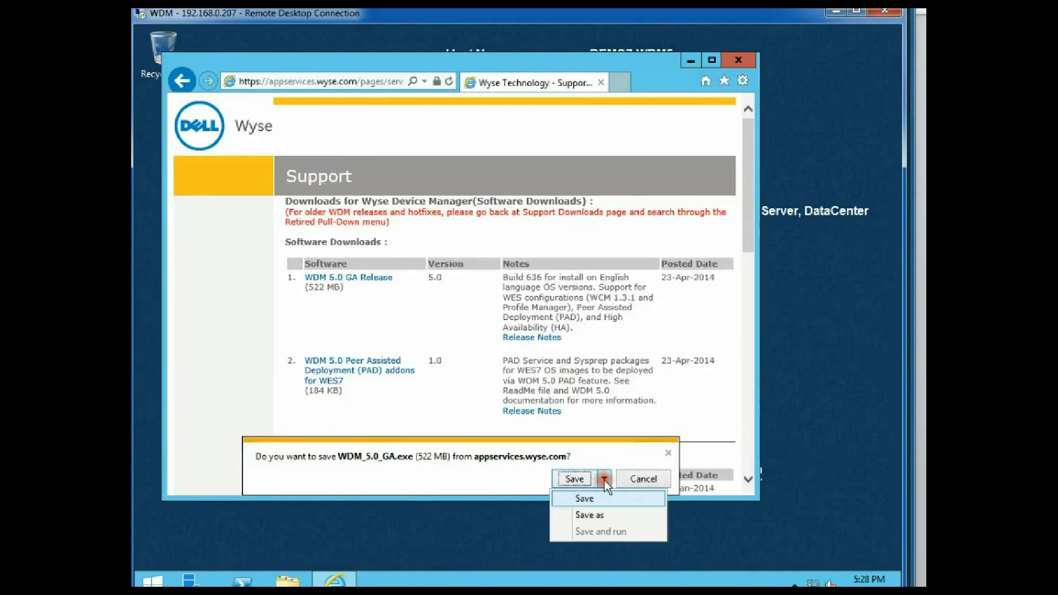
left_click(589, 515)
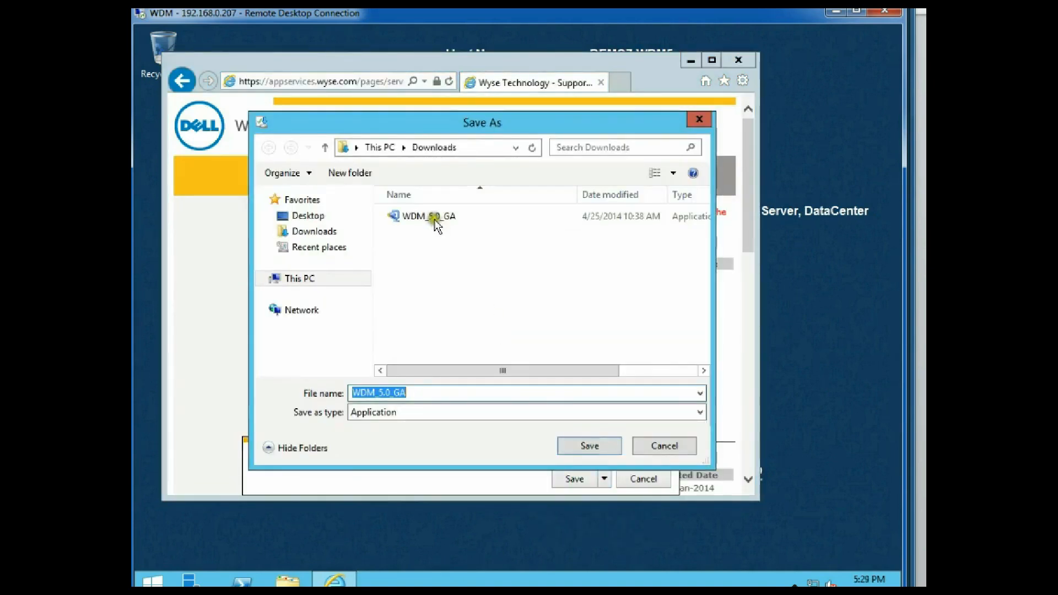
left_click(588, 445)
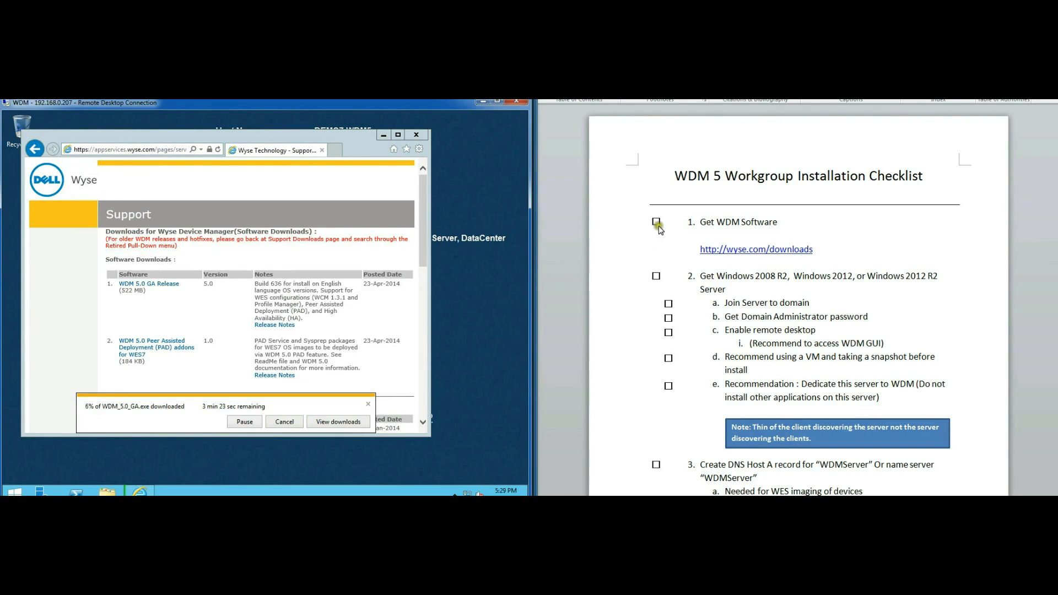
Tick checklist items 1, 2 and sub-items 2a–2e, then scroll further down
left_click(656, 223)
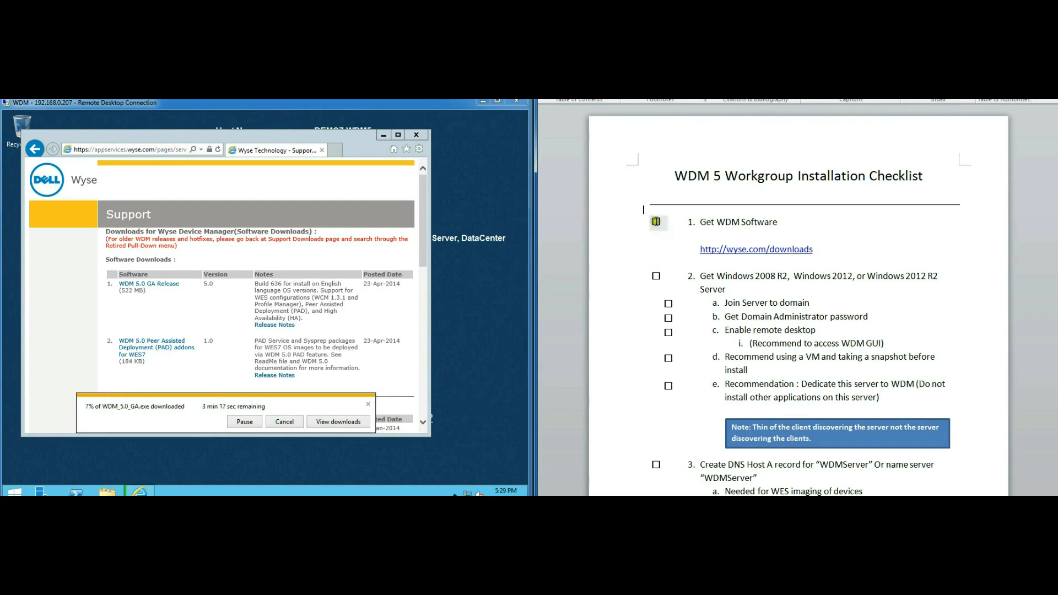
left_click(656, 222)
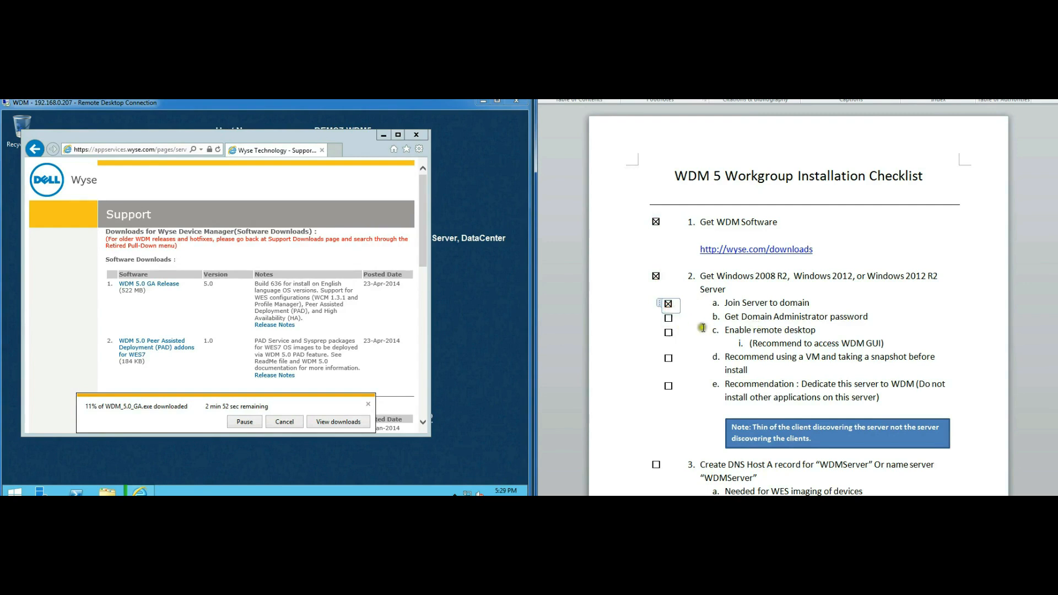
left_click(668, 332)
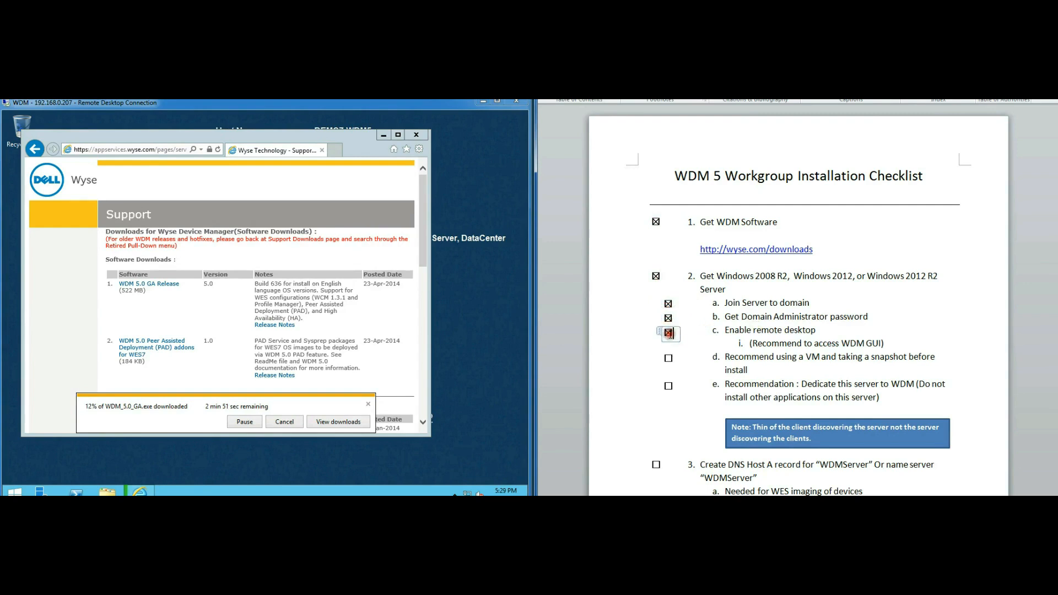
left_click(669, 332)
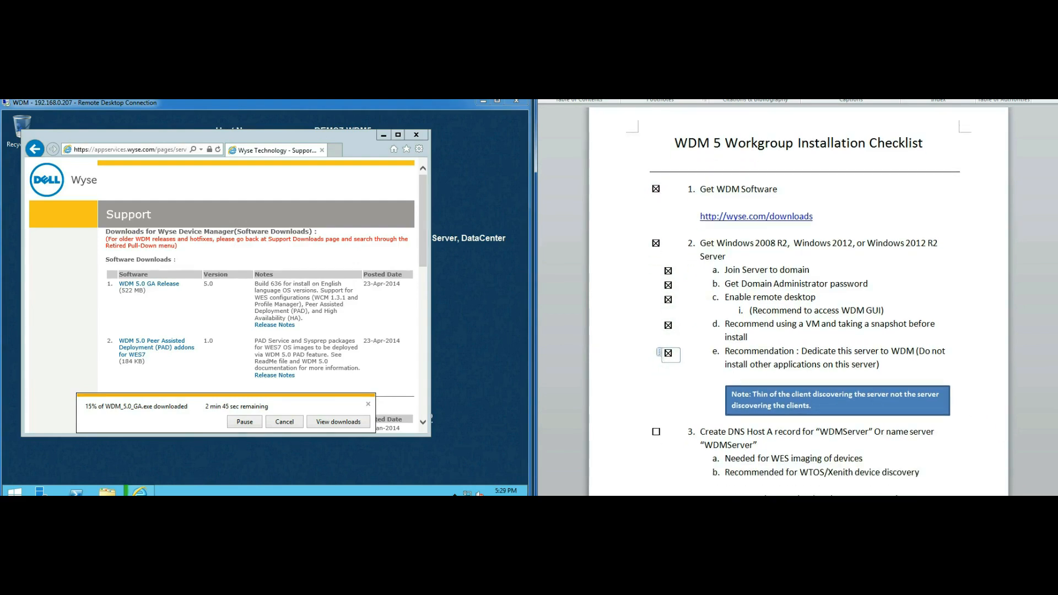
scroll("down", 3)
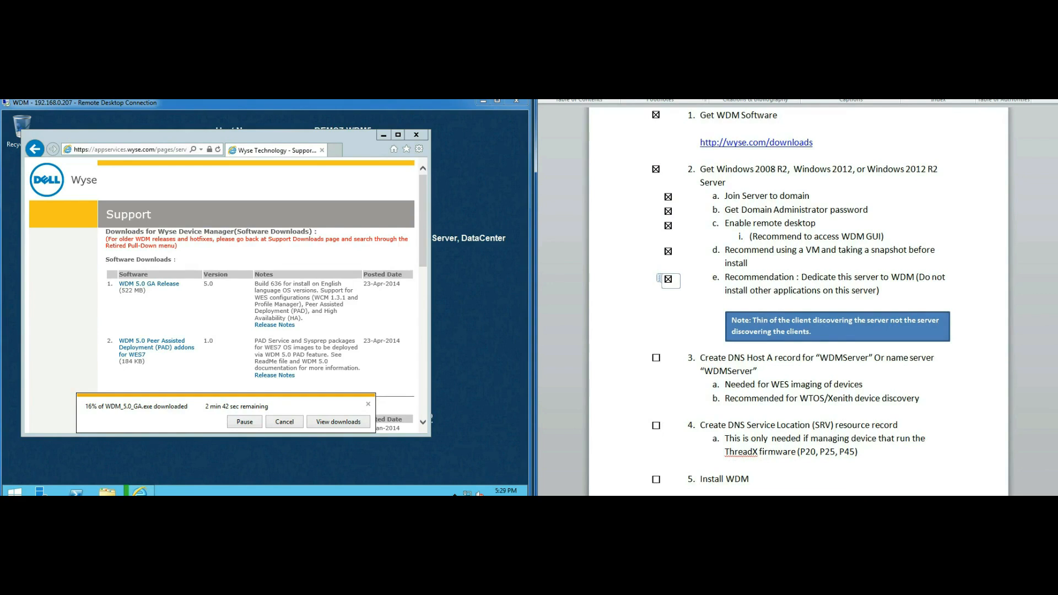
scroll("down", 3)
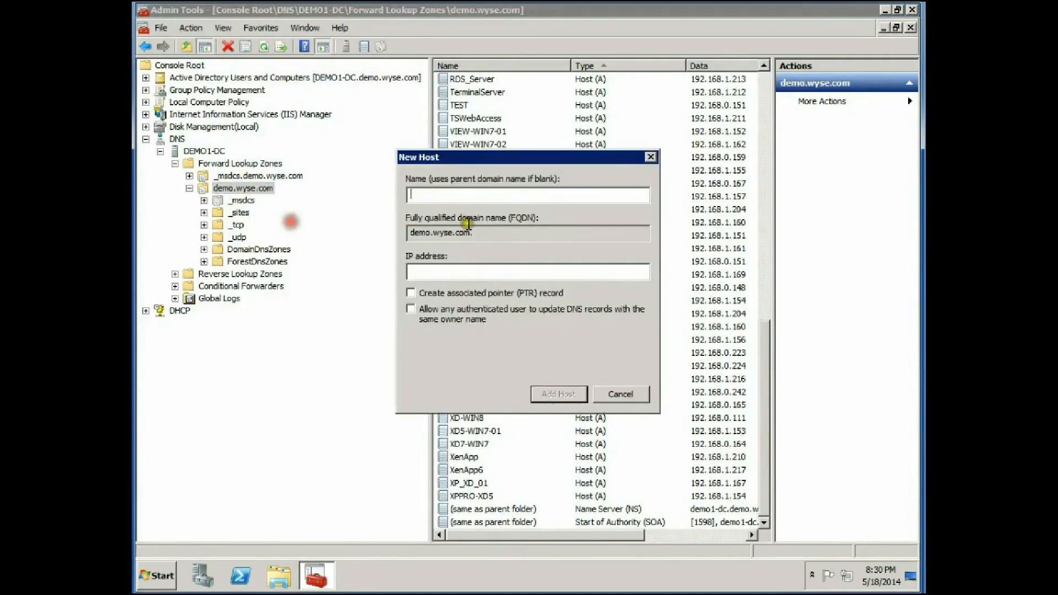
Add host record WDMServer at 192.168.0.207 to demo.wyse.com
type("WDMServer")
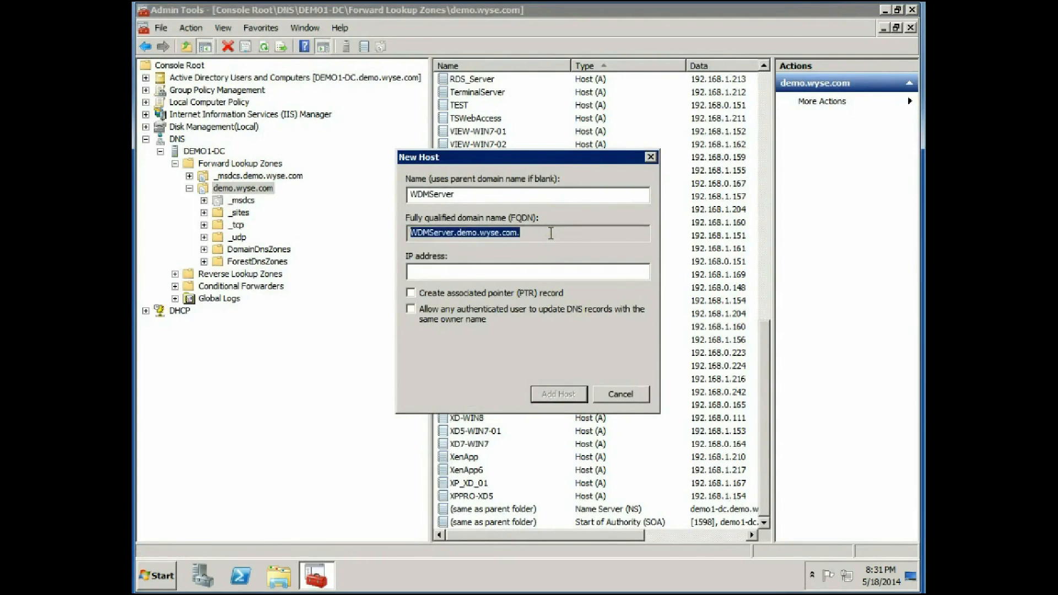
type("1")
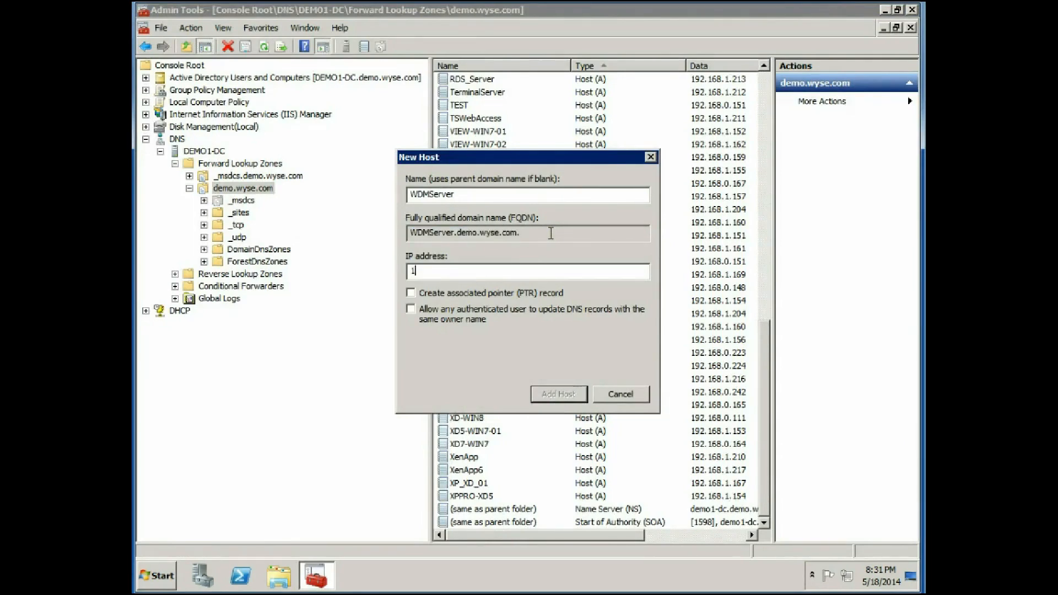
type("92.168.0.207")
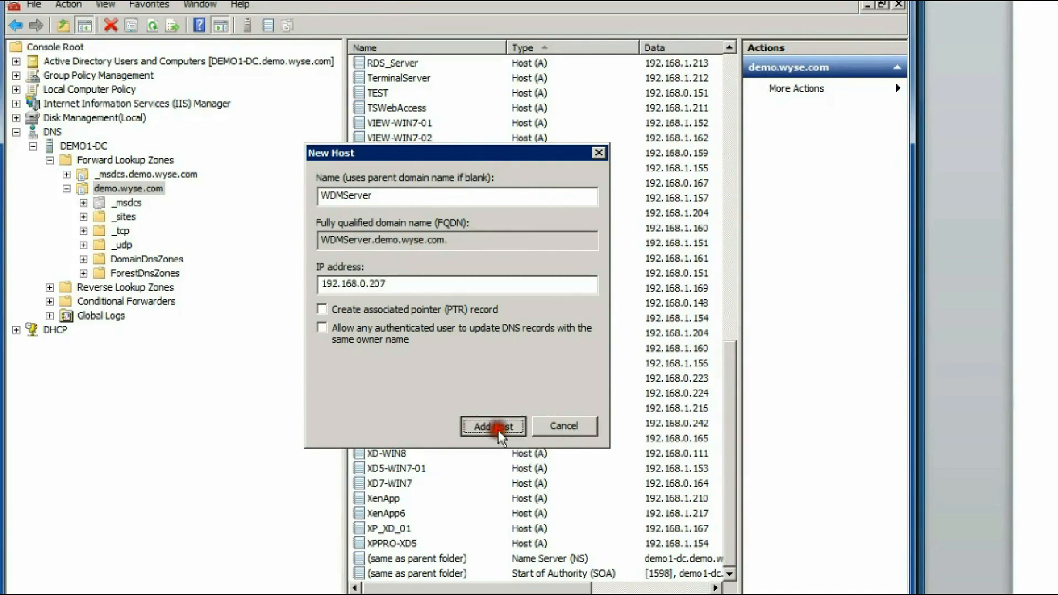
left_click(492, 427)
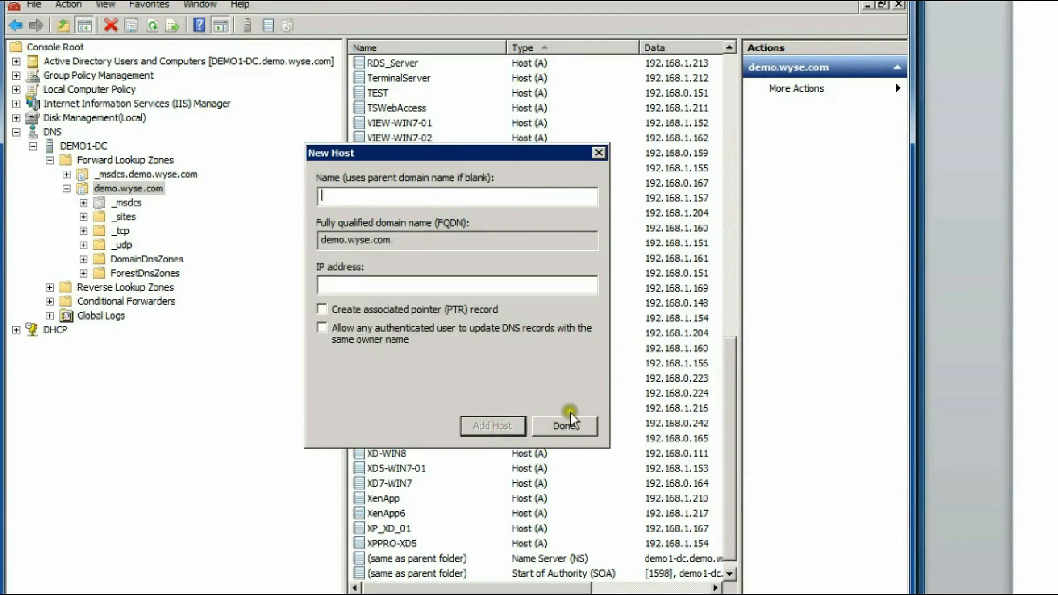
left_click(564, 427)
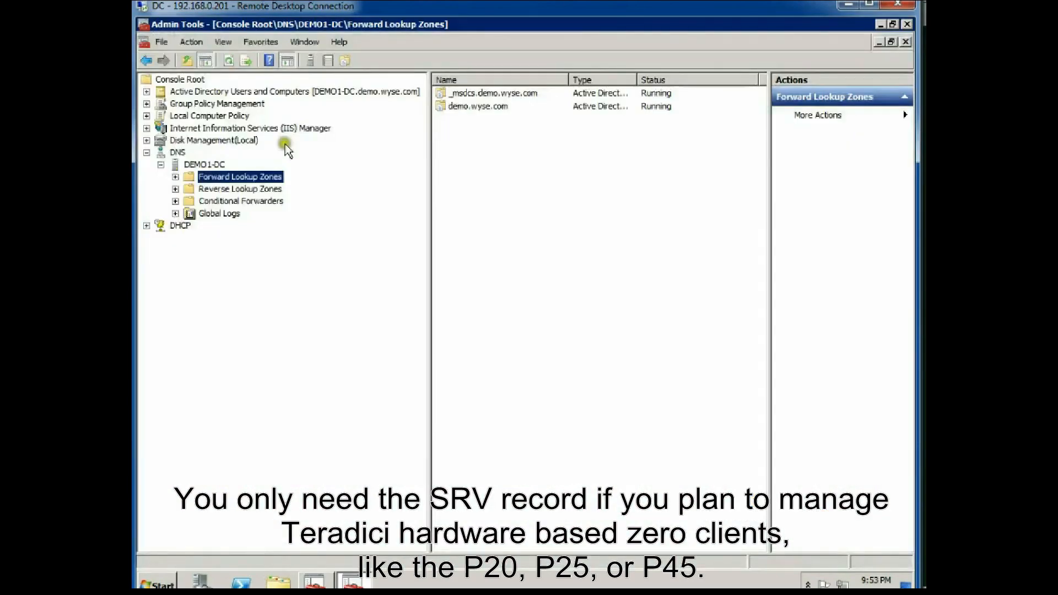
Start a new Service Location (SRV) record in the demo.wyse.com zone
left_click(175, 176)
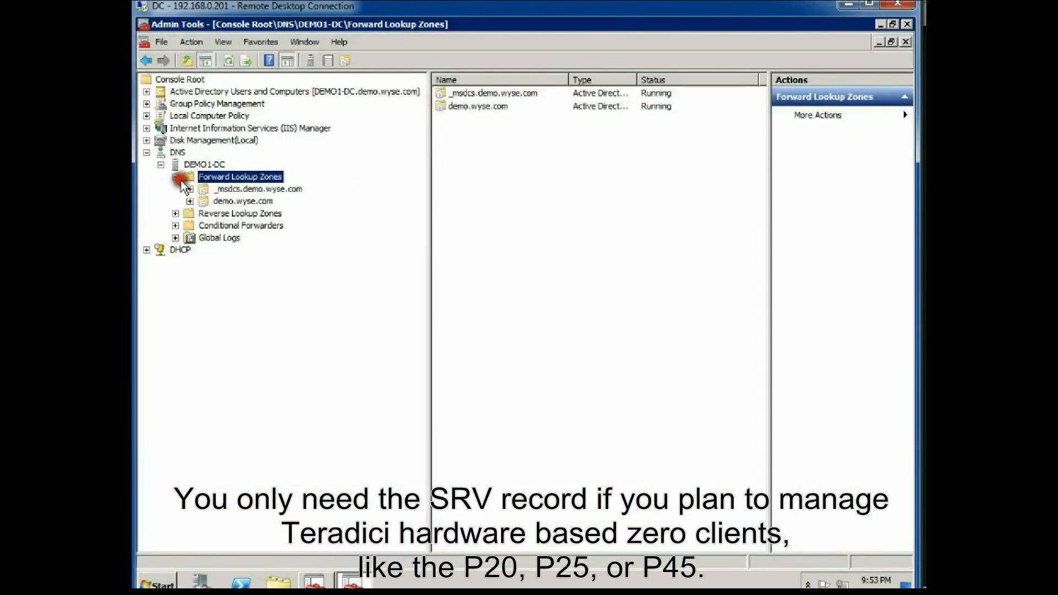
right_click(241, 200)
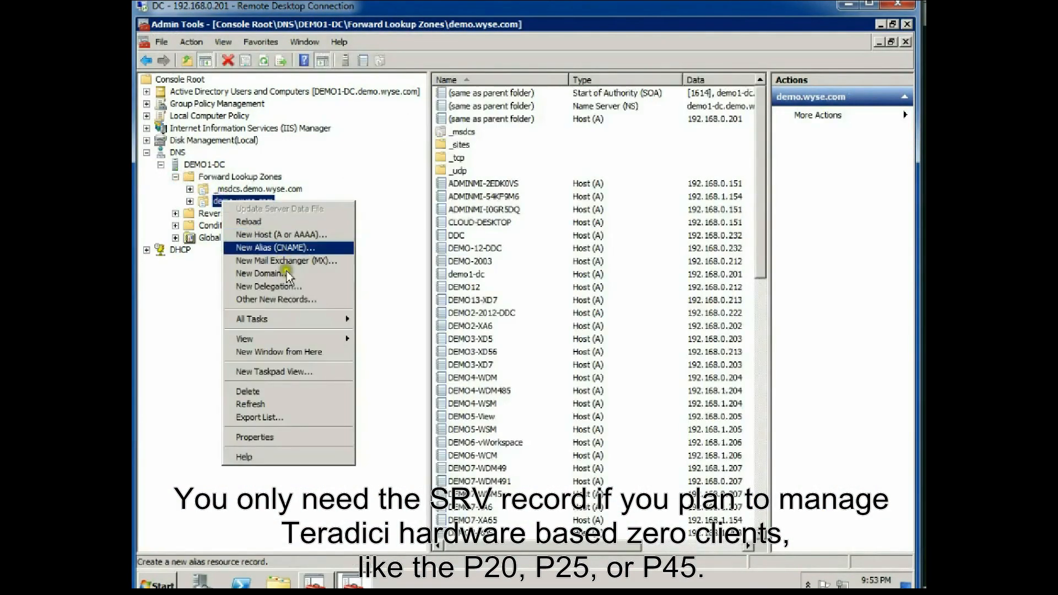
left_click(272, 300)
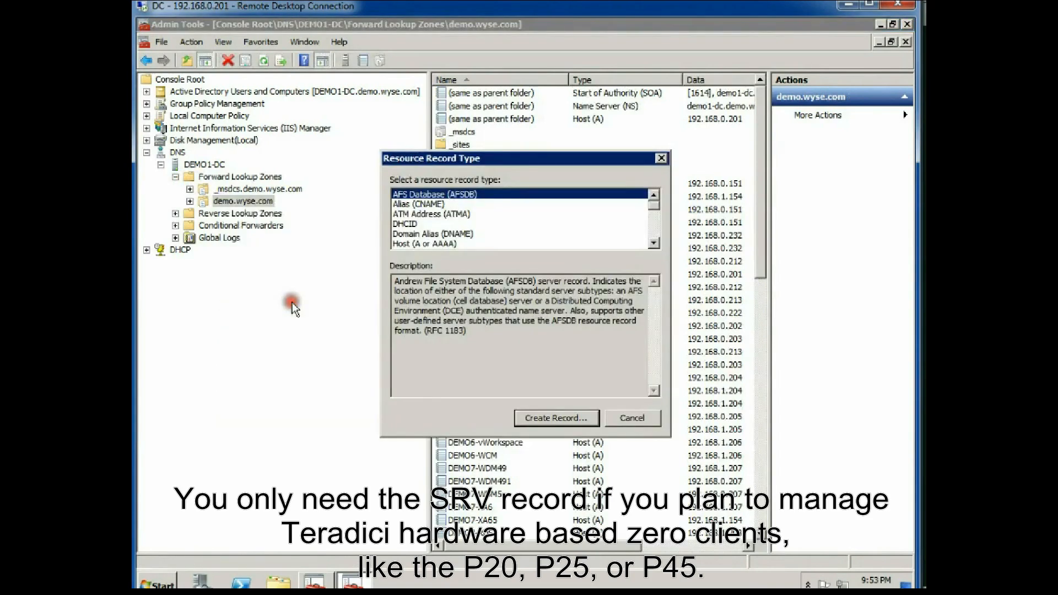
left_click(434, 243)
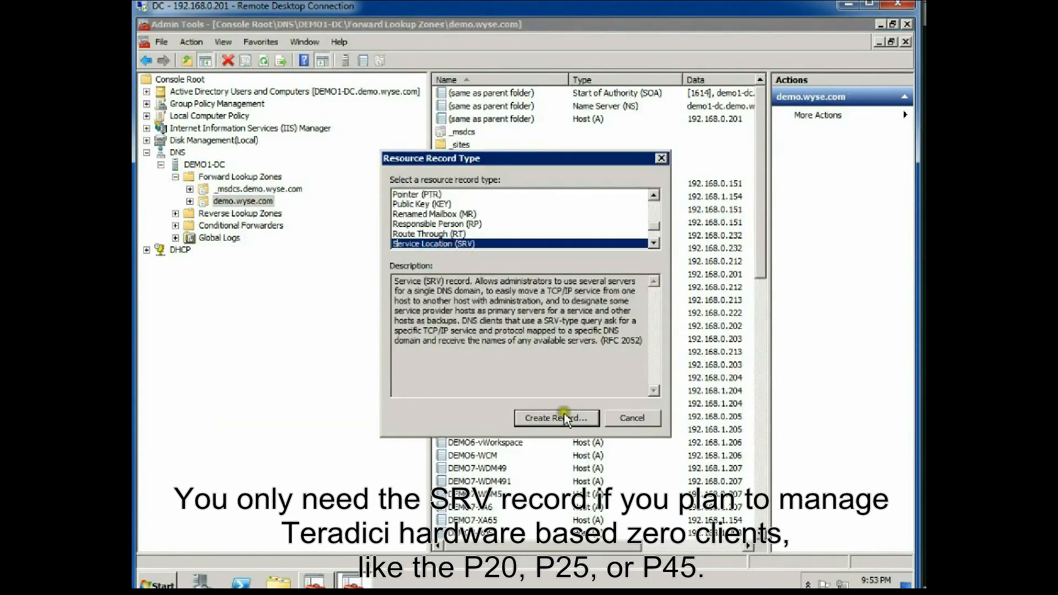
left_click(556, 418)
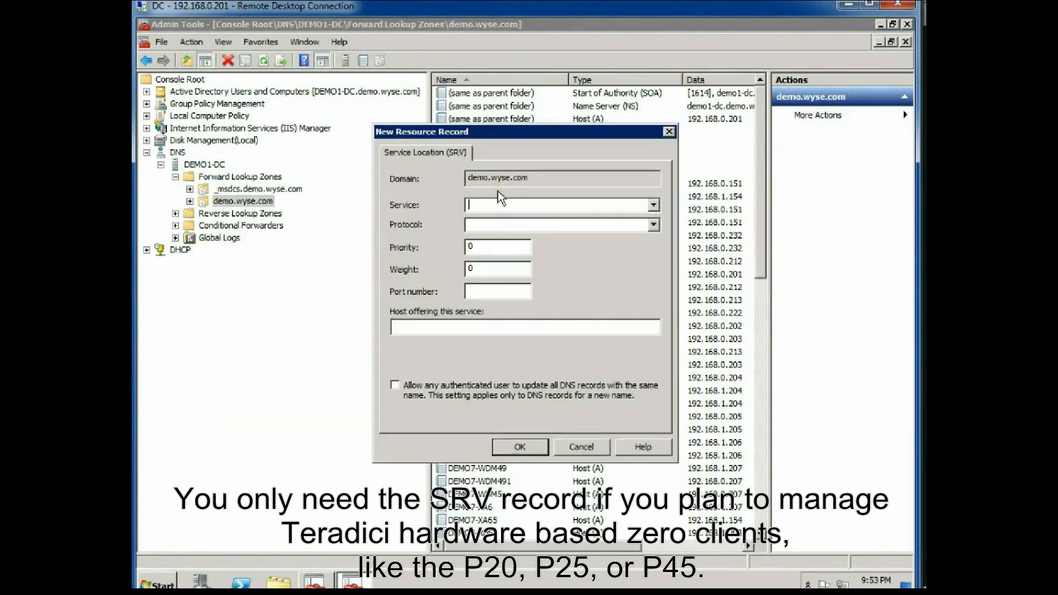
Save SRV record _Pcoip-tool, _tcp, port 50000, host DEMO7-WDM5.demo.wyse.com
type("_Pcoip-tool")
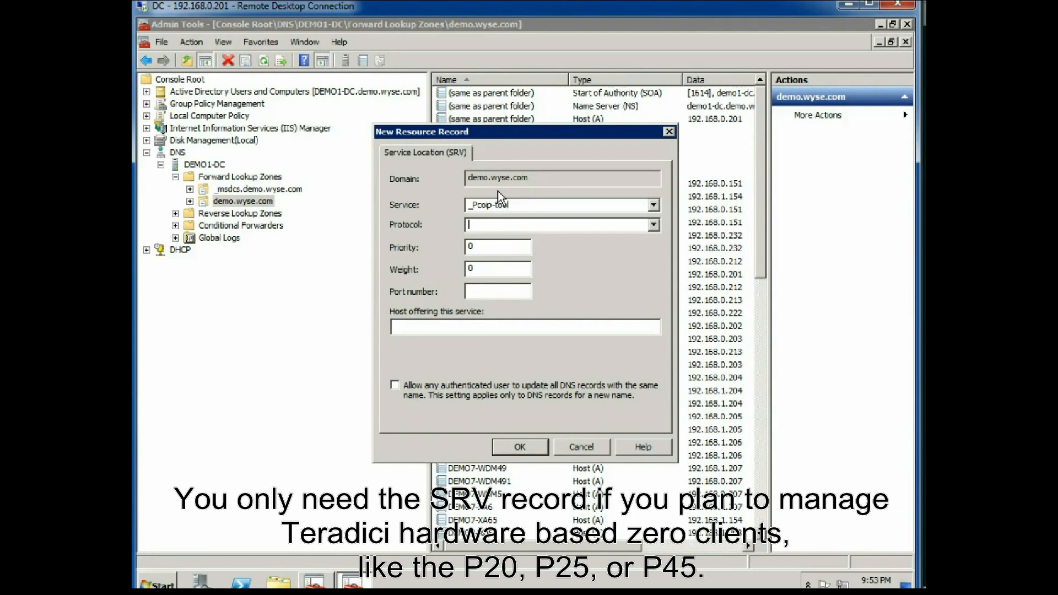
type("_tcp")
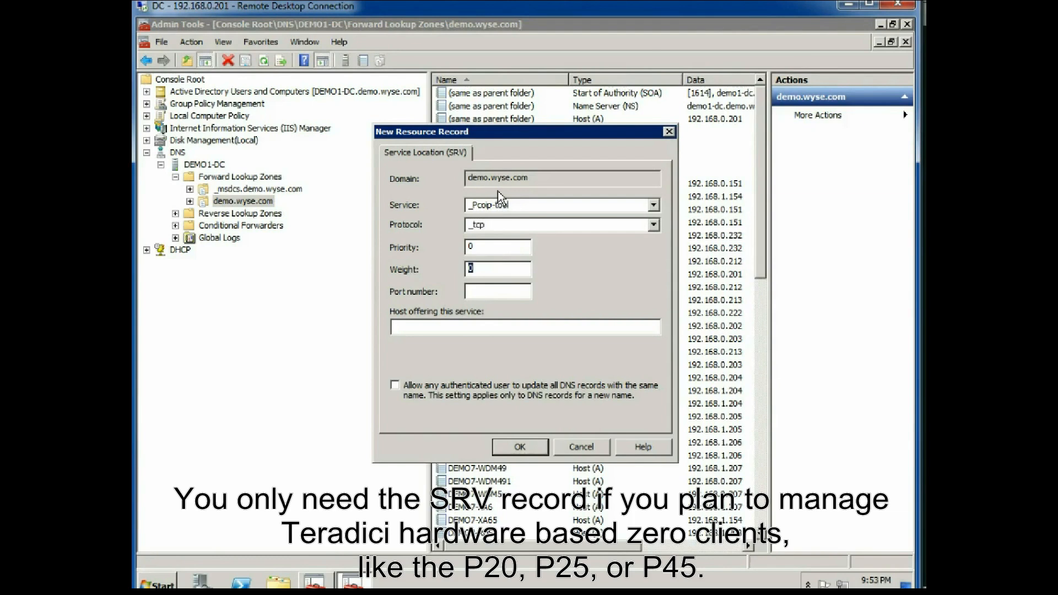
type("5000")
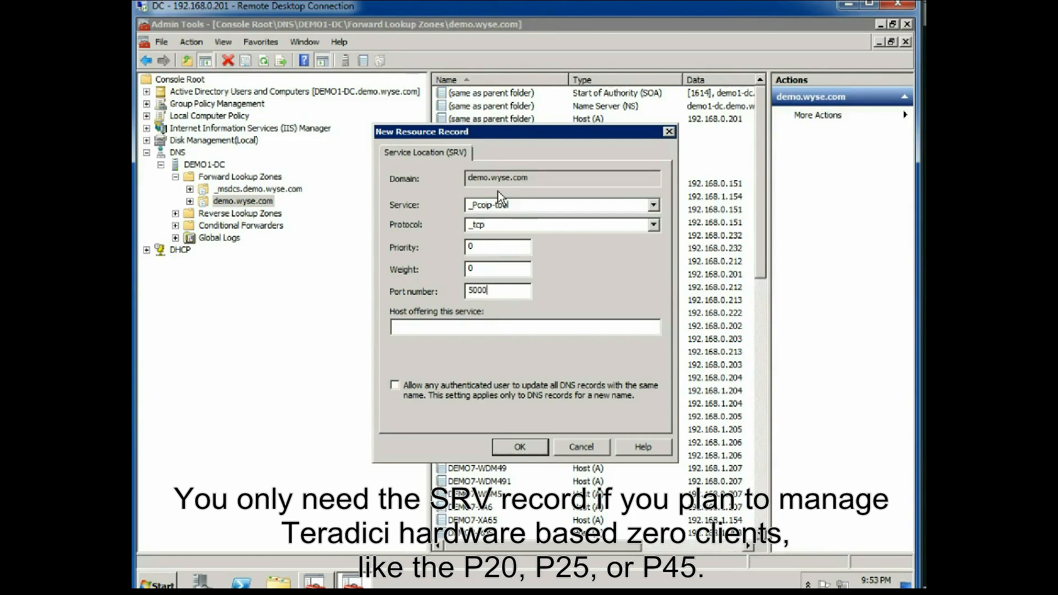
type("D")
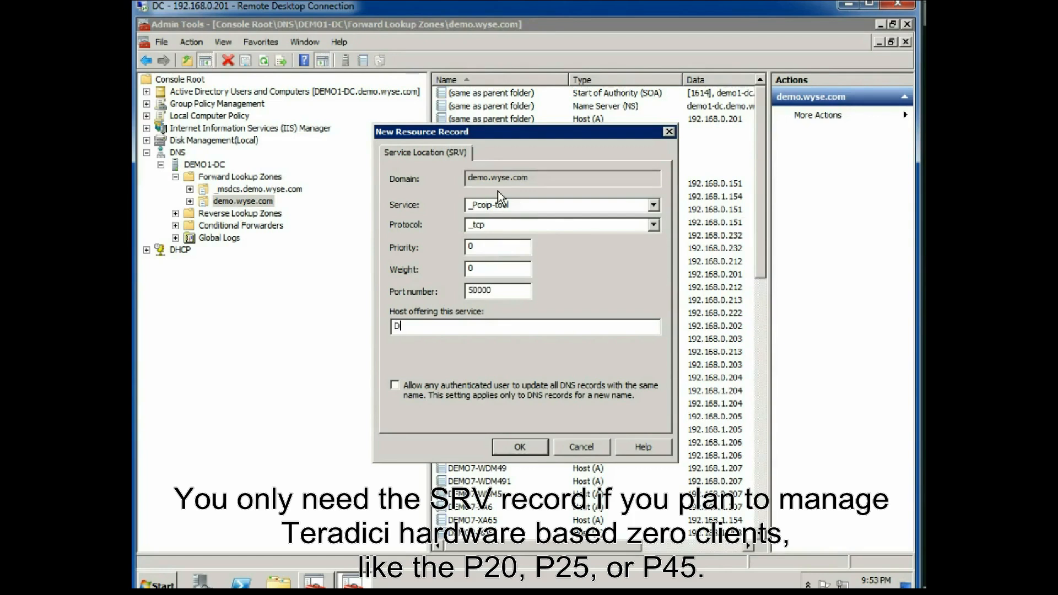
type("EMO7-WDM5.")
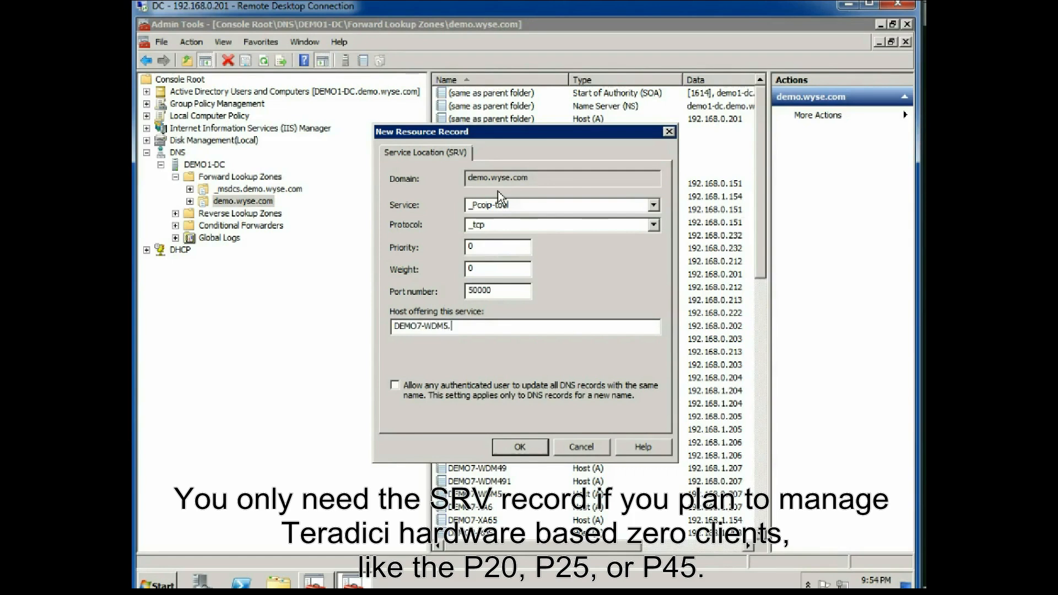
type("demo.")
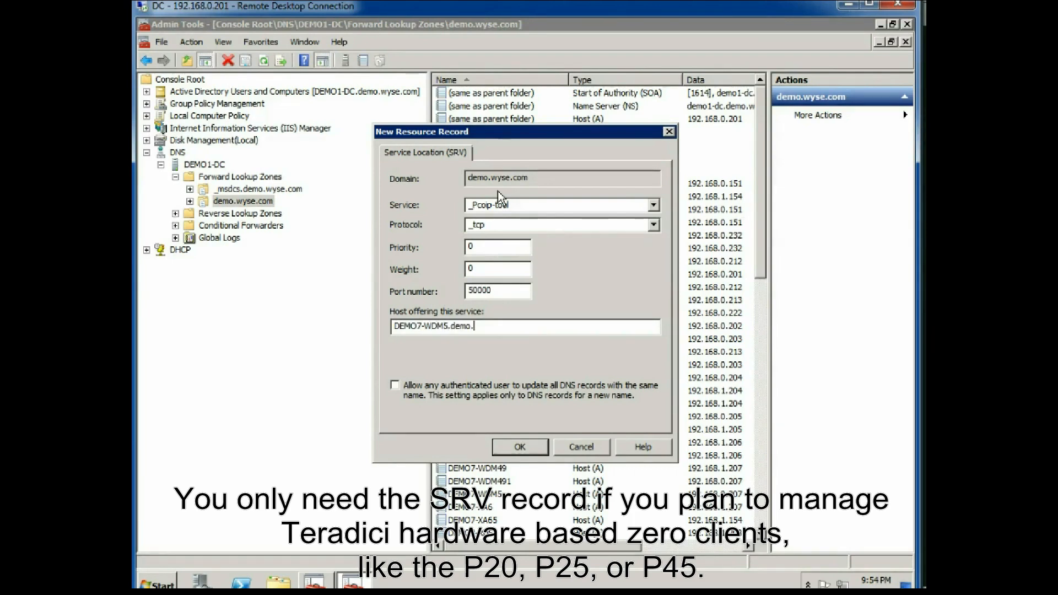
type("wyse.com")
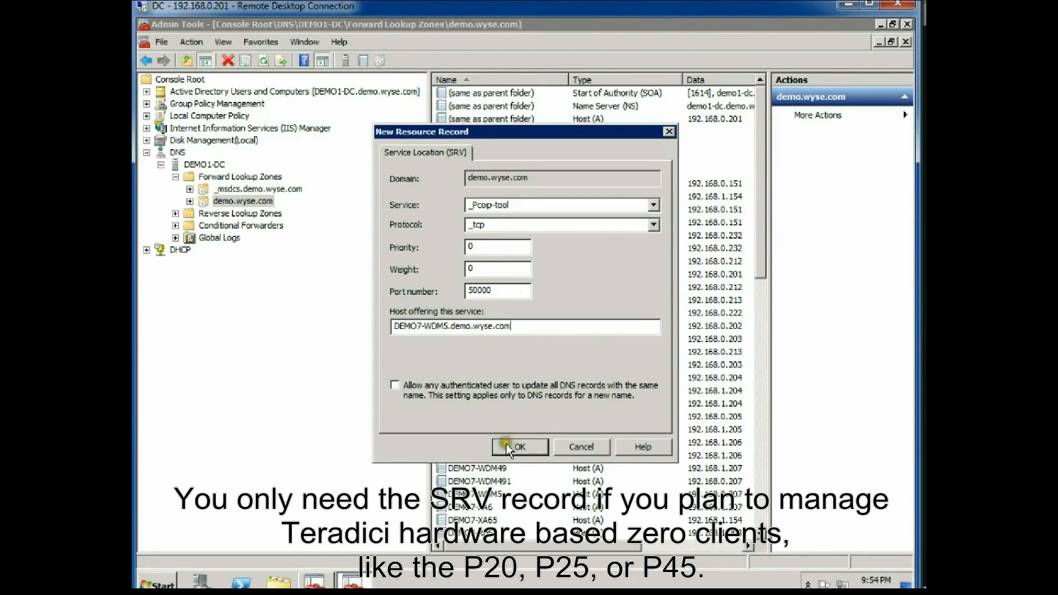
left_click(519, 447)
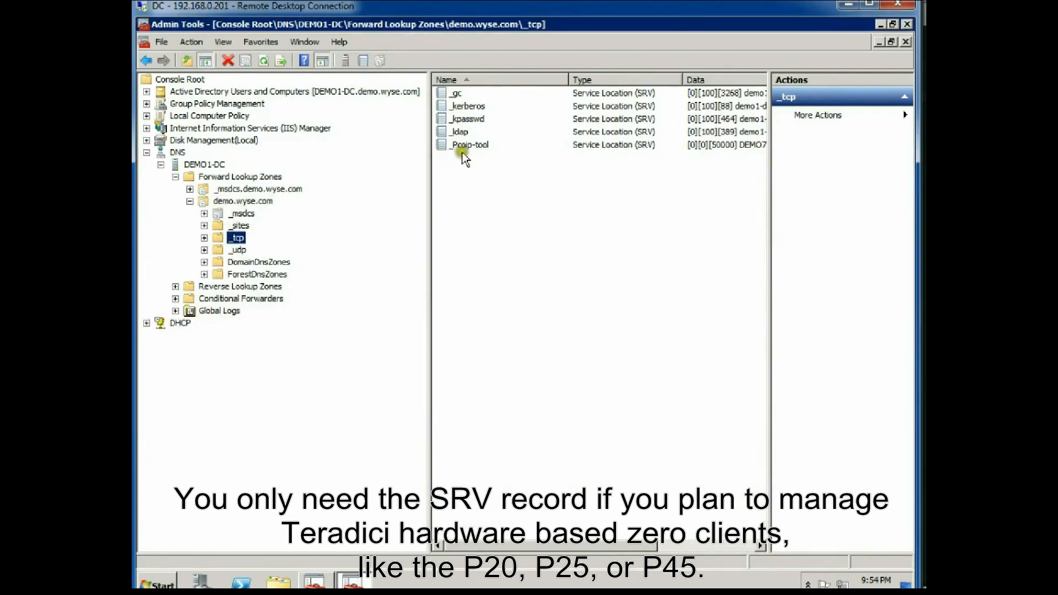
Review the _Pcoip-tool record's properties and close them
right_click(469, 144)
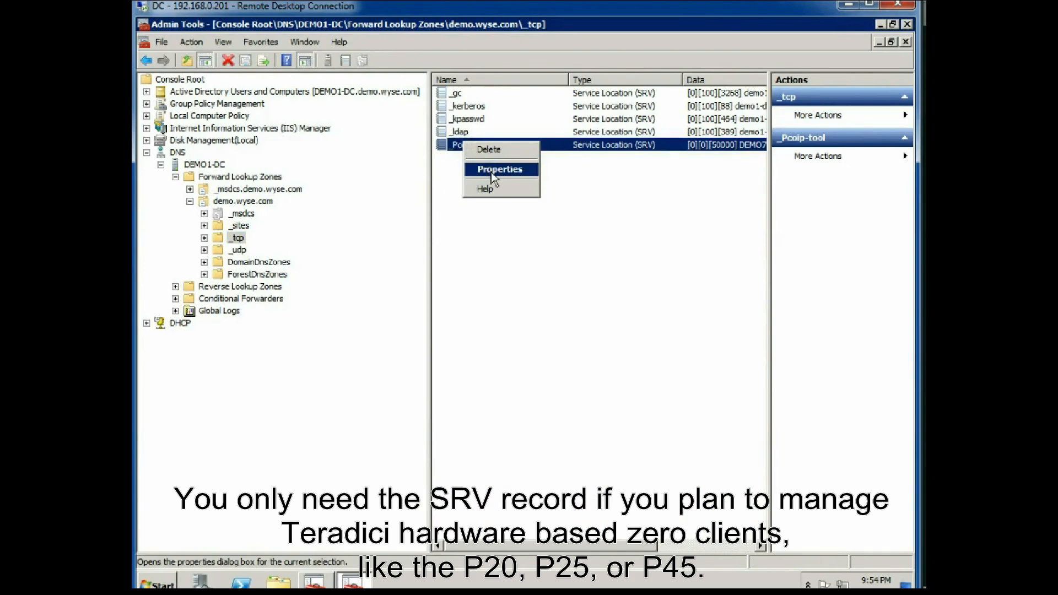
left_click(499, 169)
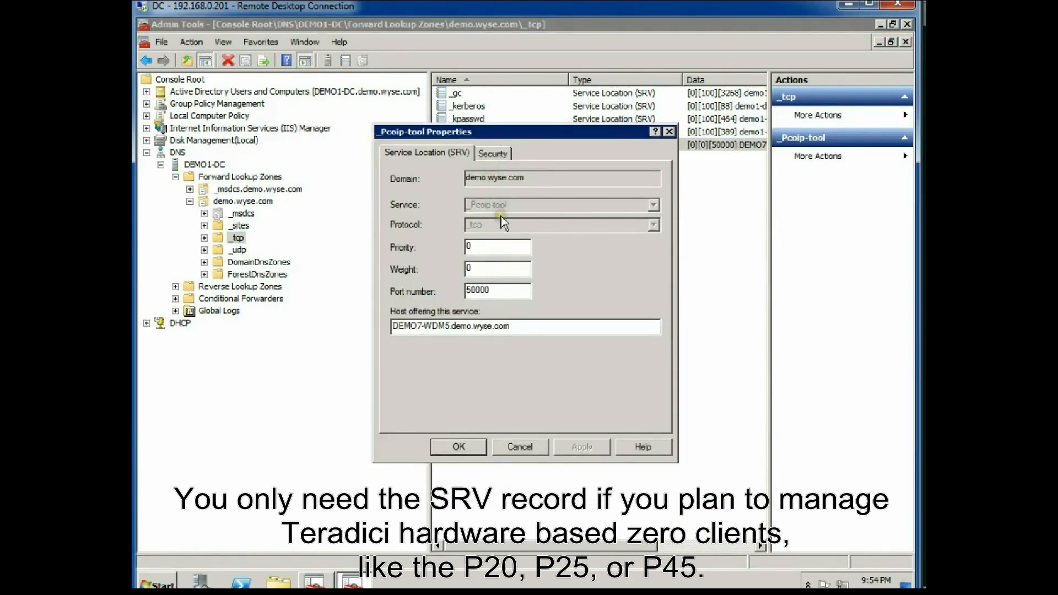
left_click(458, 447)
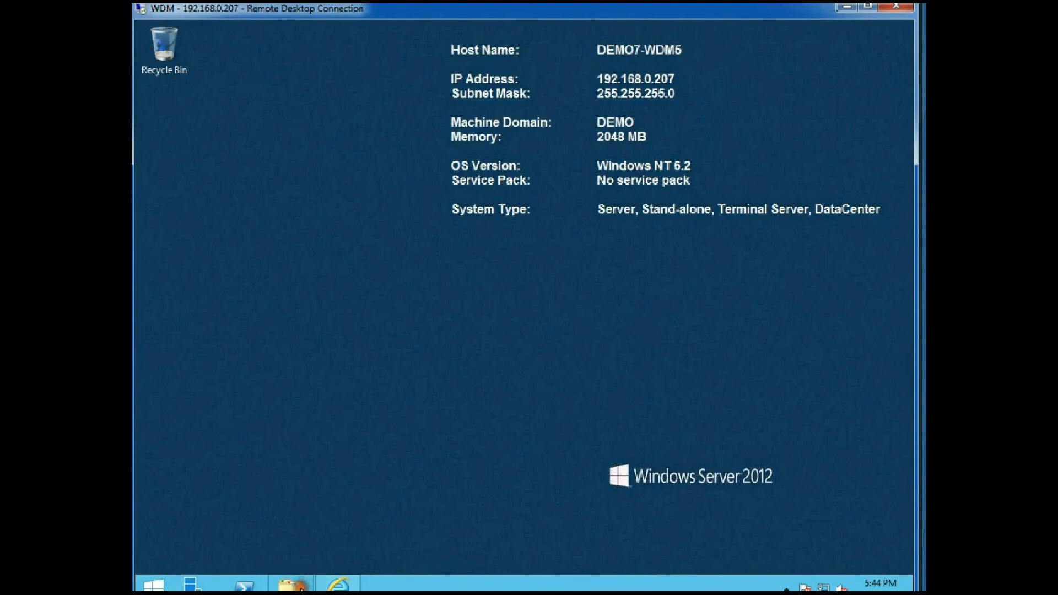
Unzip WDM_5.0_GA from Downloads to C:\WDM_5.0_GA and run the WDM 5.0 setup
left_click(291, 583)
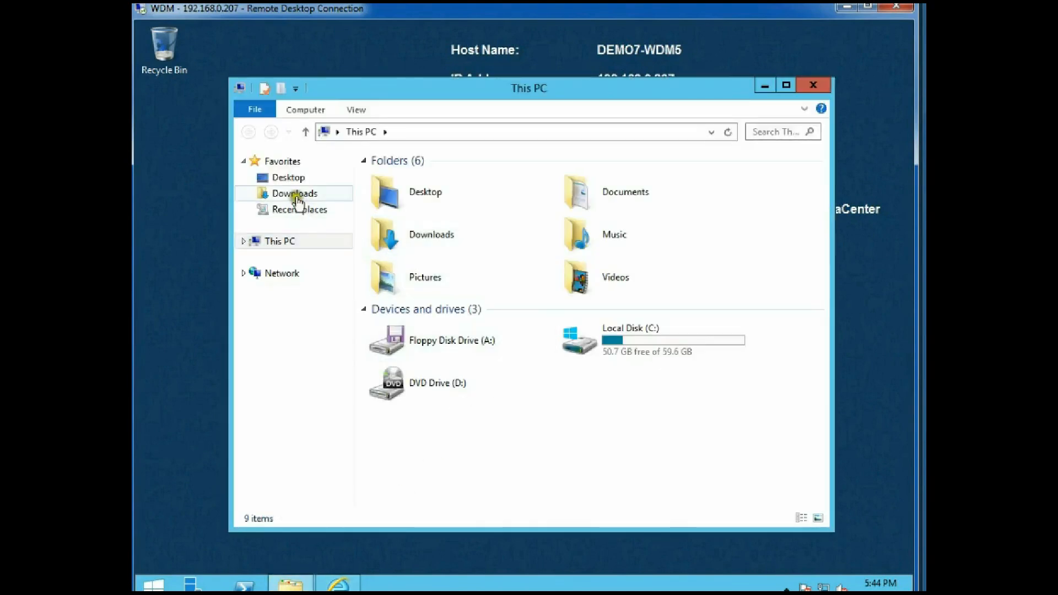
double_click(295, 193)
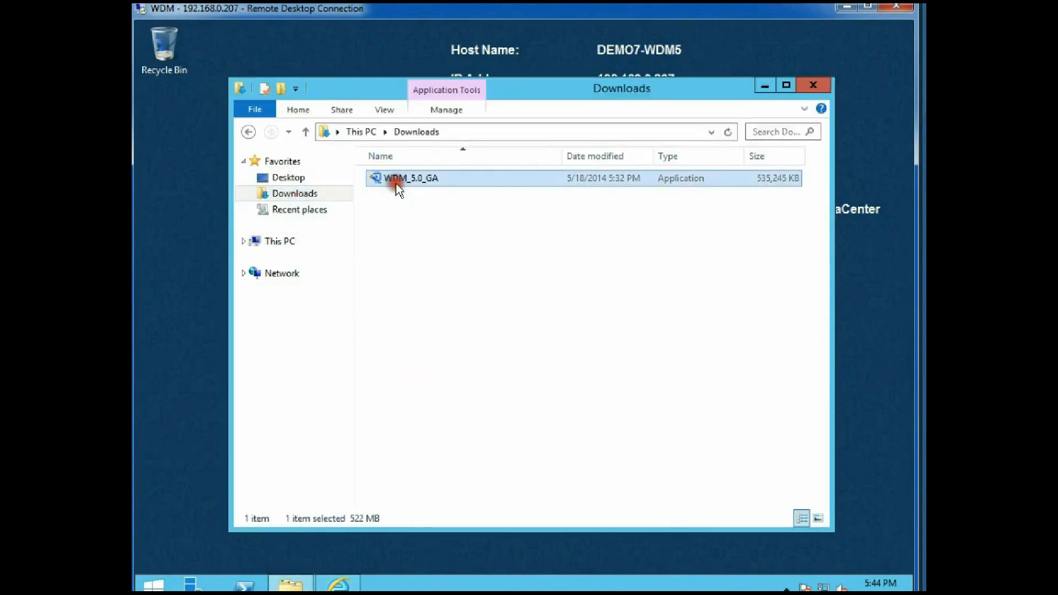
double_click(411, 178)
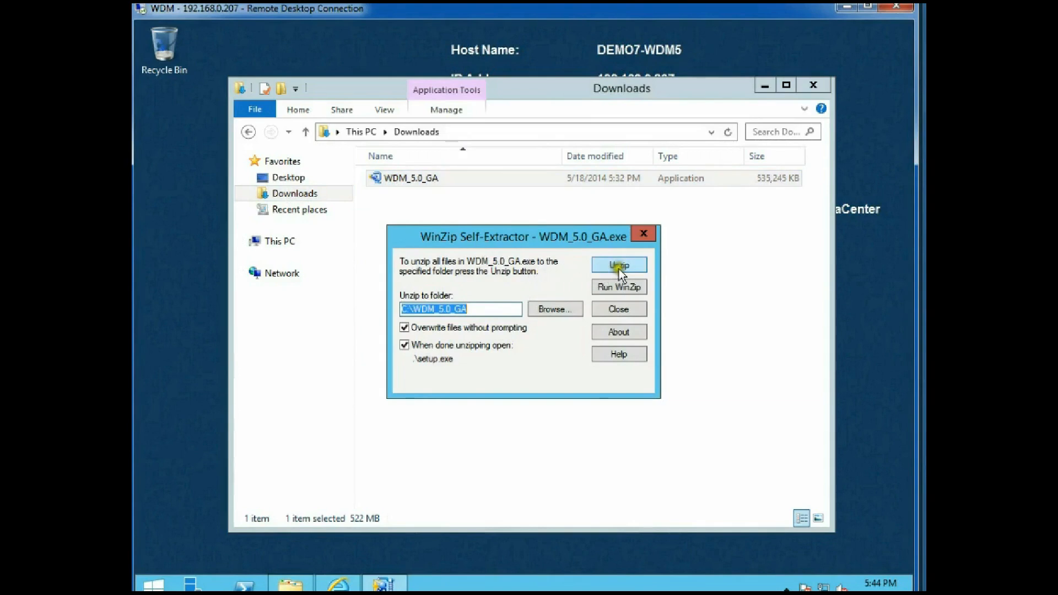
left_click(617, 265)
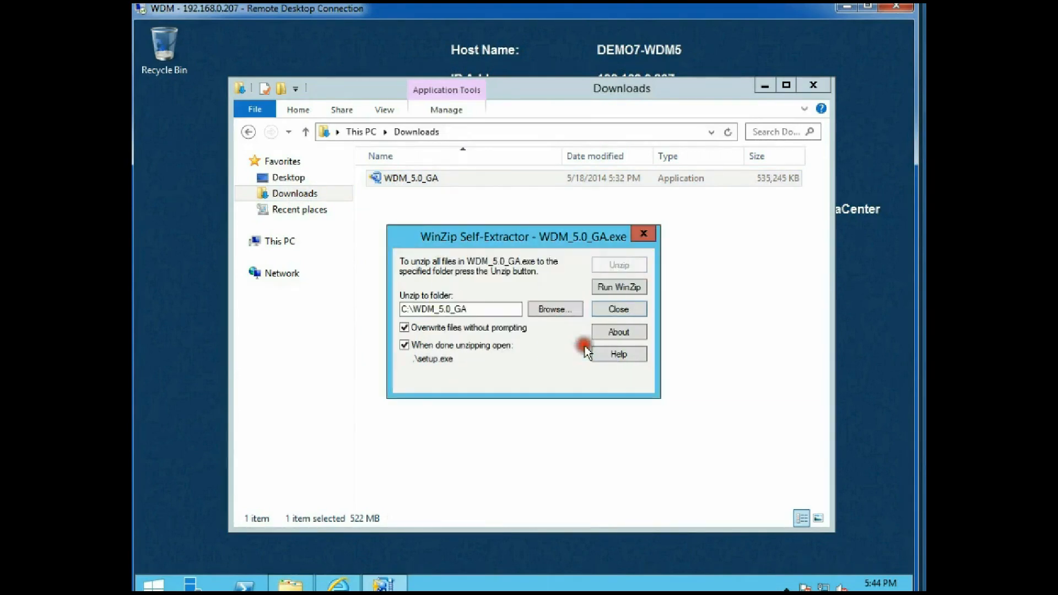
left_click(617, 308)
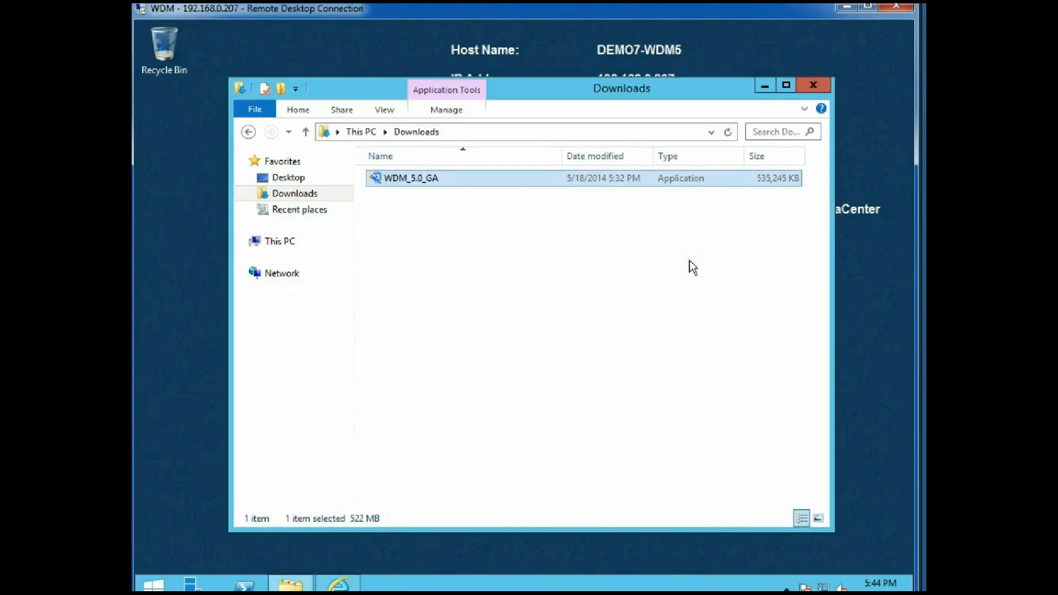
double_click(412, 177)
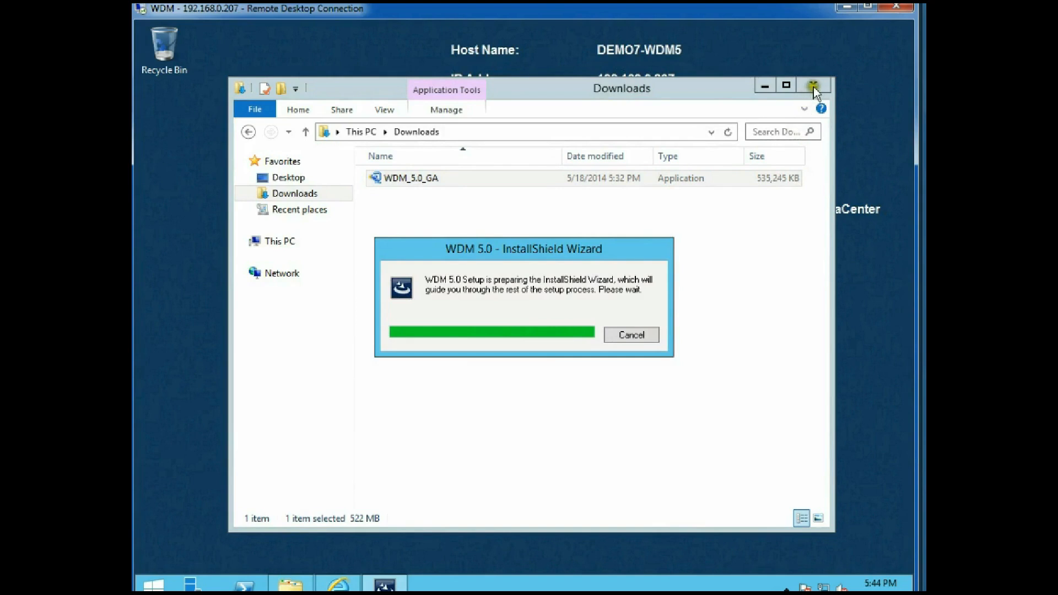
left_click(815, 87)
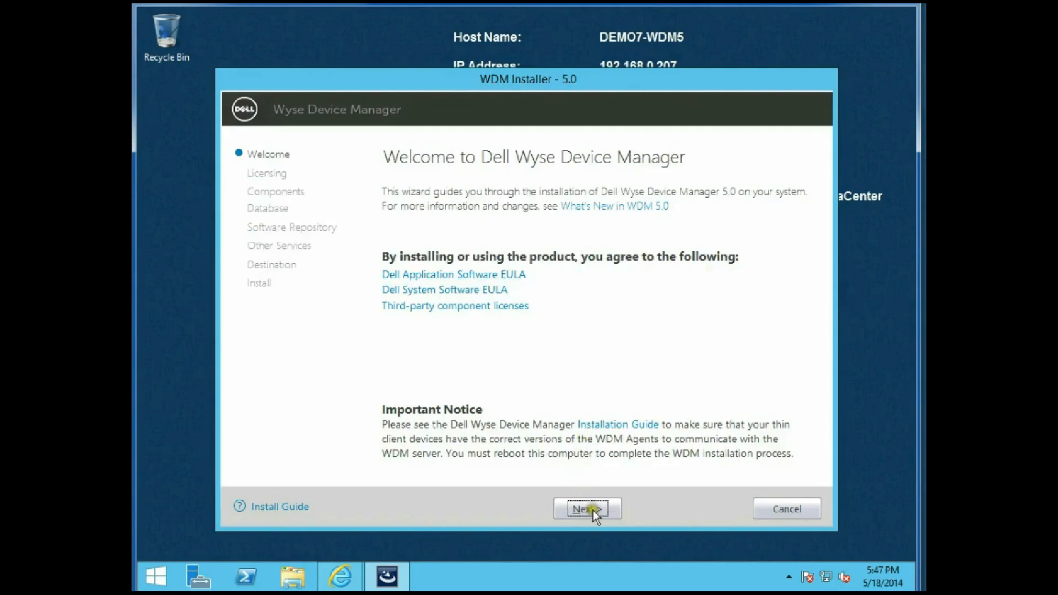
Choose the Workgroup license and accept the default components
left_click(586, 508)
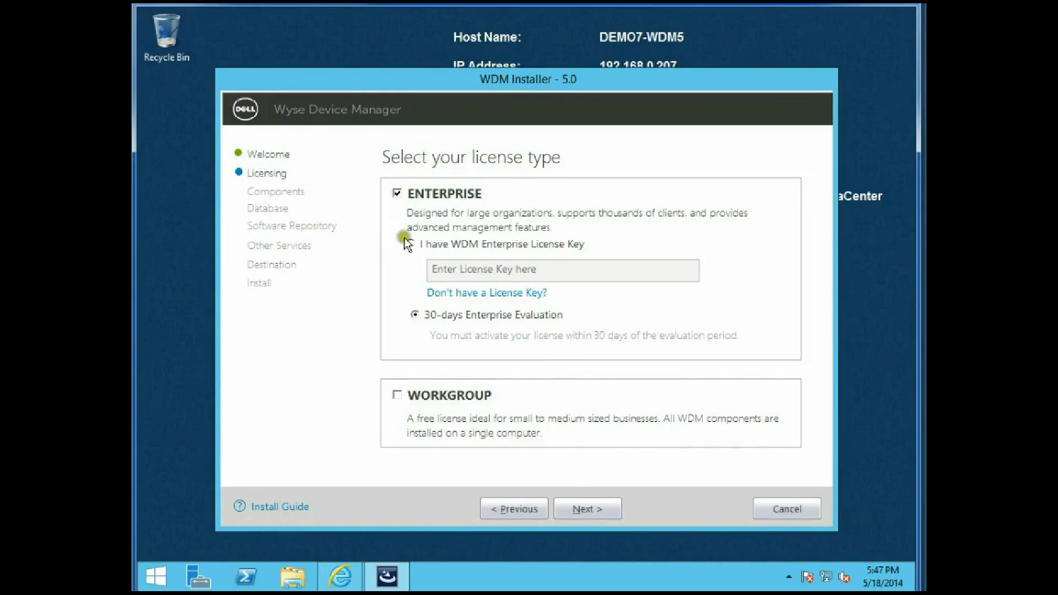
left_click(398, 395)
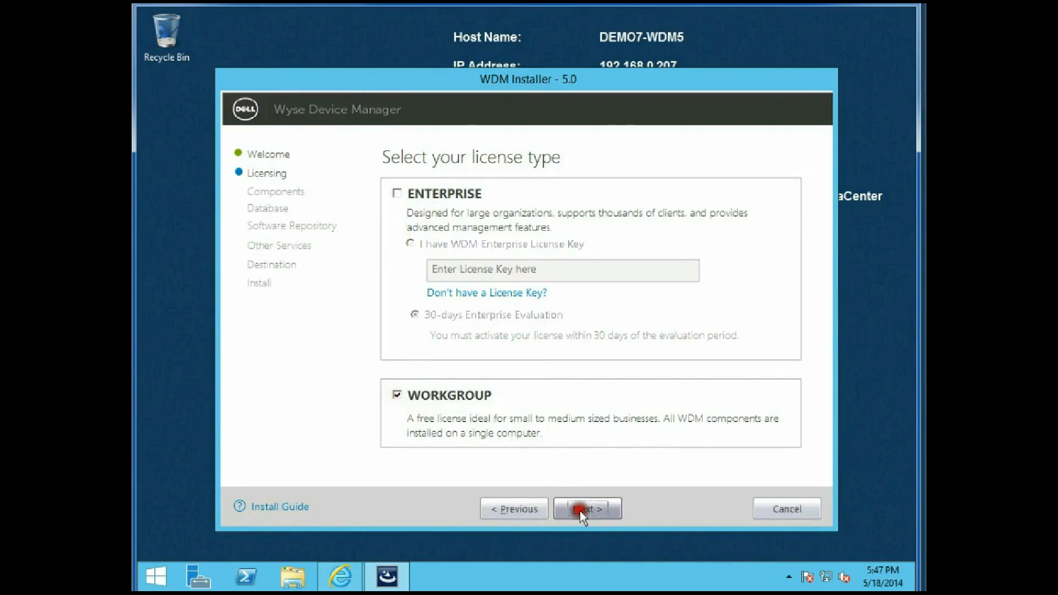
left_click(586, 508)
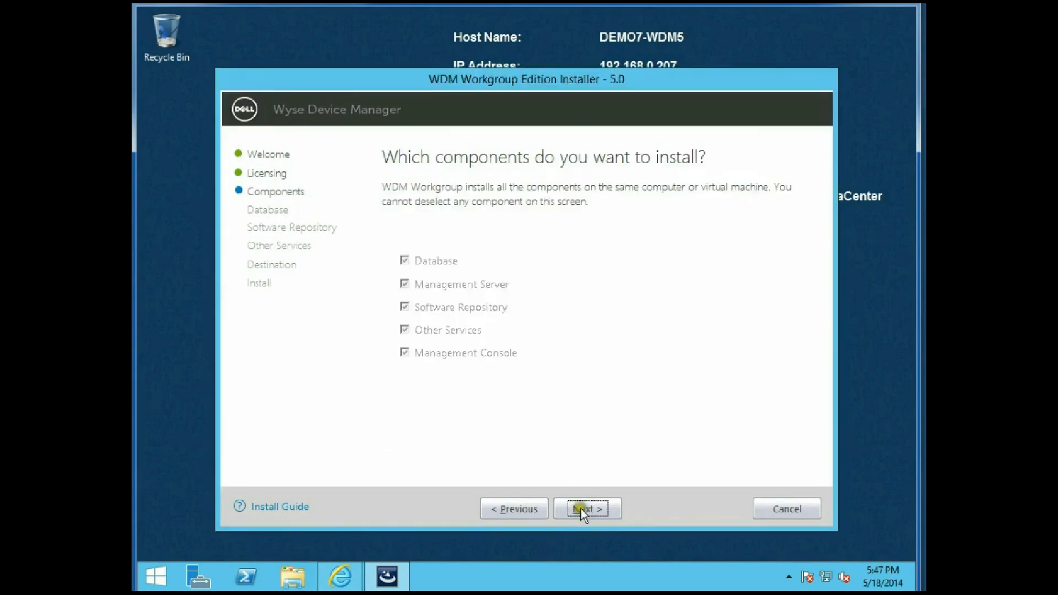
left_click(587, 509)
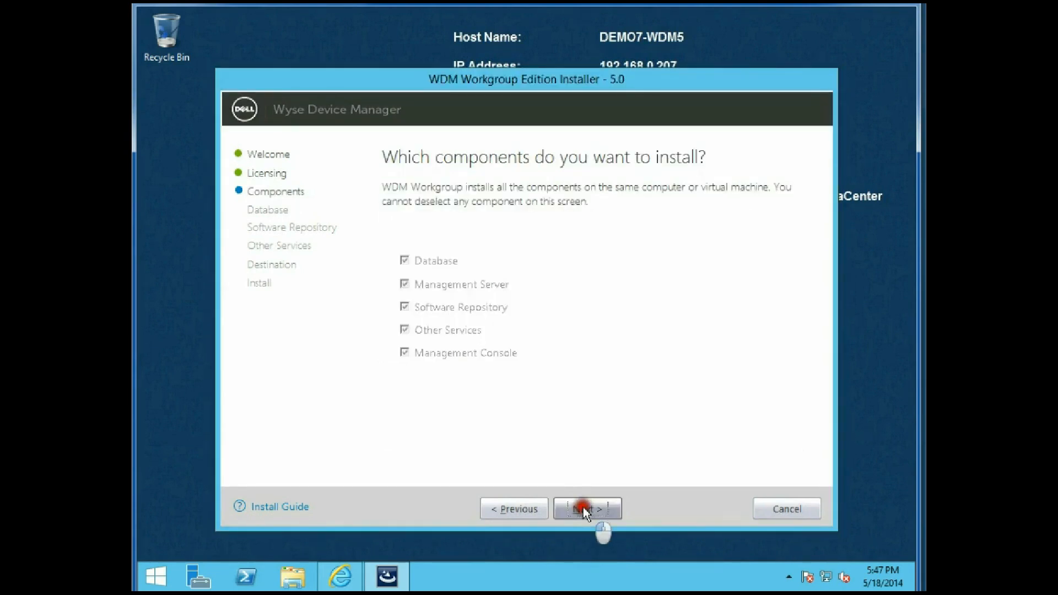
left_click(587, 509)
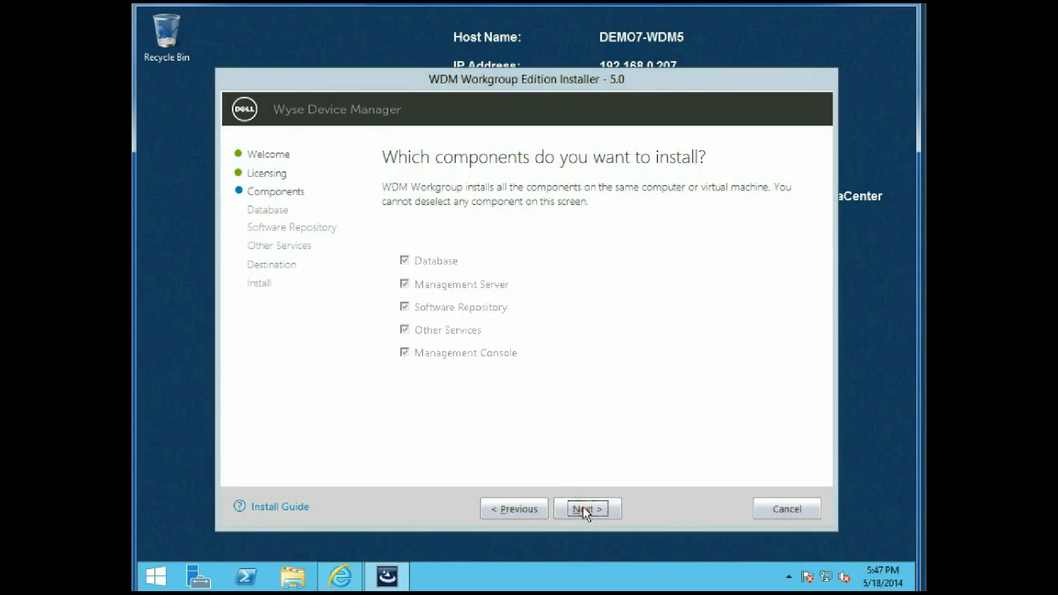
Keep a new SQL-authenticated database server and set the rapport user password
left_click(586, 509)
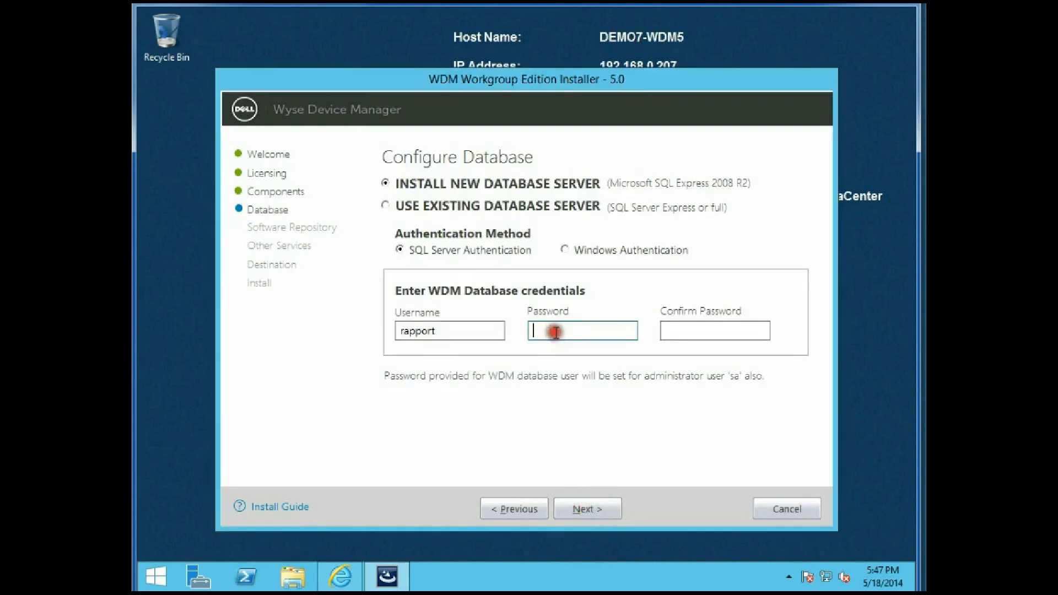
type("••")
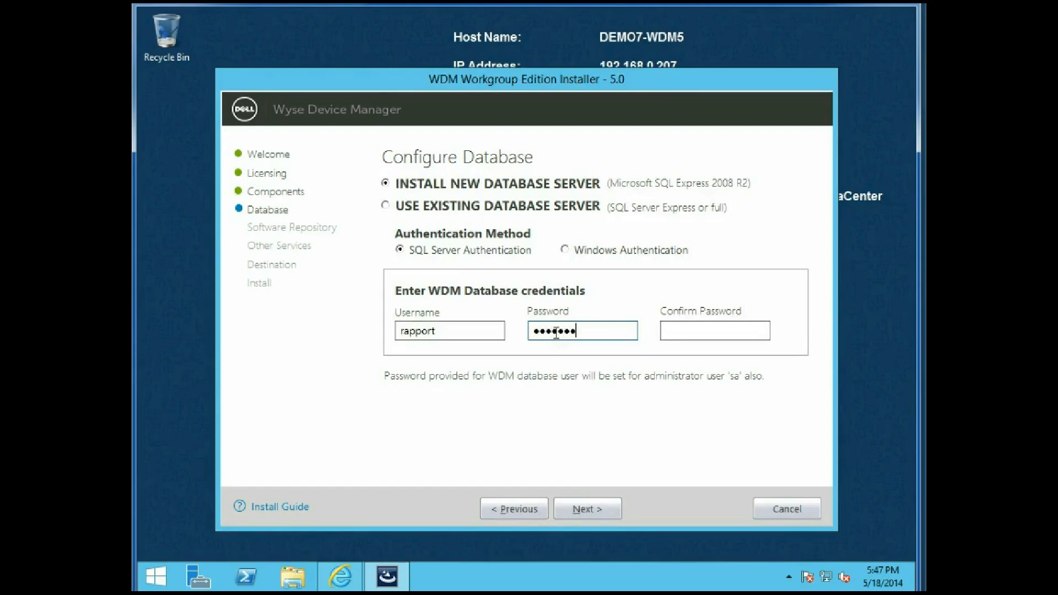
left_click(715, 331)
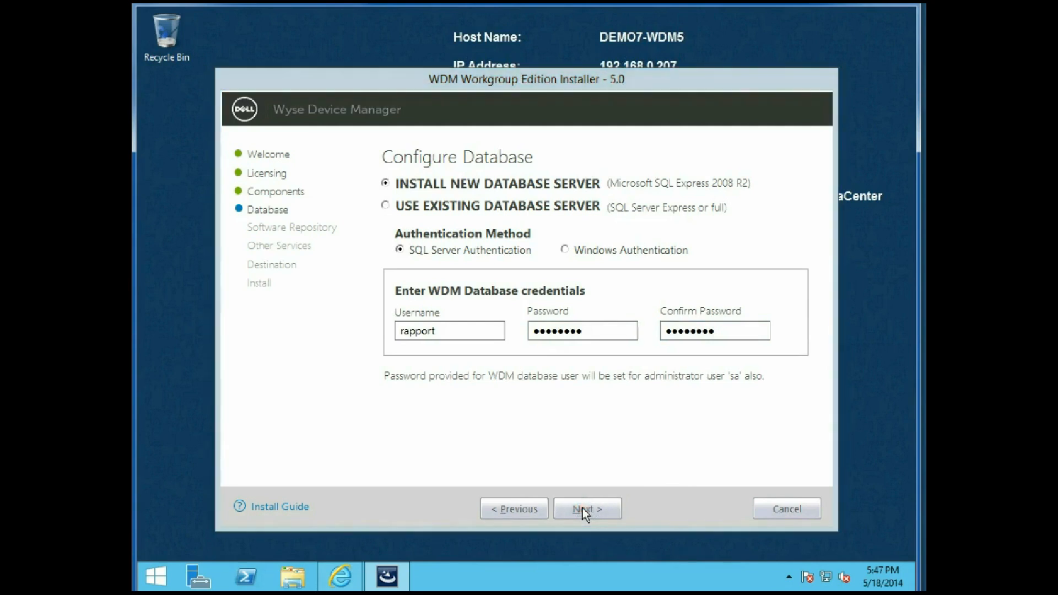
left_click(587, 509)
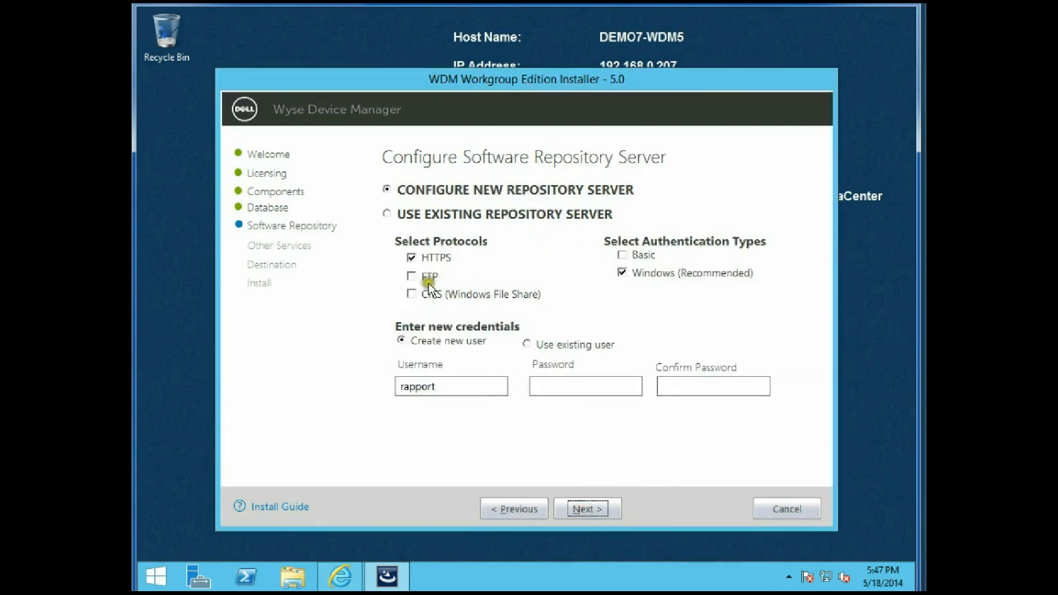
Enable FTP for the software repository and enter the repository user password
left_click(412, 277)
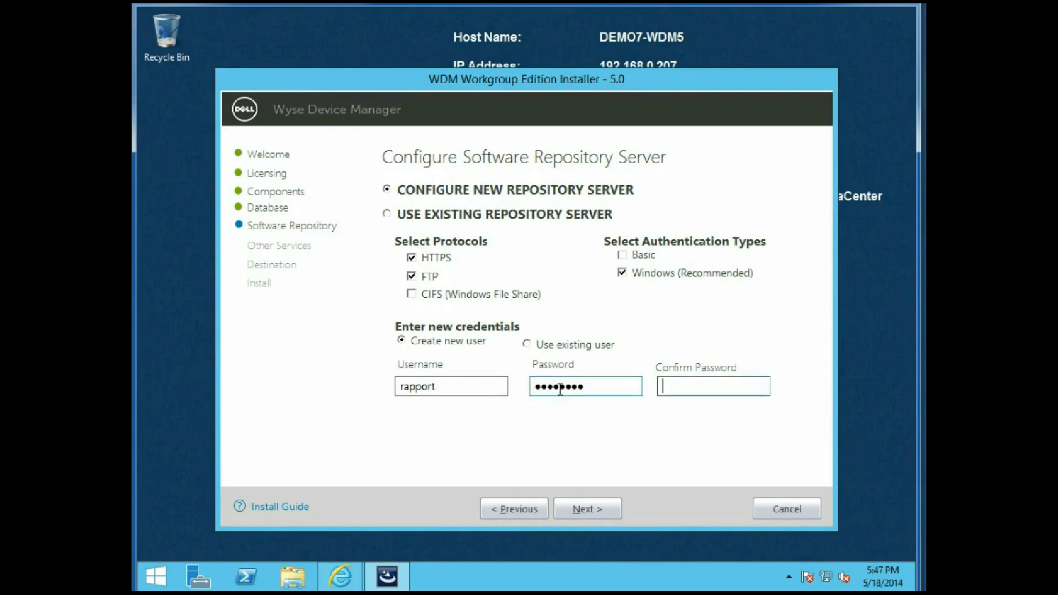
type("•")
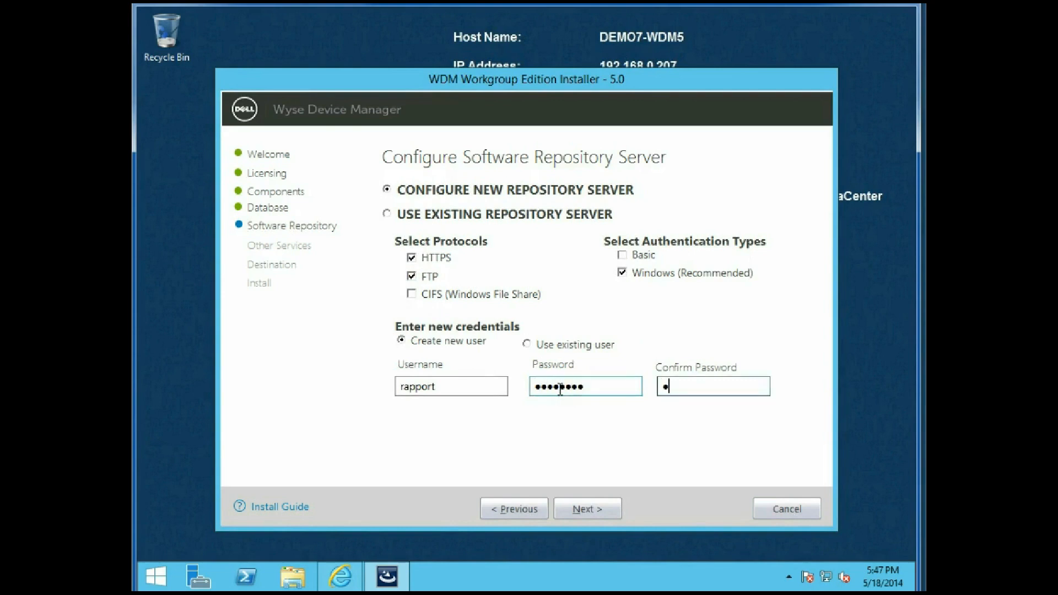
type("•••••")
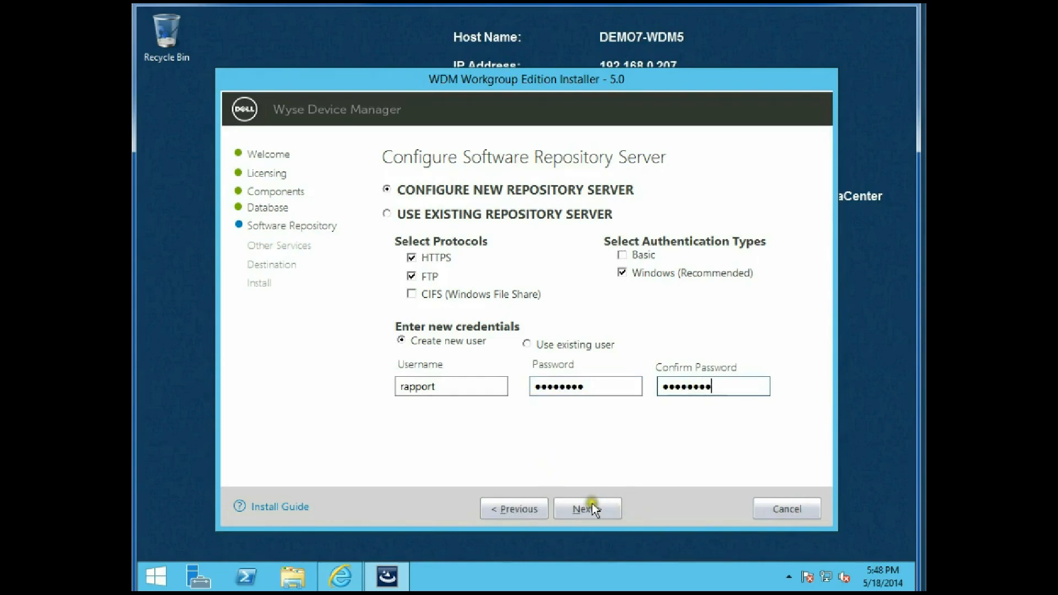
left_click(587, 508)
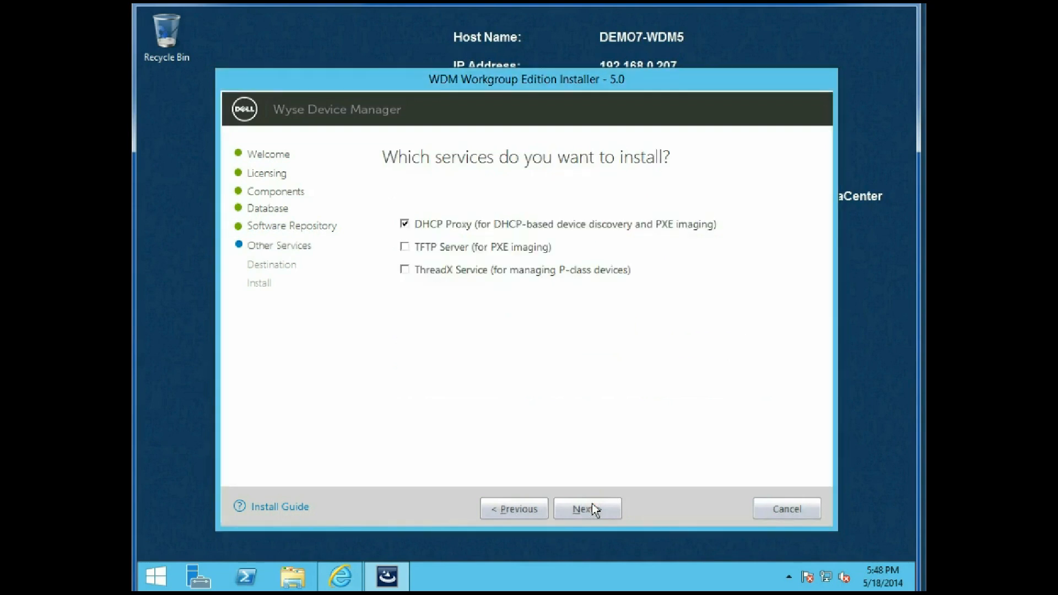
mouse_move(497, 301)
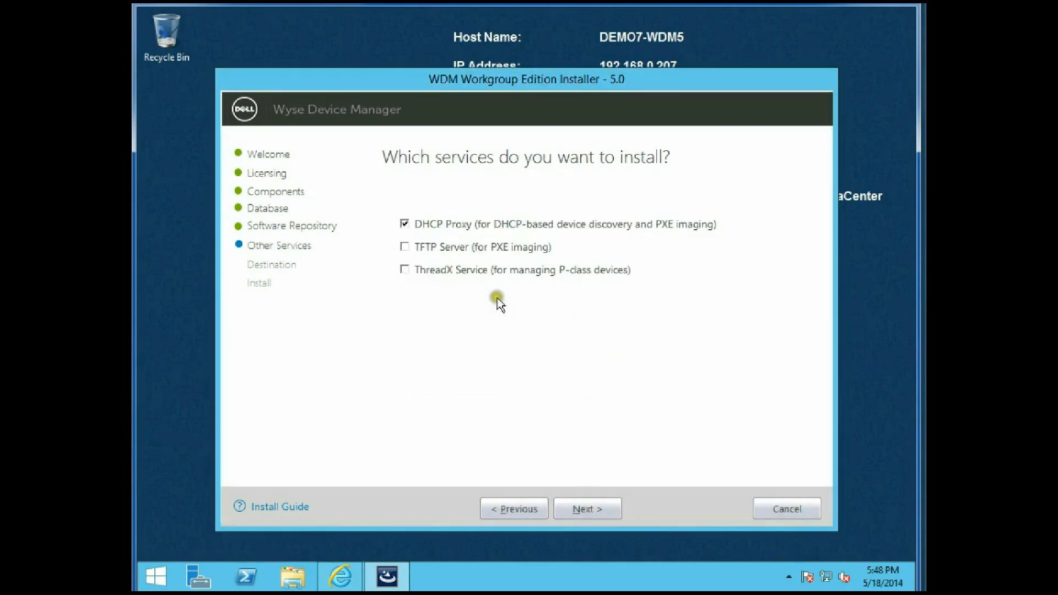
Add ThreadX alongside DHCP Proxy and keep the default installation path
left_click(405, 270)
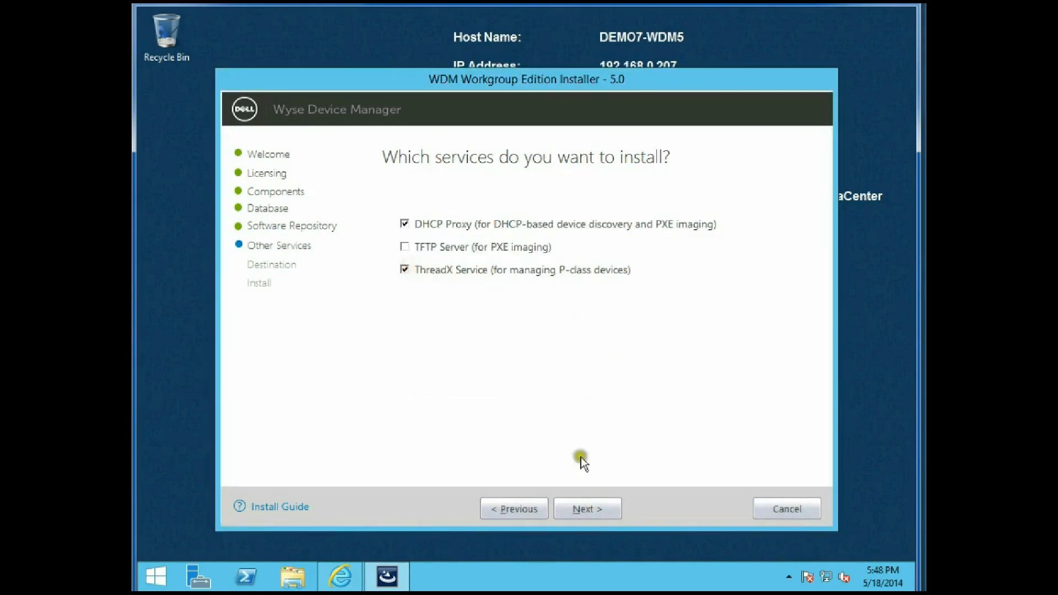
left_click(586, 508)
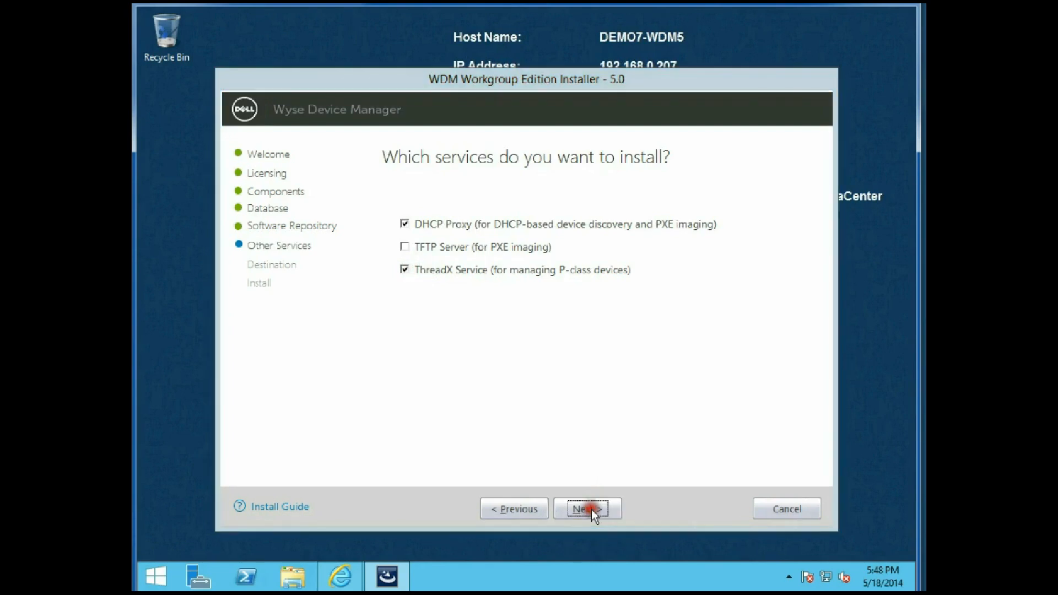
left_click(586, 508)
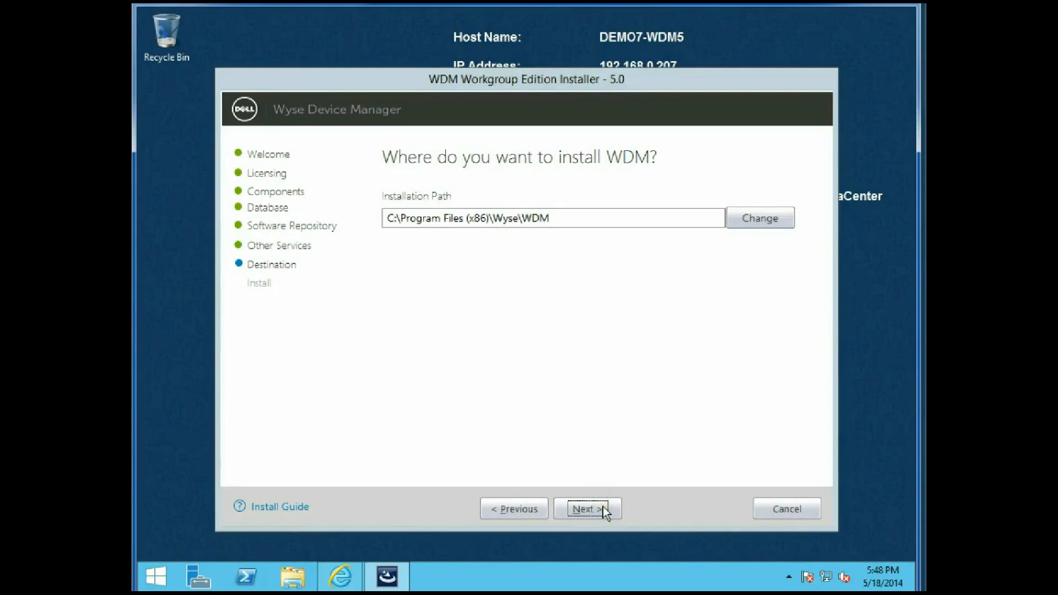
left_click(586, 508)
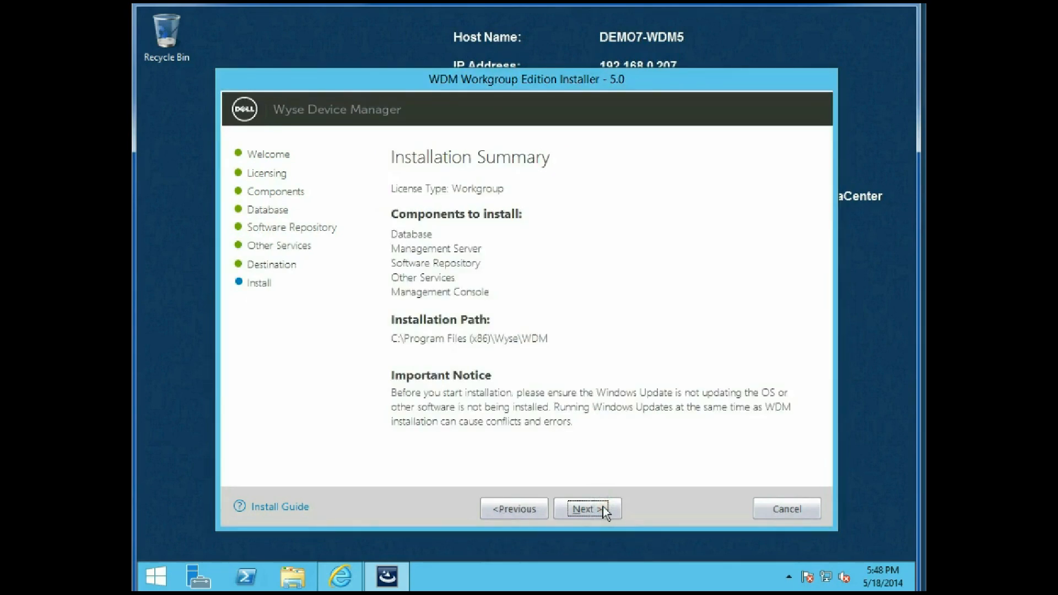
Start the WDM installation from the Installation Summary page
left_click(587, 508)
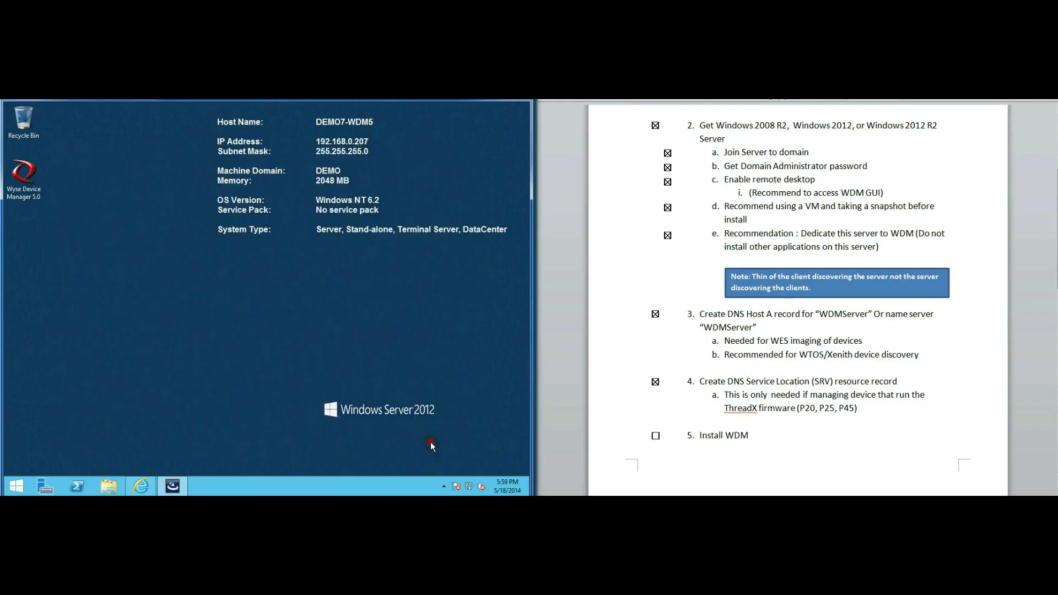
mouse_move(388, 422)
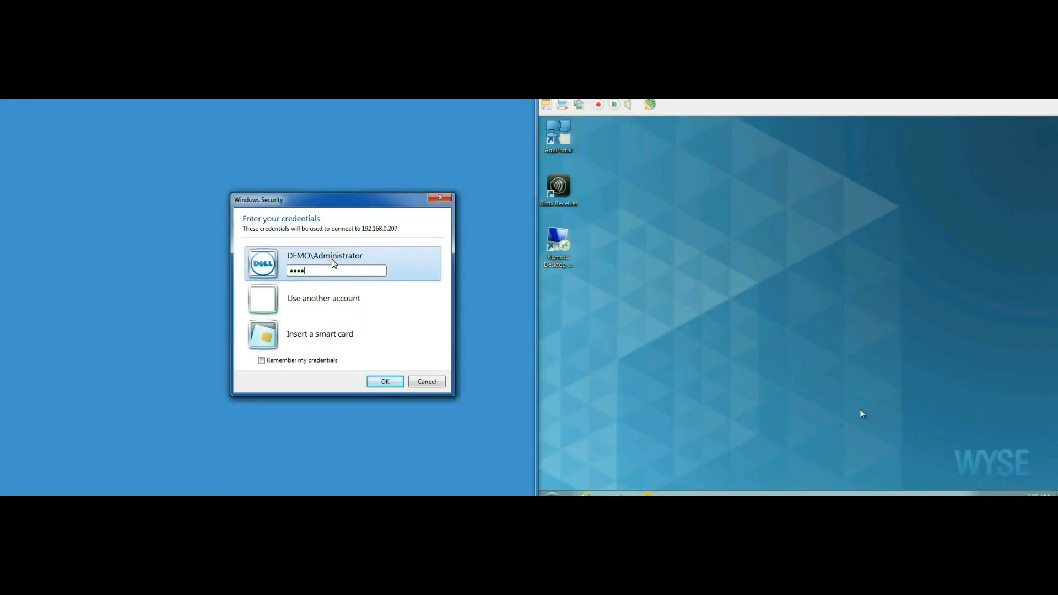
Sign in to the WDM server's remote session with the administrator password
left_click(384, 381)
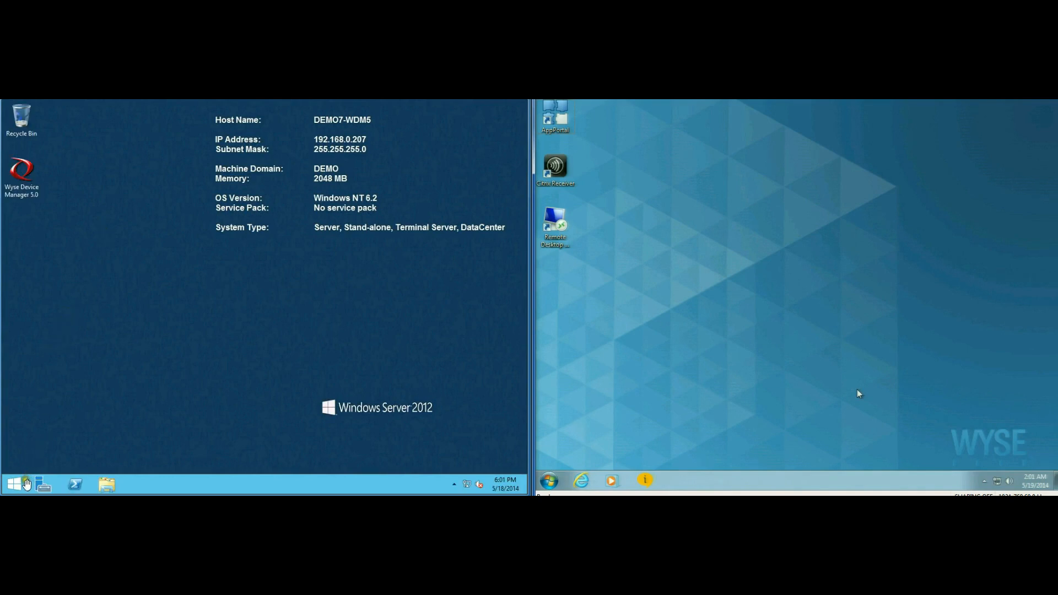
mouse_move(28, 177)
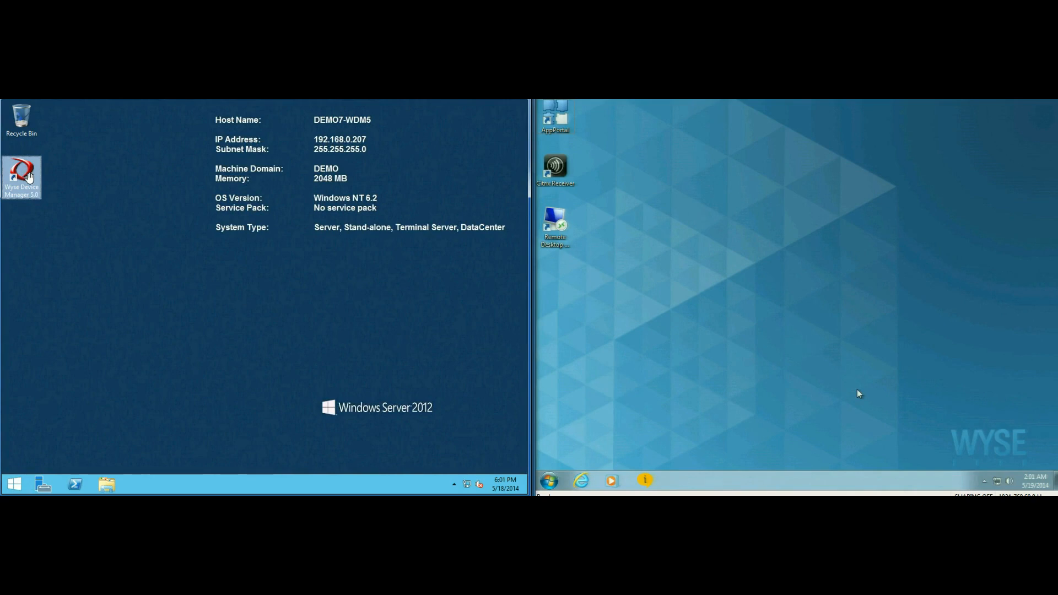
Launch Wyse Device Manager, continue the evaluation, and show the empty Device Manager list
double_click(21, 174)
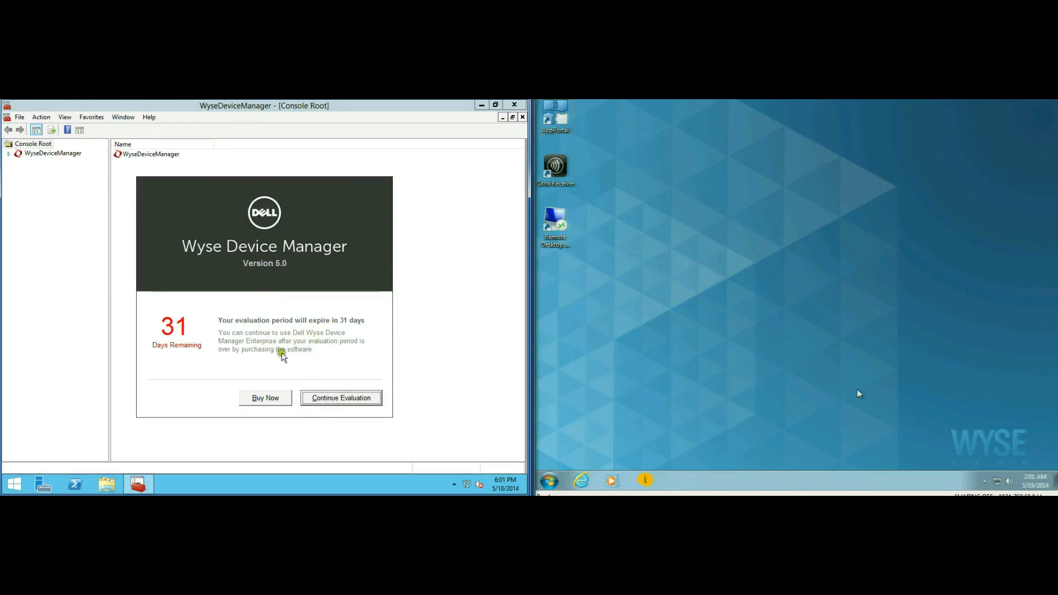
left_click(341, 397)
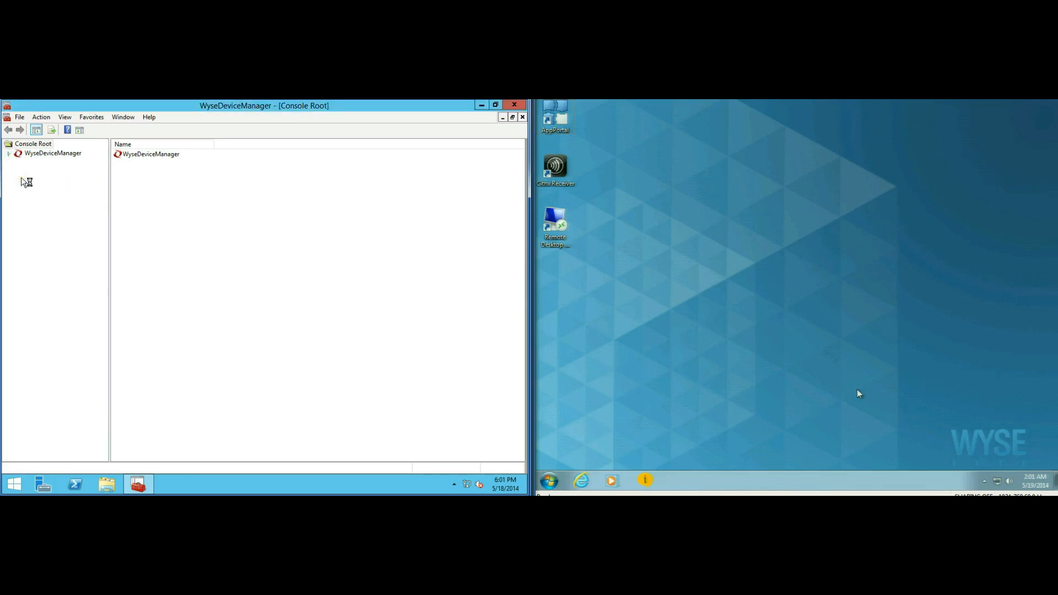
left_click(52, 154)
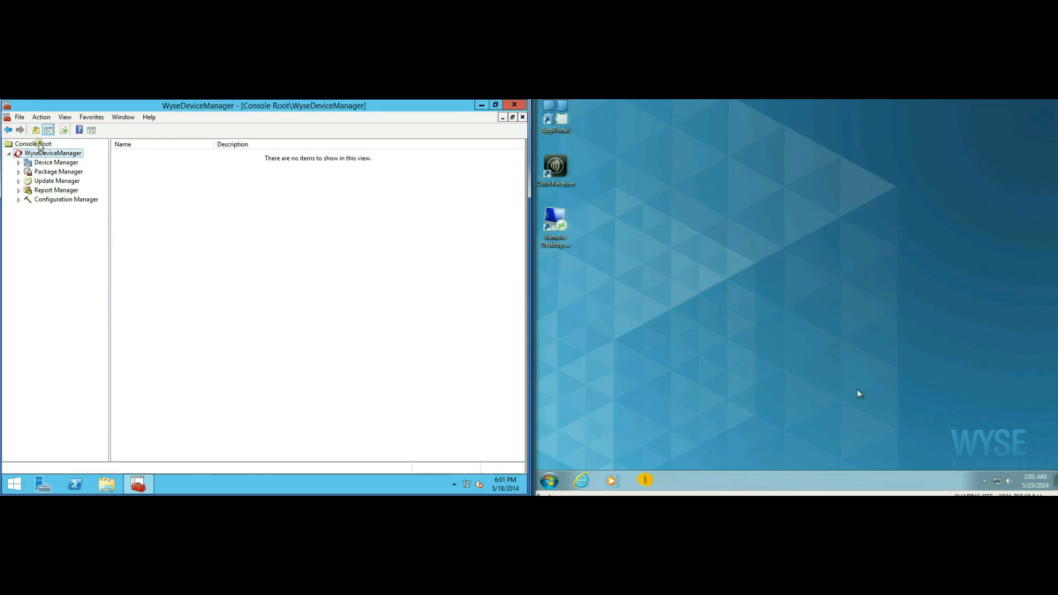
left_click(55, 162)
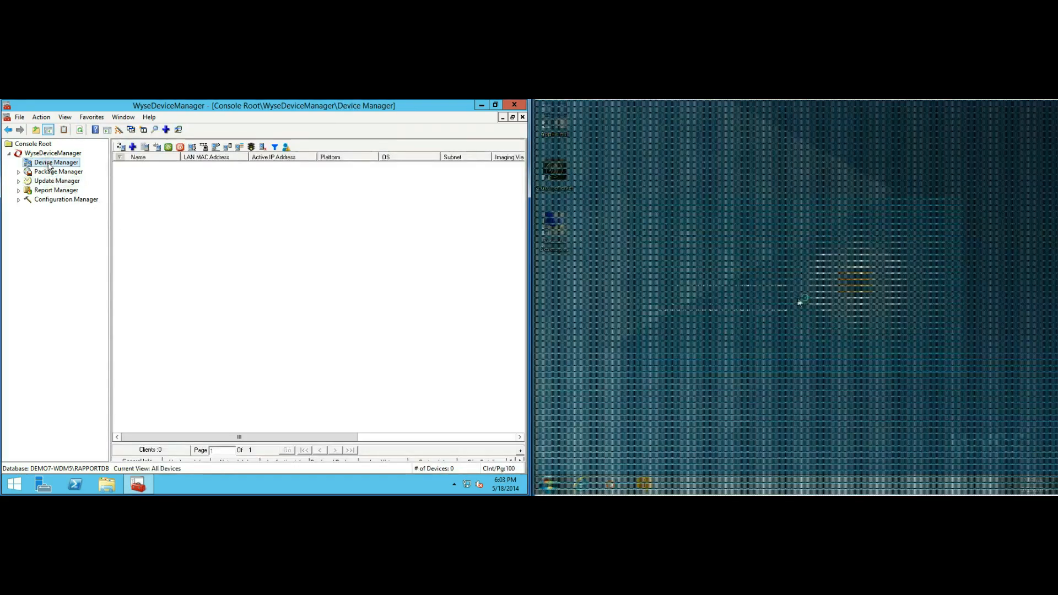
Refresh Device Manager so D90D7 client WES00806487A769 at 192.168.0.161 appears
left_click(57, 180)
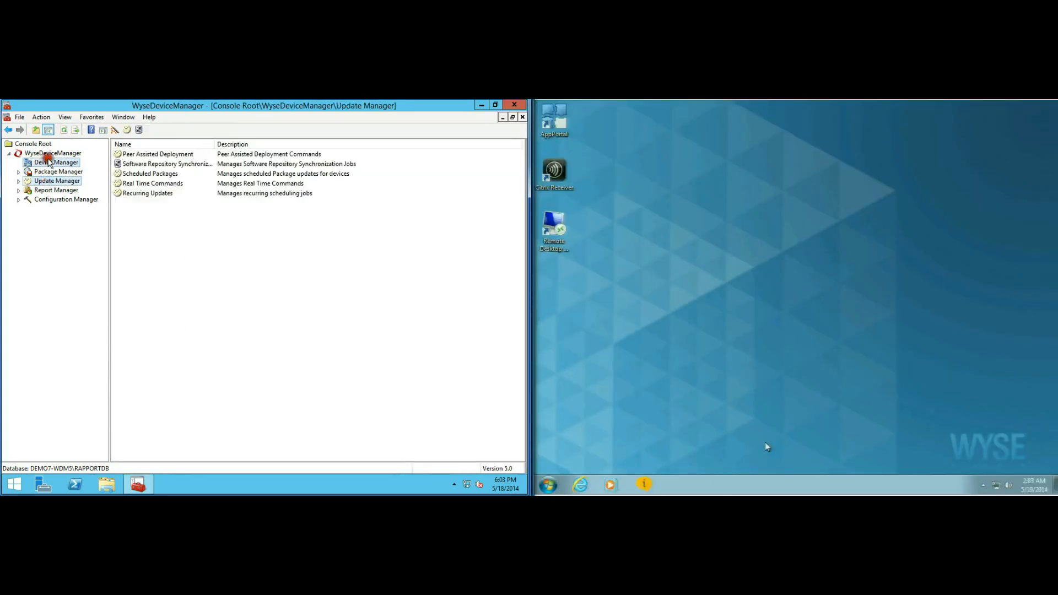
left_click(52, 162)
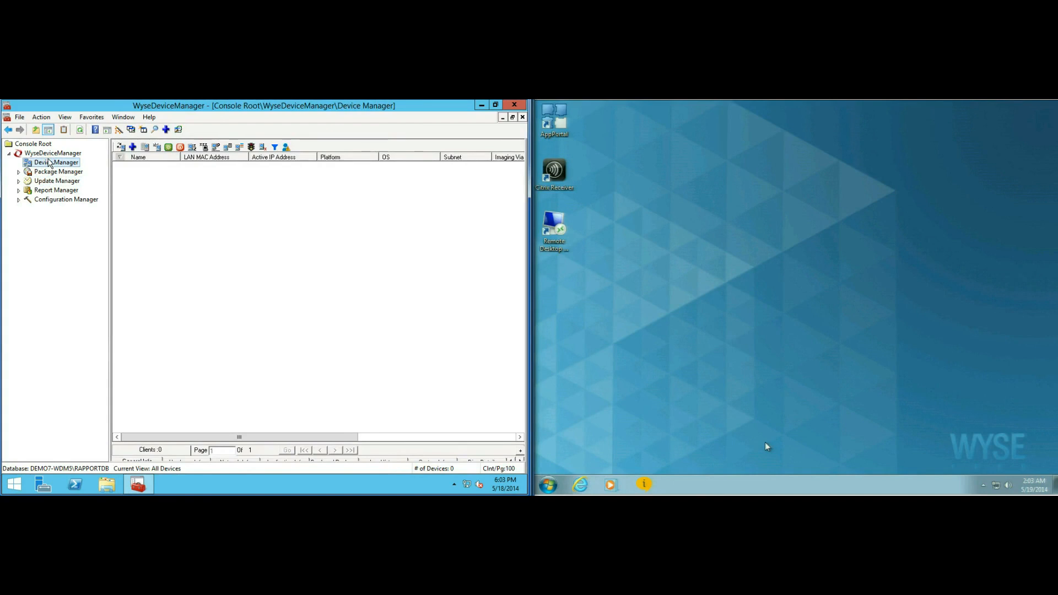
left_click(57, 162)
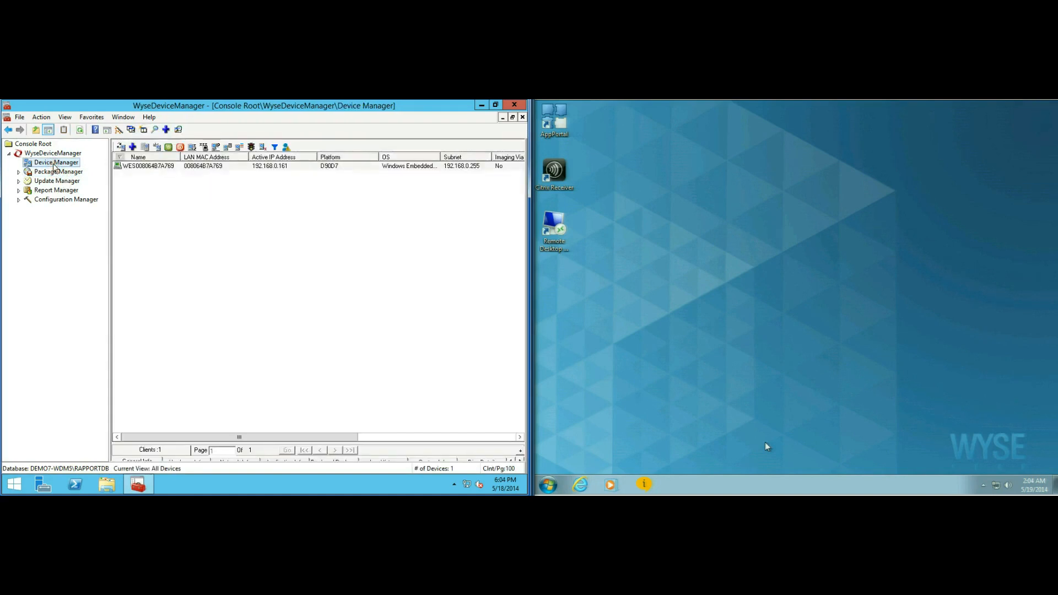
Execute the notepad command remotely on thin client WES00806487A769
right_click(152, 166)
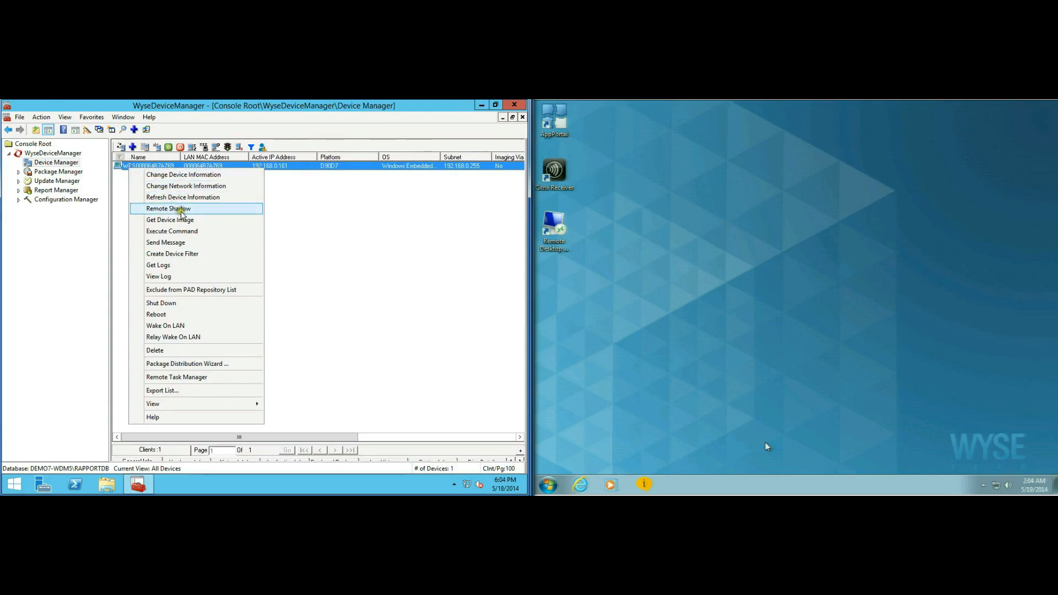
left_click(168, 208)
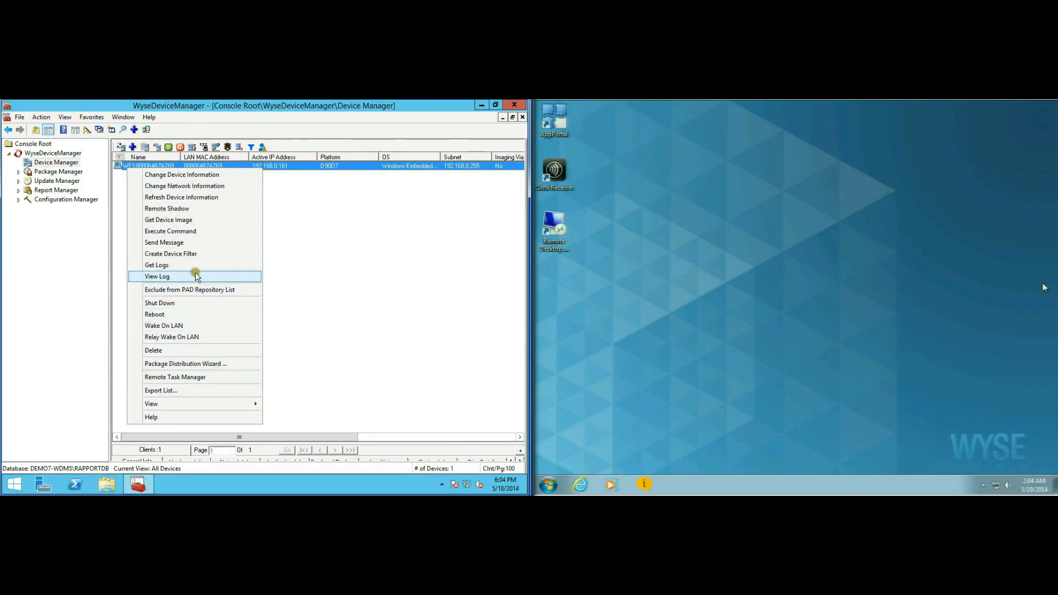
mouse_move(190, 231)
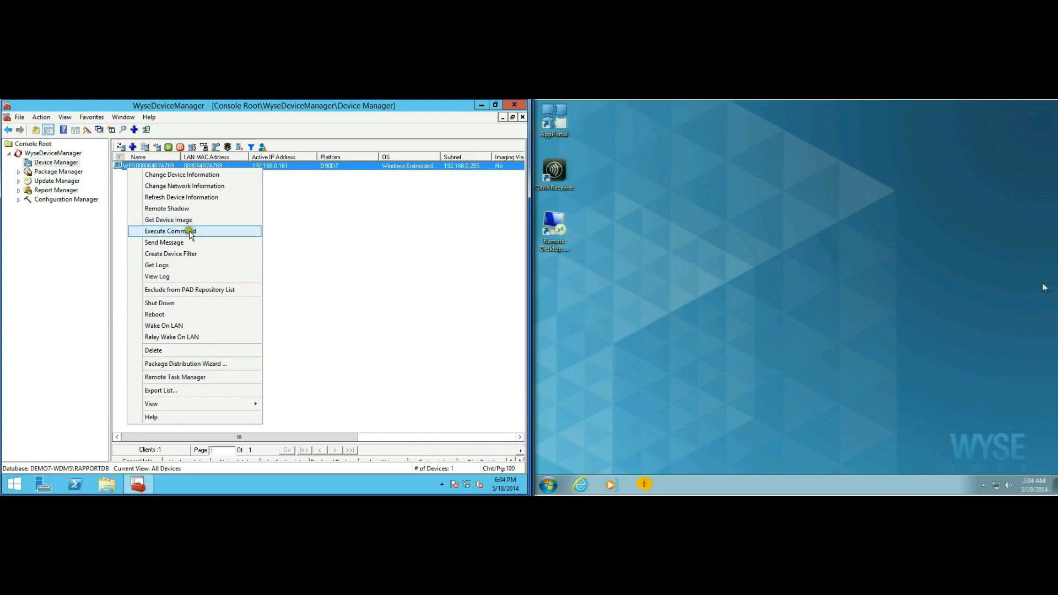
left_click(171, 231)
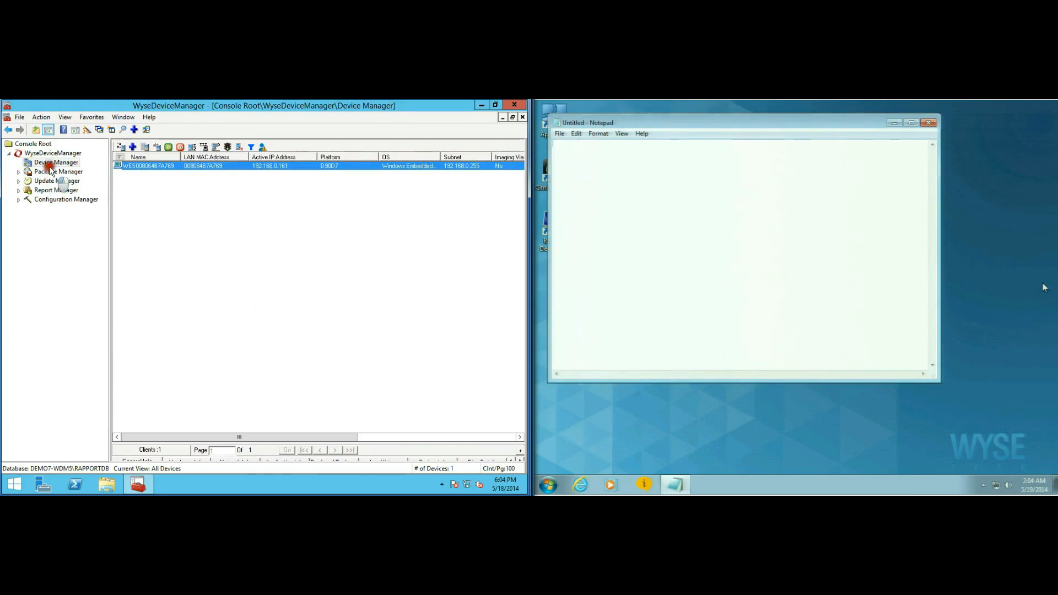
Confirm a reboot of the thin client and close the Device Manager console
right_click(55, 163)
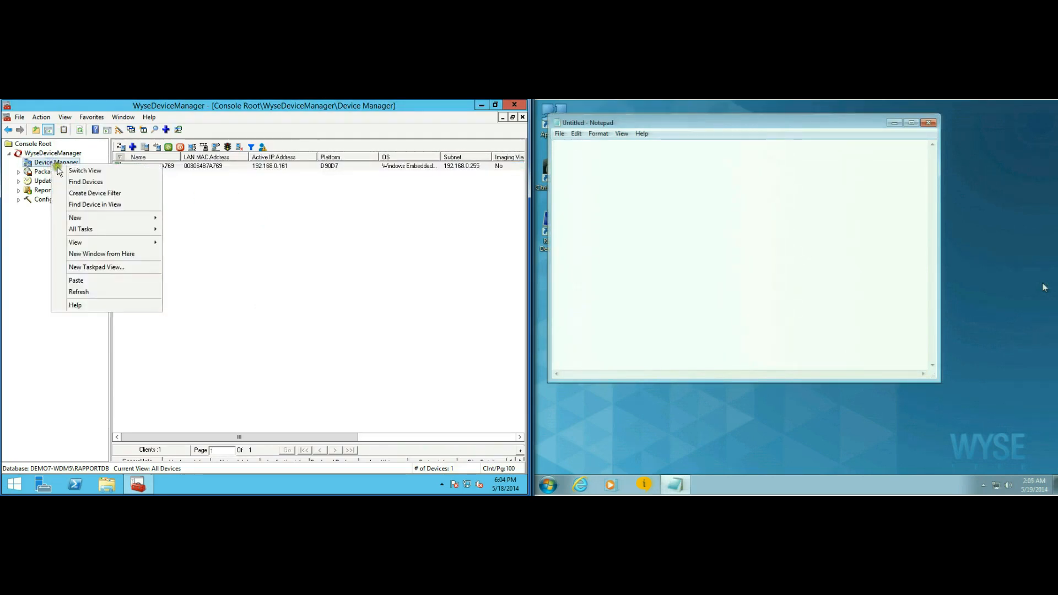
mouse_move(199, 169)
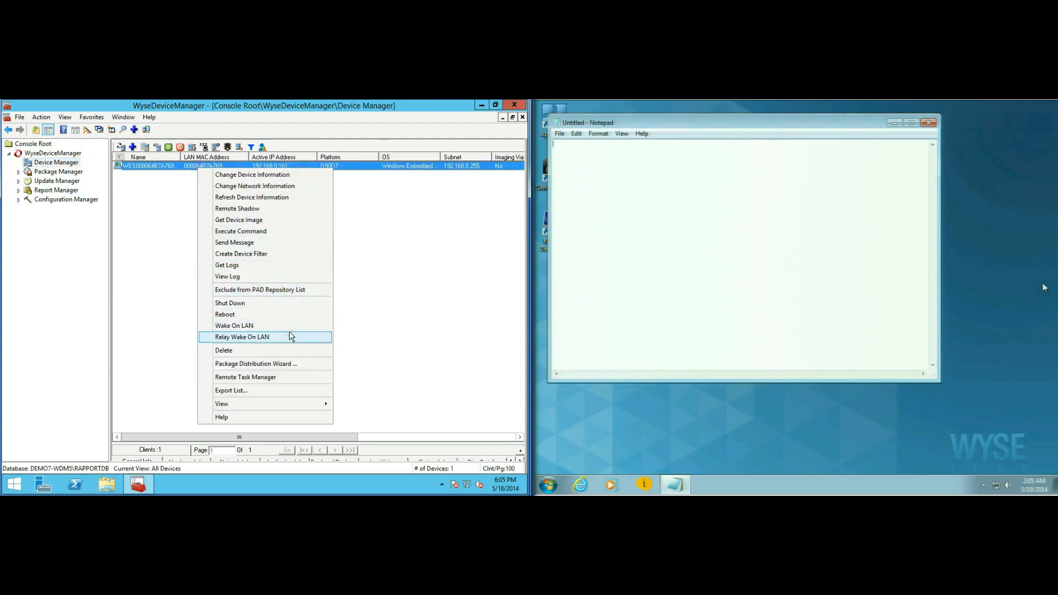
mouse_move(234, 326)
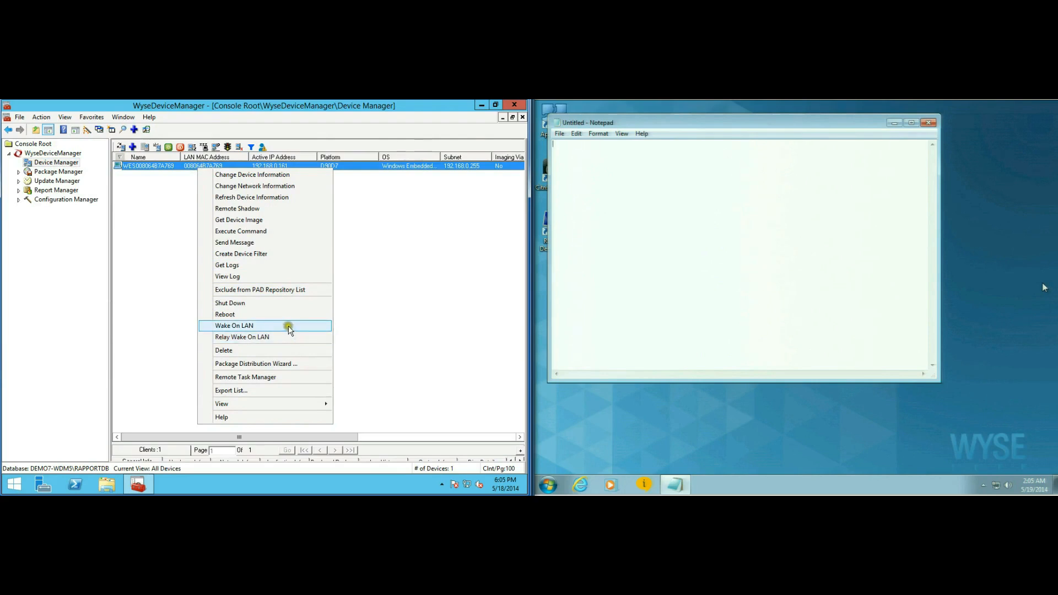
mouse_move(283, 289)
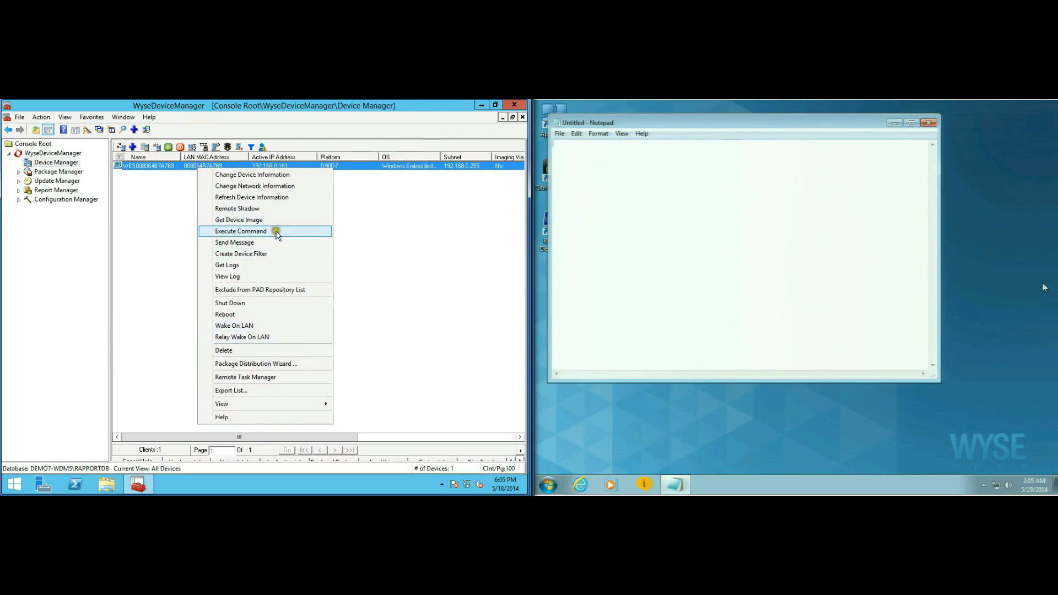
mouse_move(260, 294)
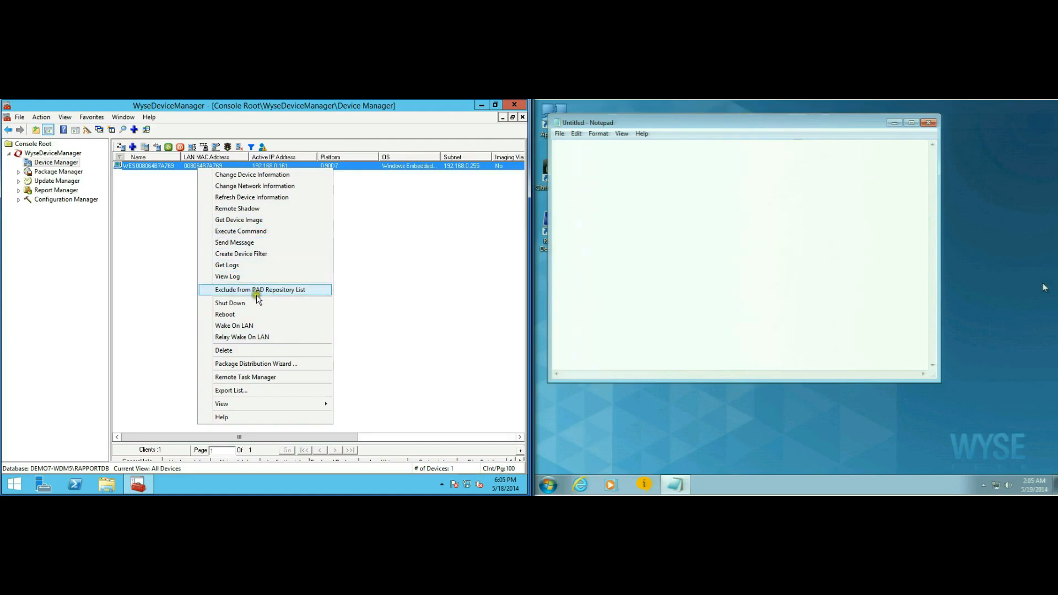
left_click(225, 314)
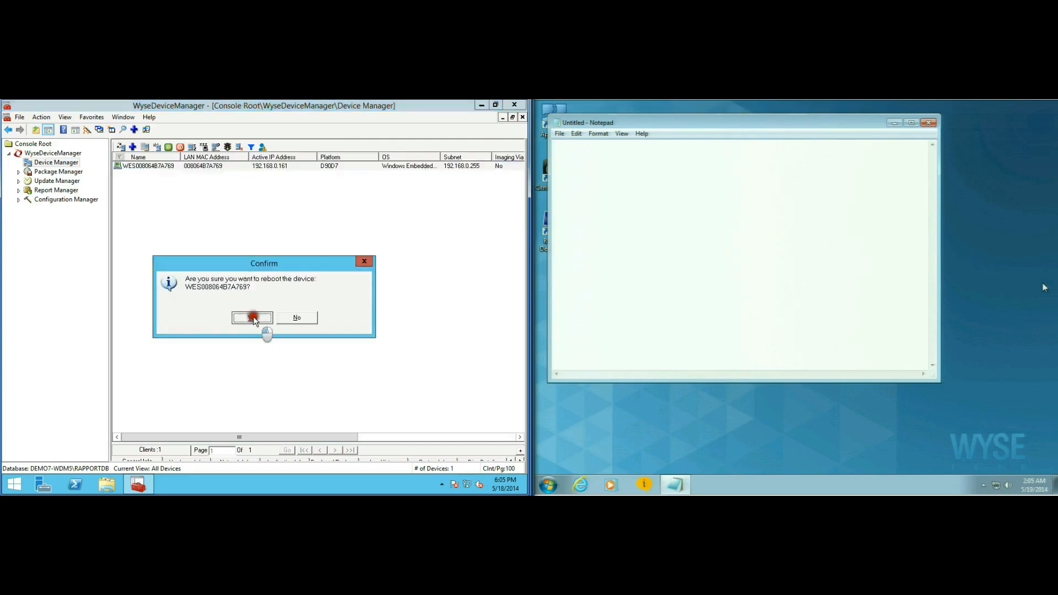
left_click(252, 318)
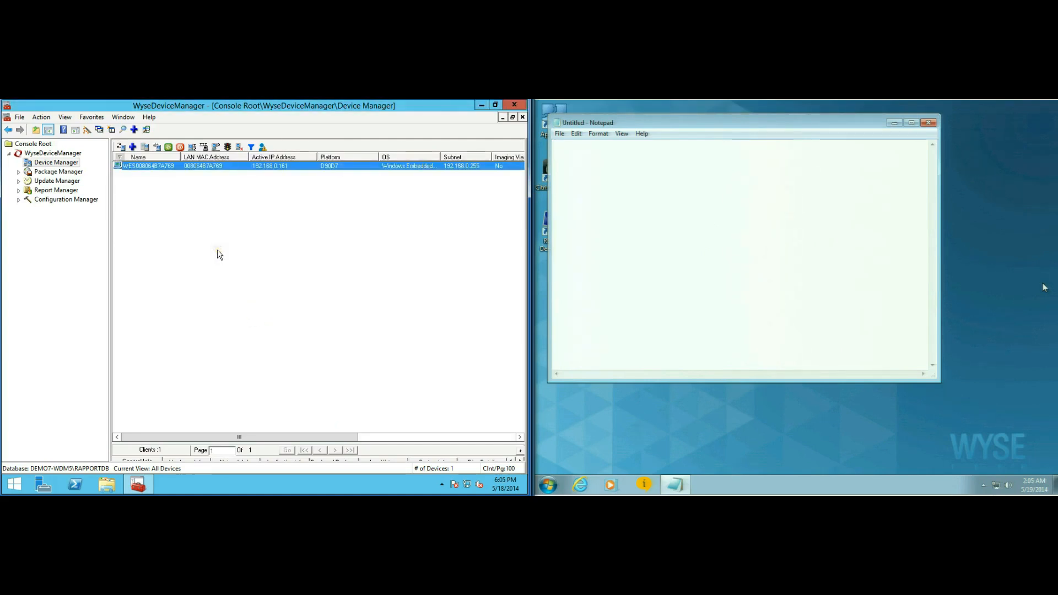
mouse_move(121, 204)
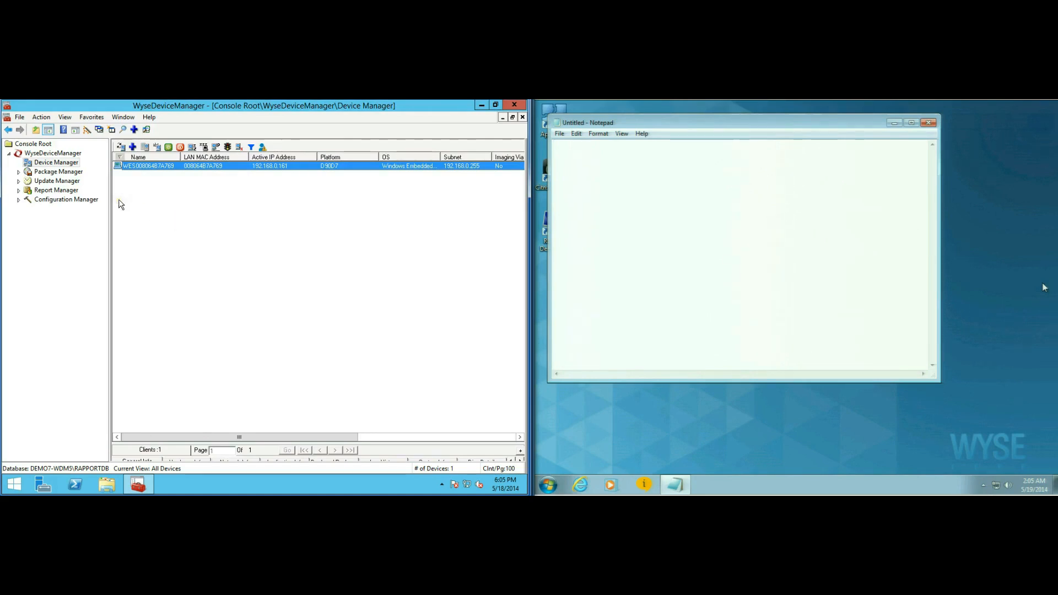
mouse_move(151, 204)
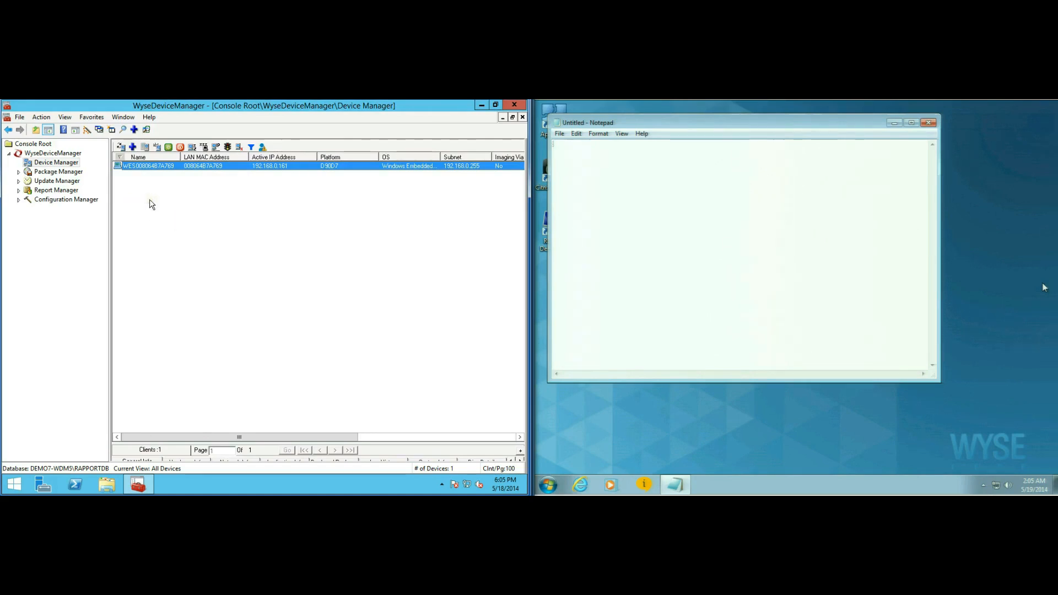
left_click(911, 123)
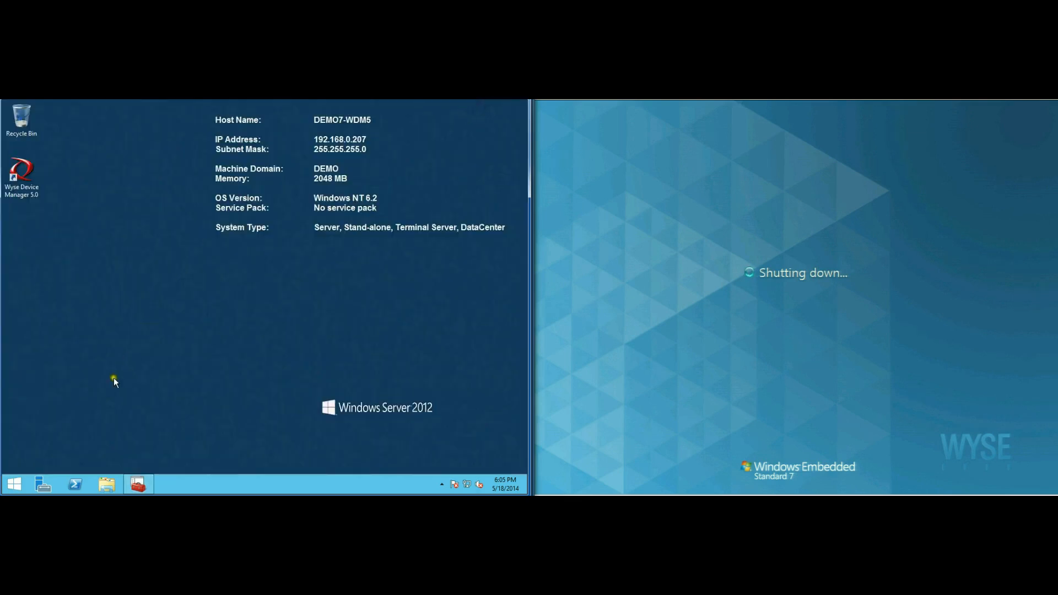
Open Internet Explorer on the server at the appservices.wyse.com support downloads page
left_click(14, 484)
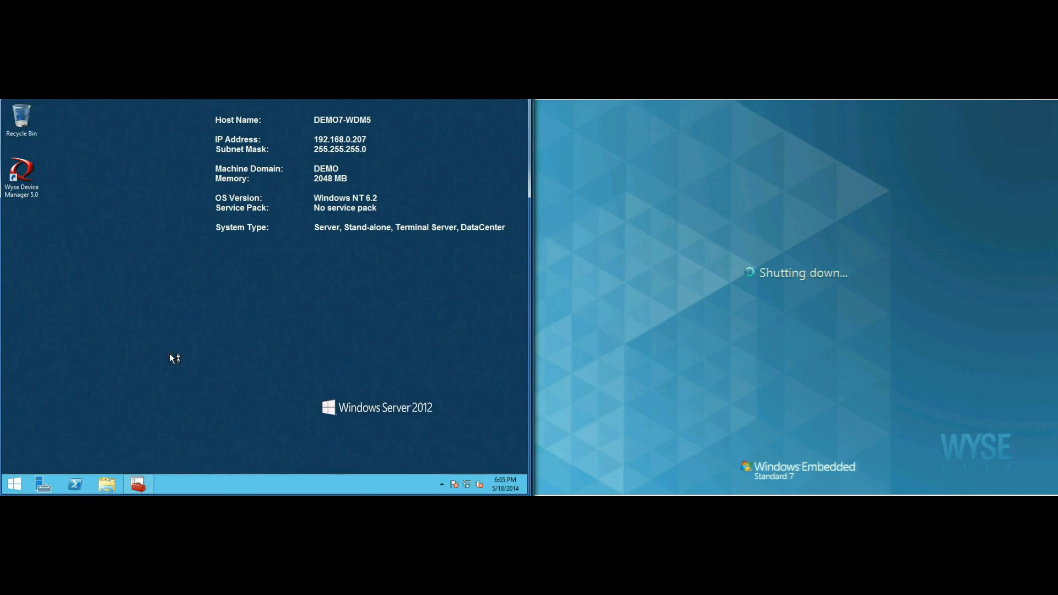
left_click(170, 484)
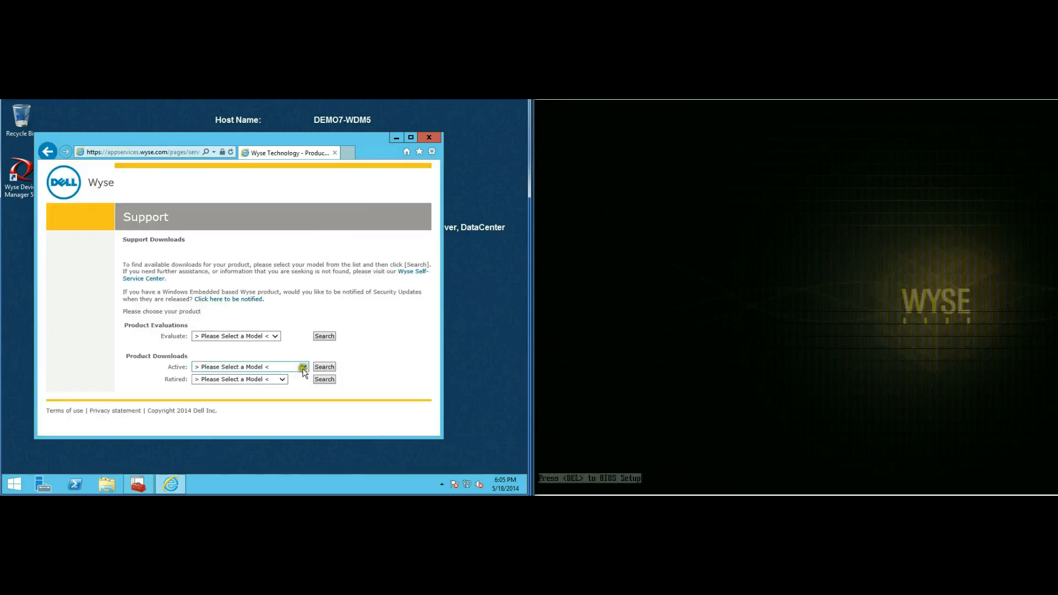
Search the support downloads for the D90D7 active model
left_click(303, 367)
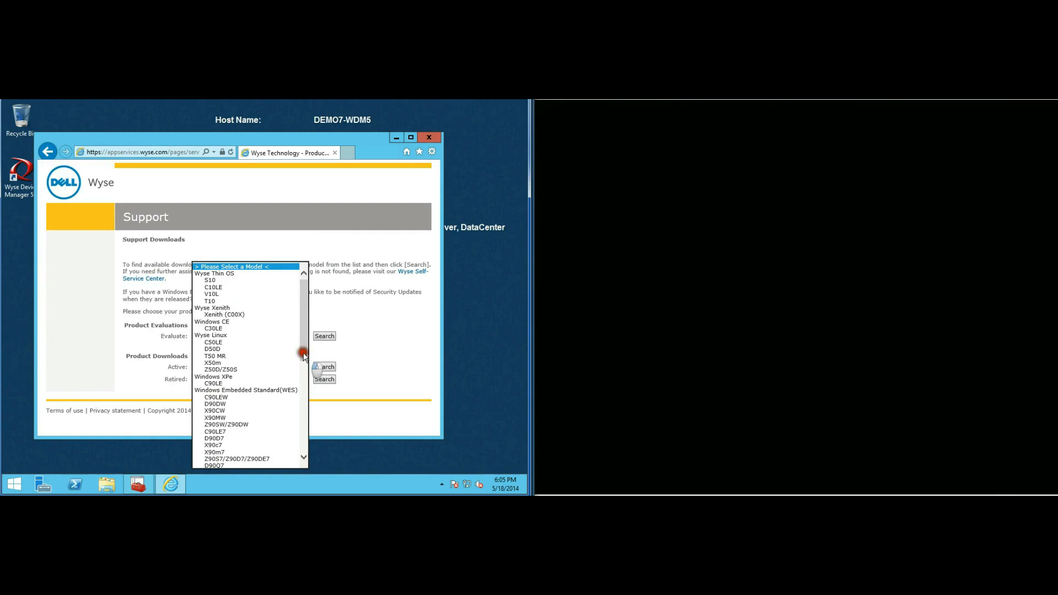
scroll("down", 3)
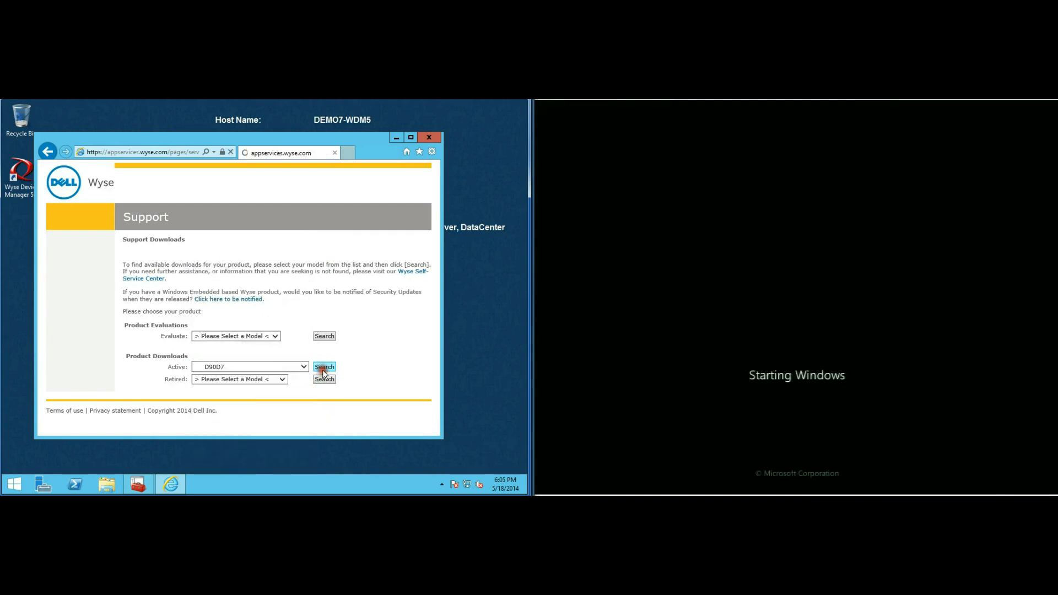
left_click(324, 367)
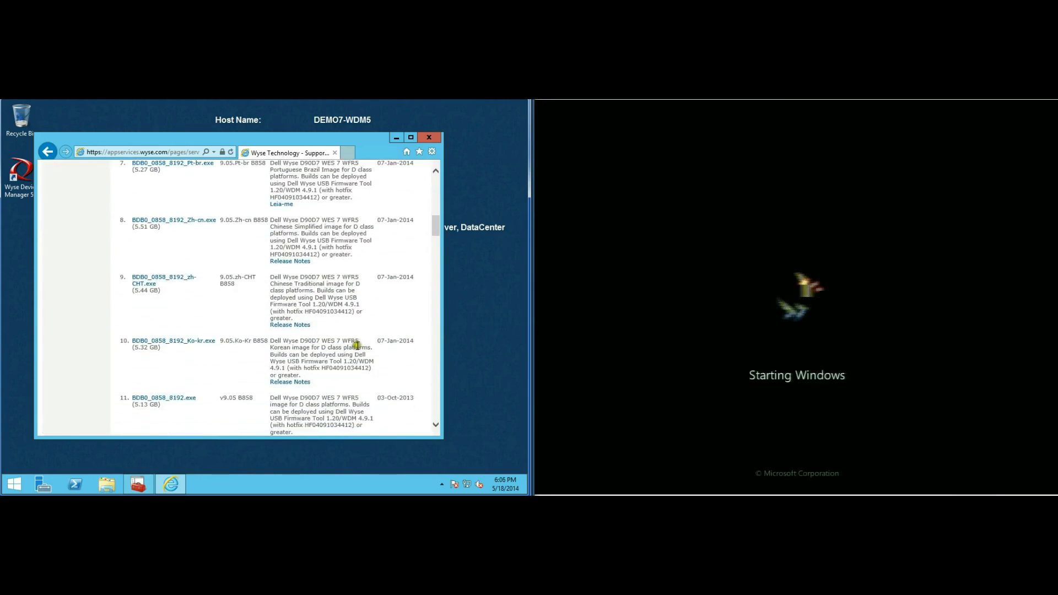
scroll("down", 3)
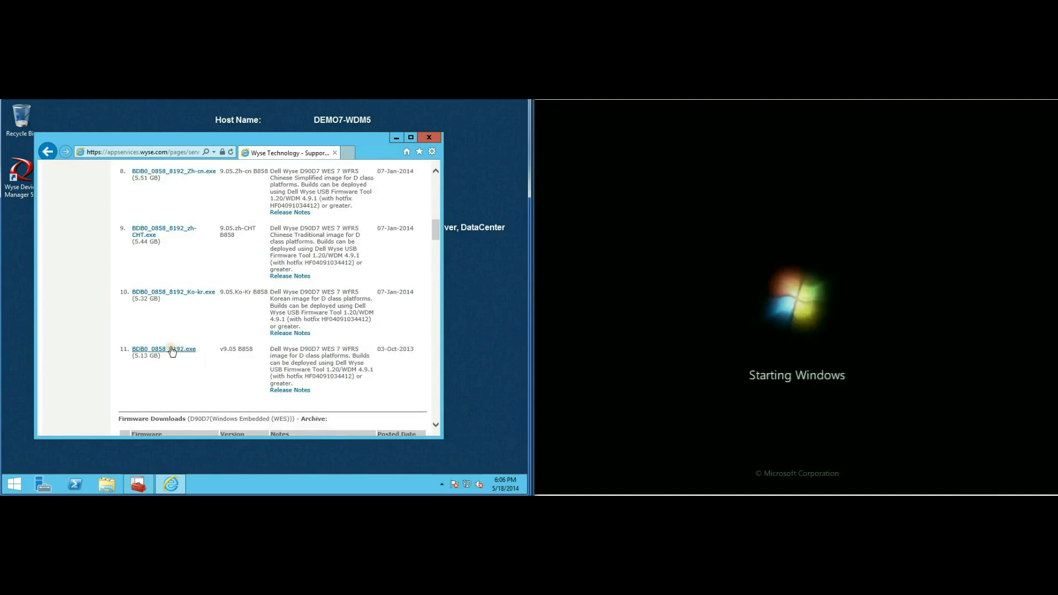
Save BDB0_0858_8192.exe into Downloads and close the browser
left_click(175, 352)
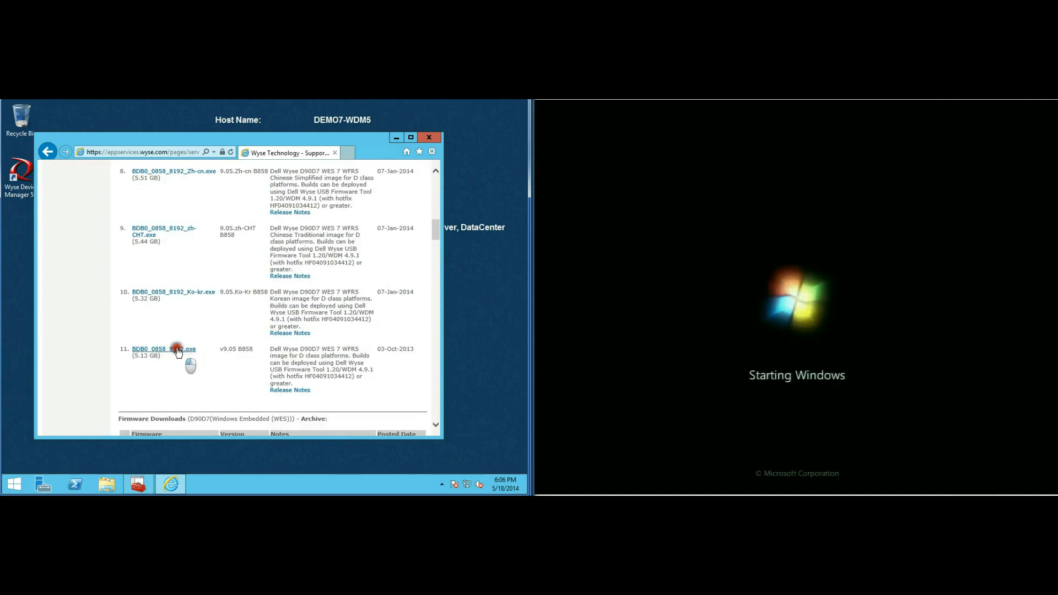
left_click(173, 349)
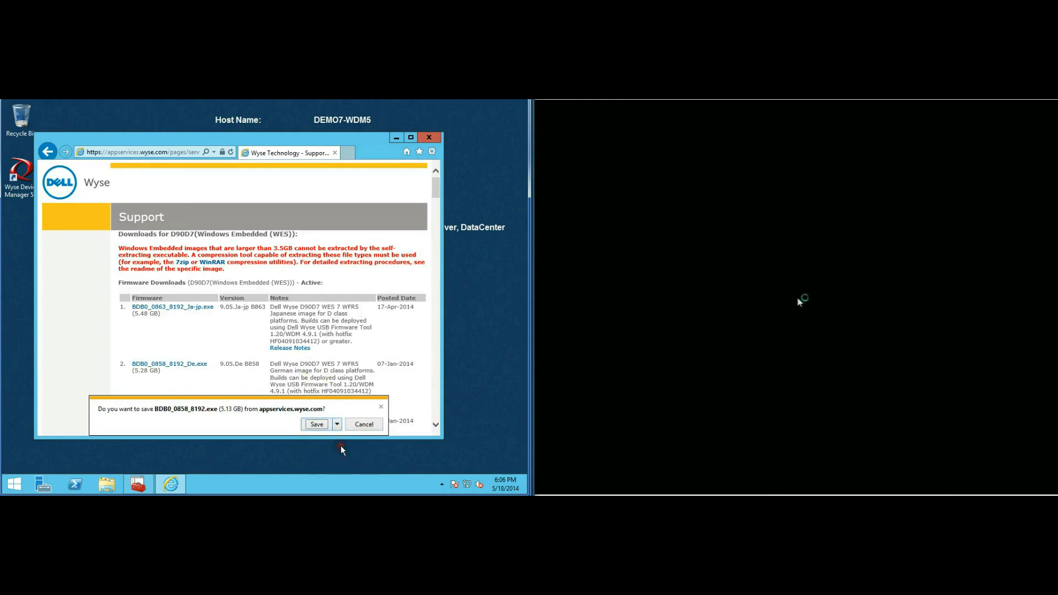
left_click(316, 424)
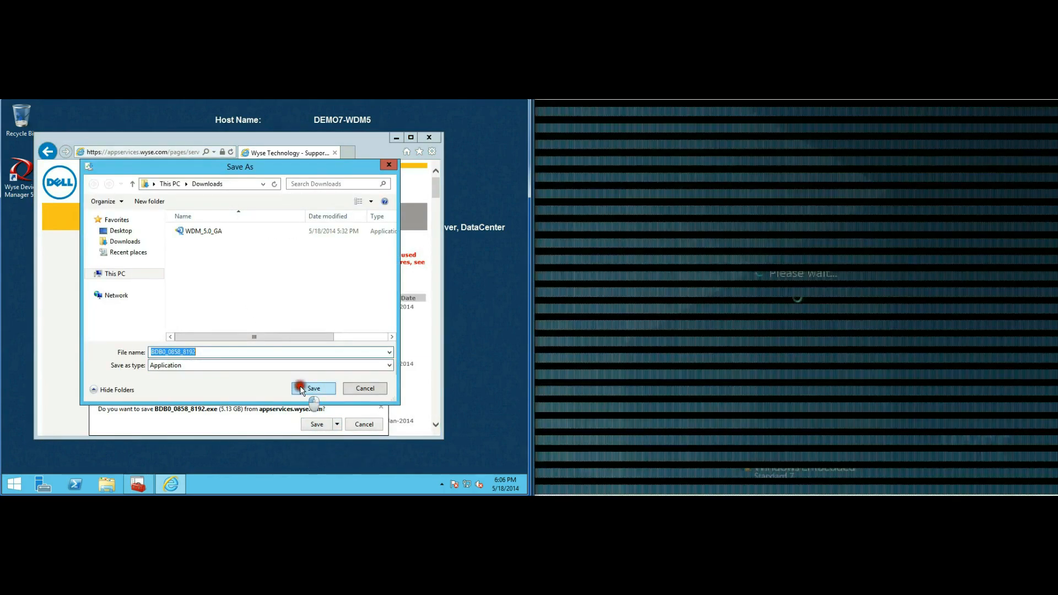
left_click(313, 388)
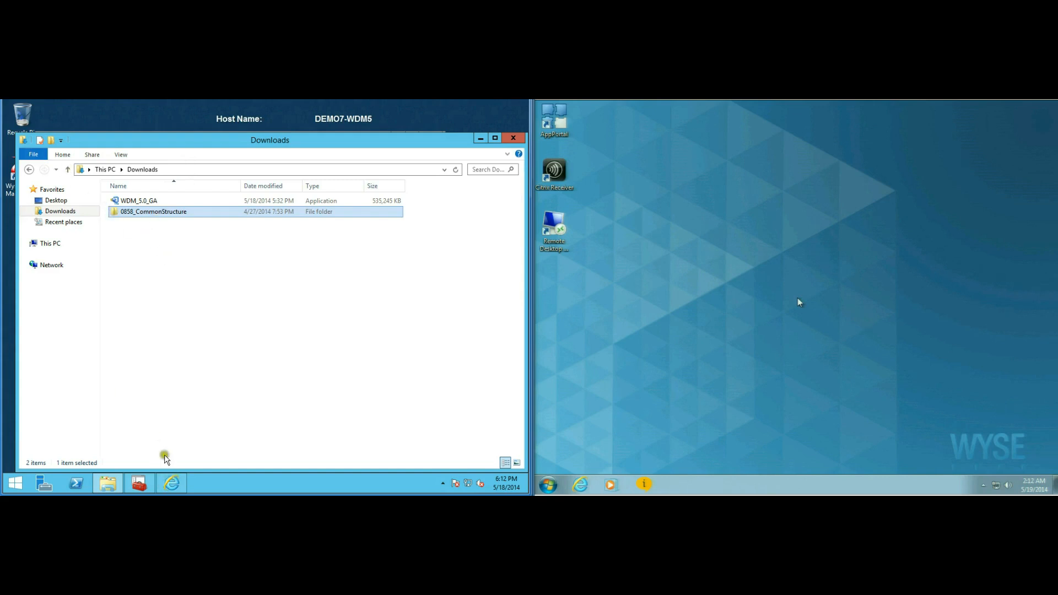
double_click(153, 211)
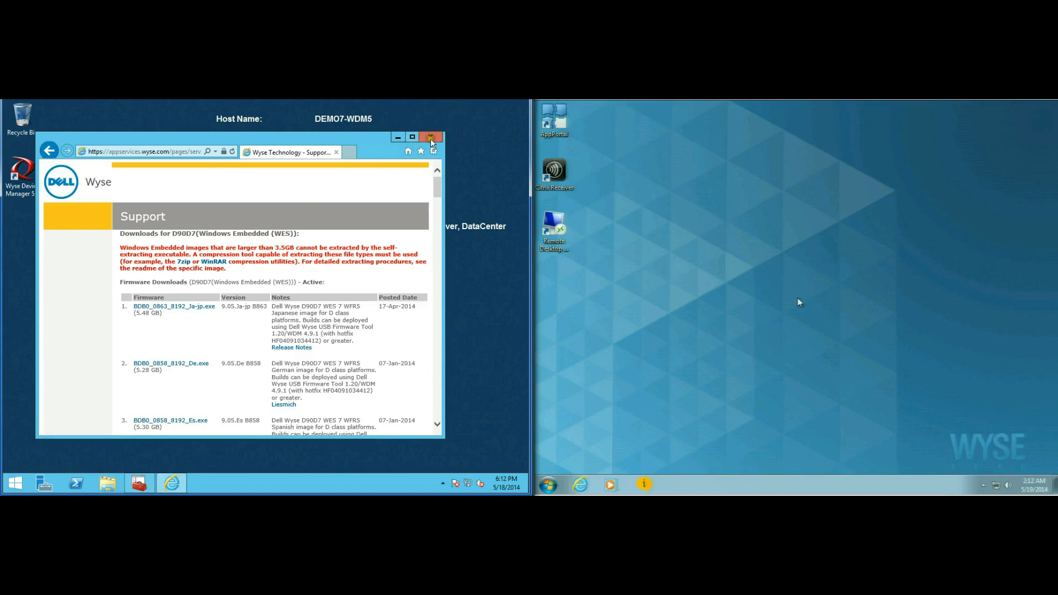
left_click(432, 137)
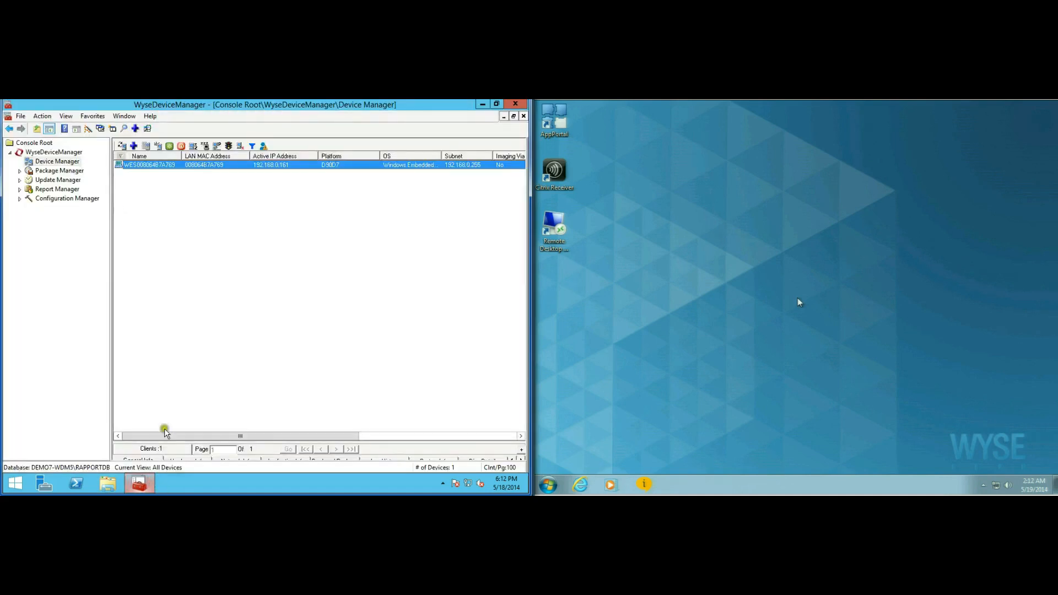
Start the Package Wizard and select the downloaded image's .rsp script file
left_click(28, 171)
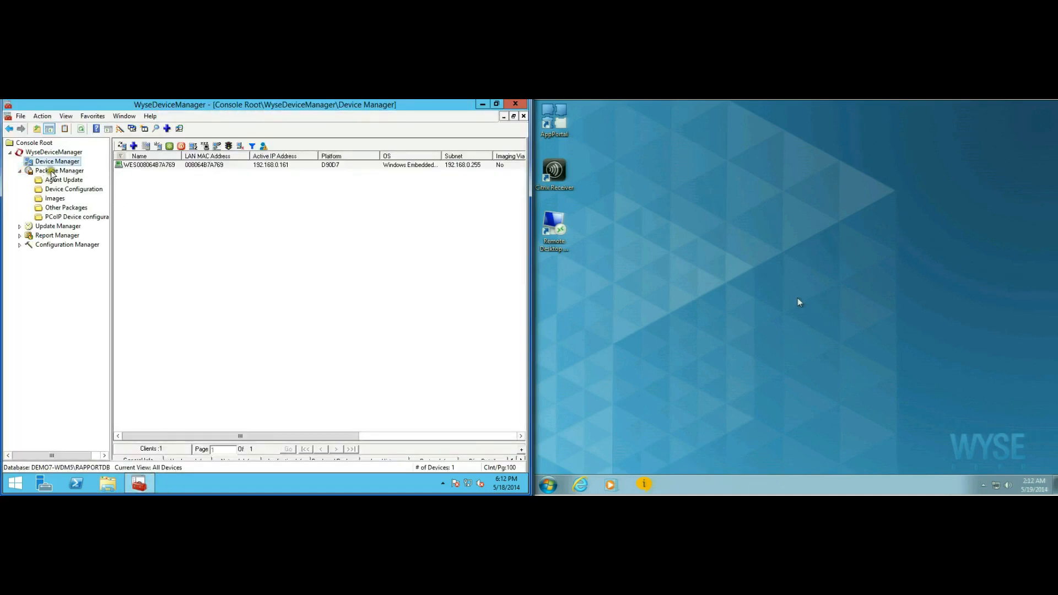
left_click(59, 170)
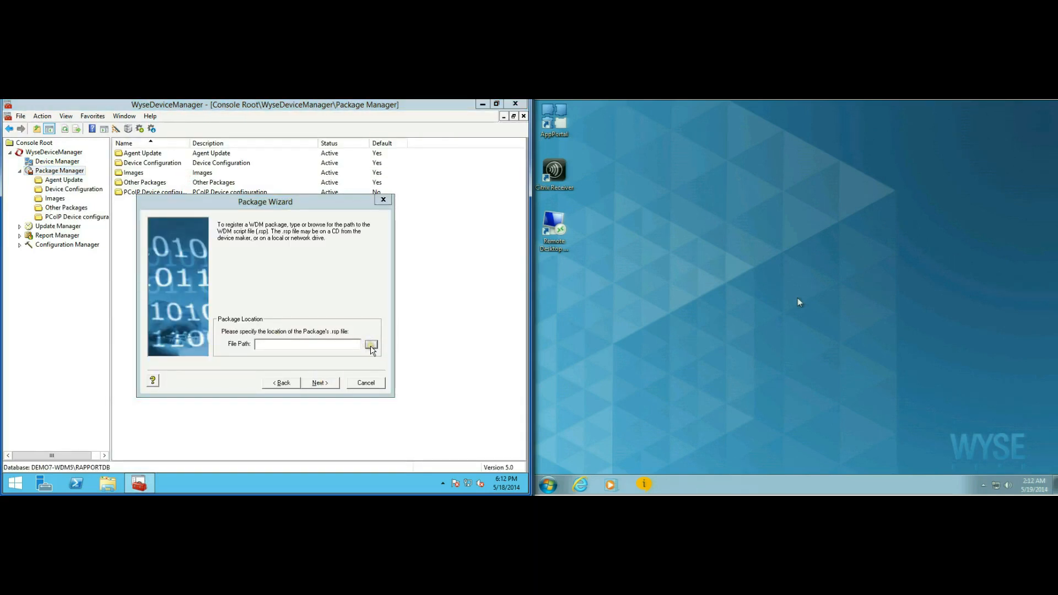
left_click(371, 344)
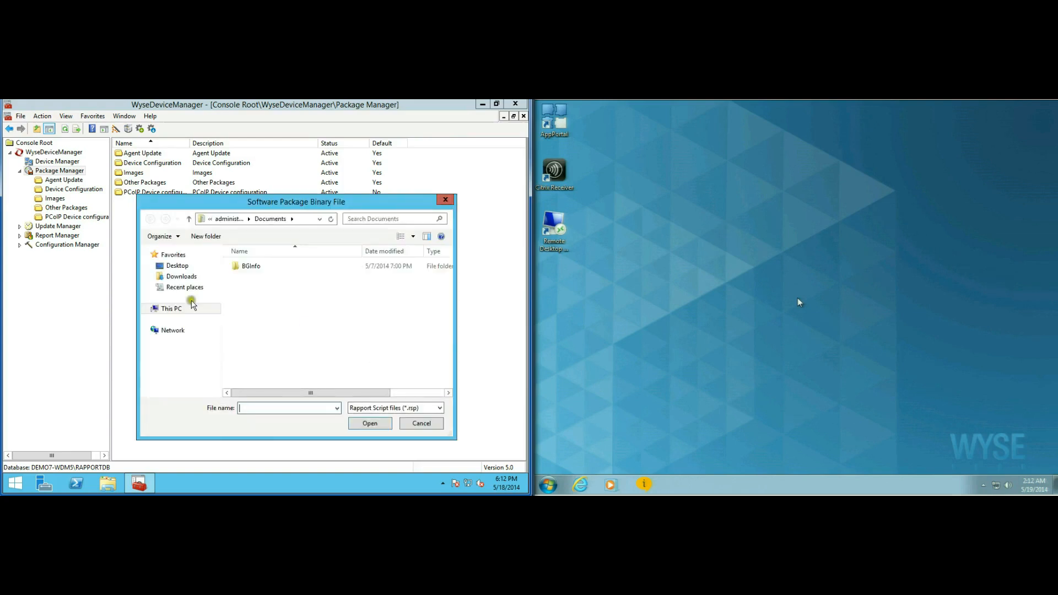
left_click(181, 276)
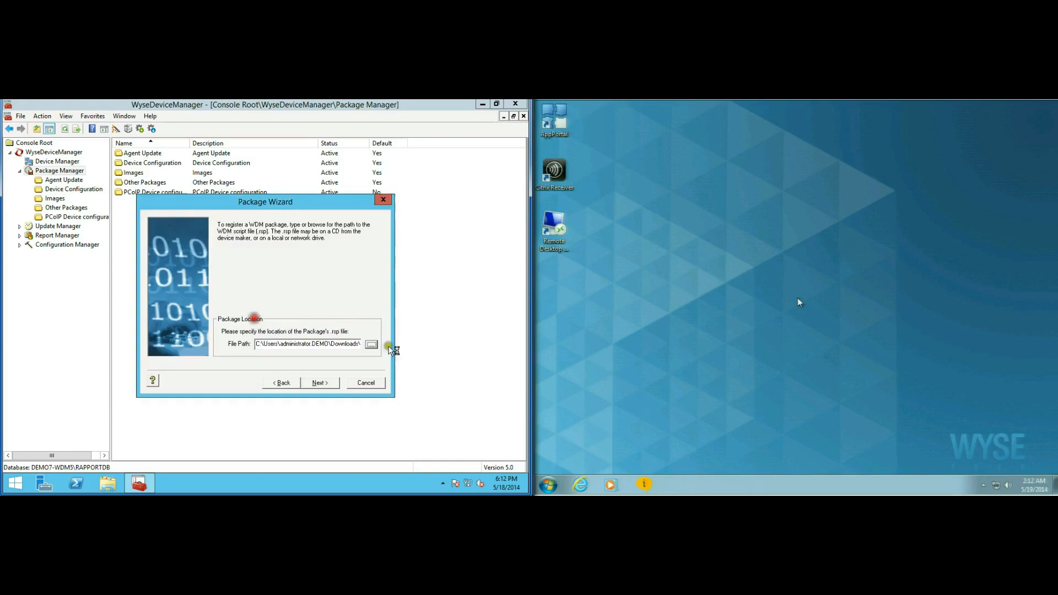
Finish registering the D90D7 WES7 SP1 WFR5 package and select it under Images
left_click(321, 382)
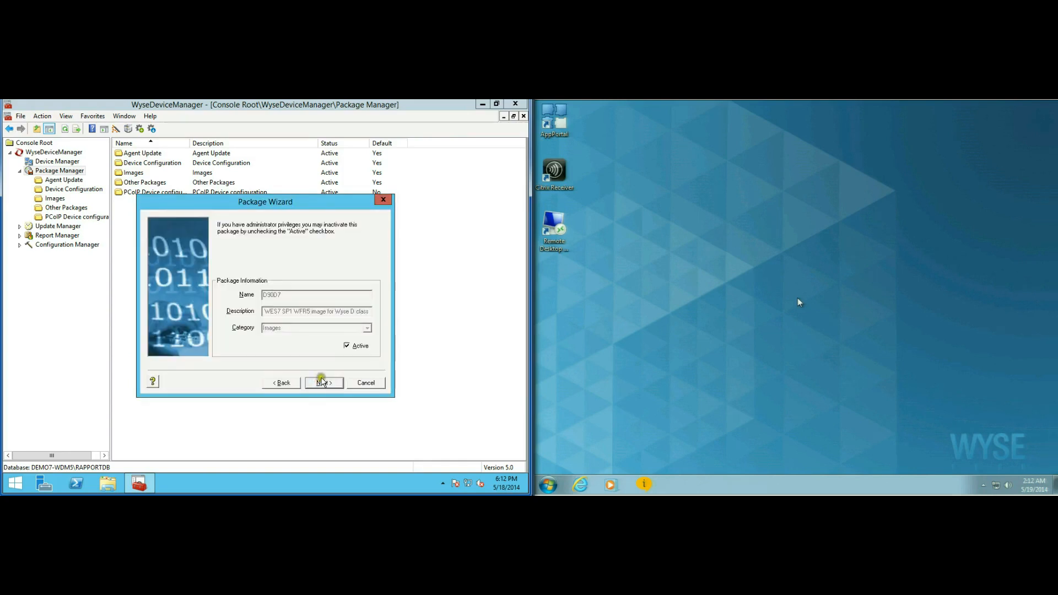
left_click(323, 383)
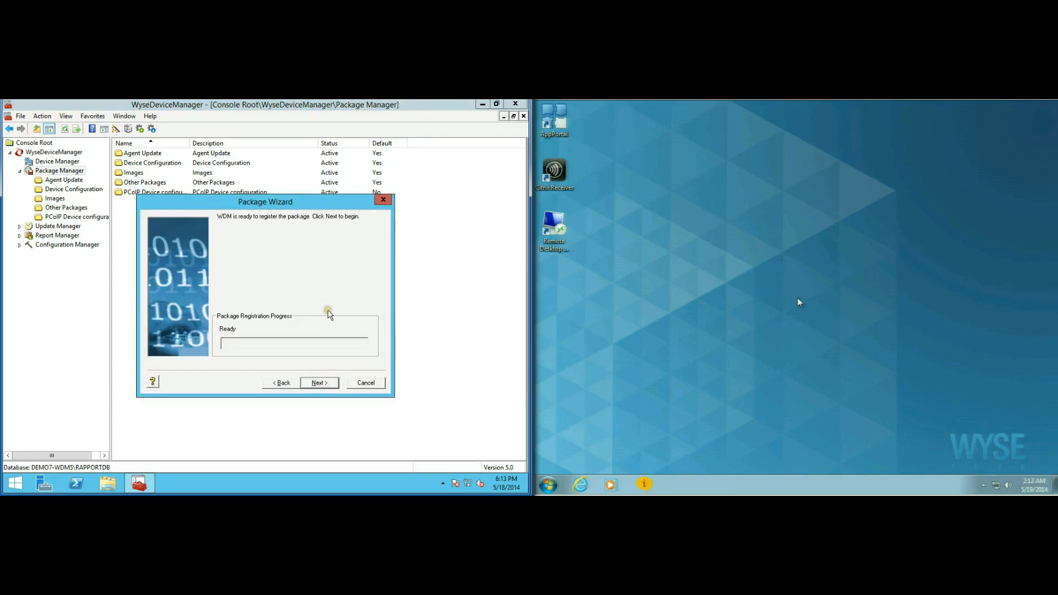
left_click(318, 383)
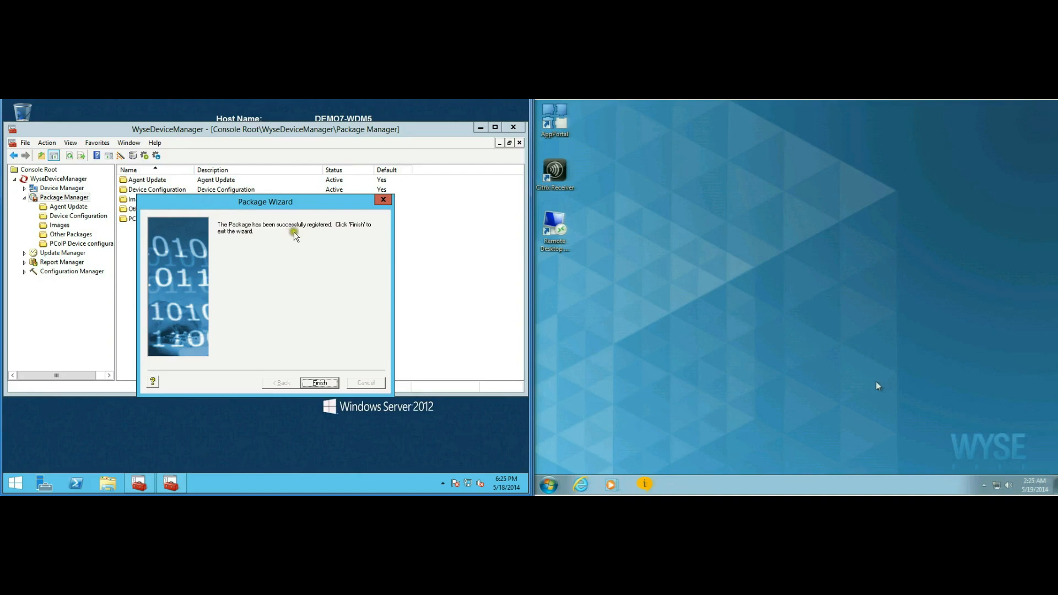
left_click(318, 382)
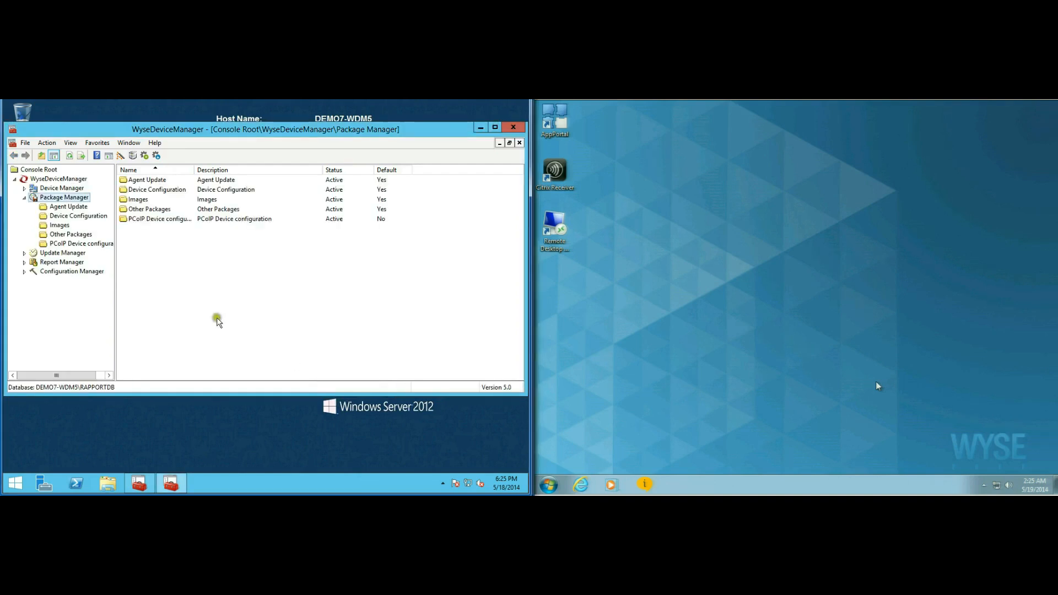
left_click(59, 225)
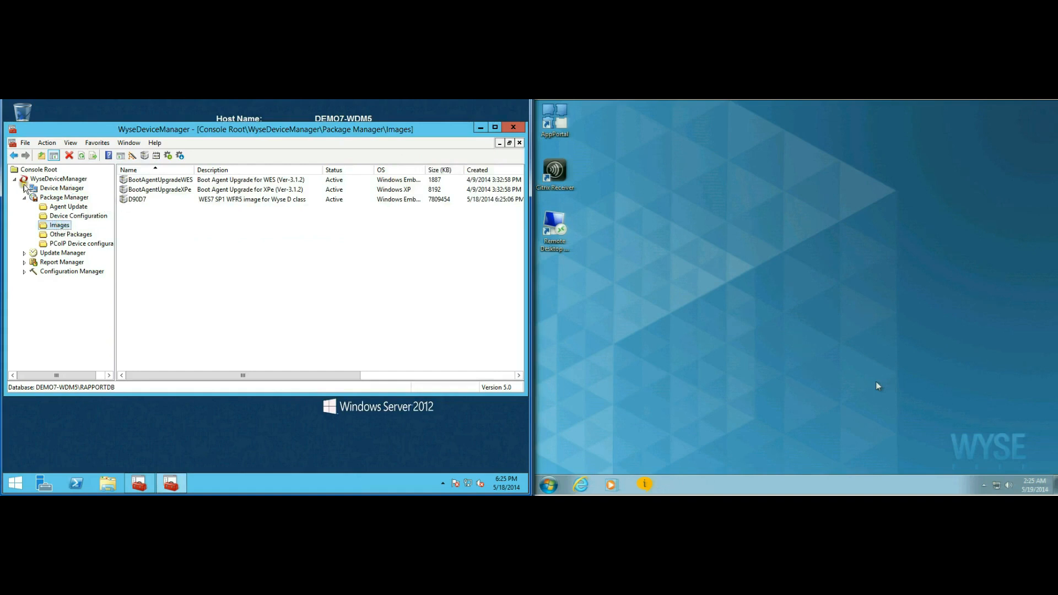
left_click(137, 199)
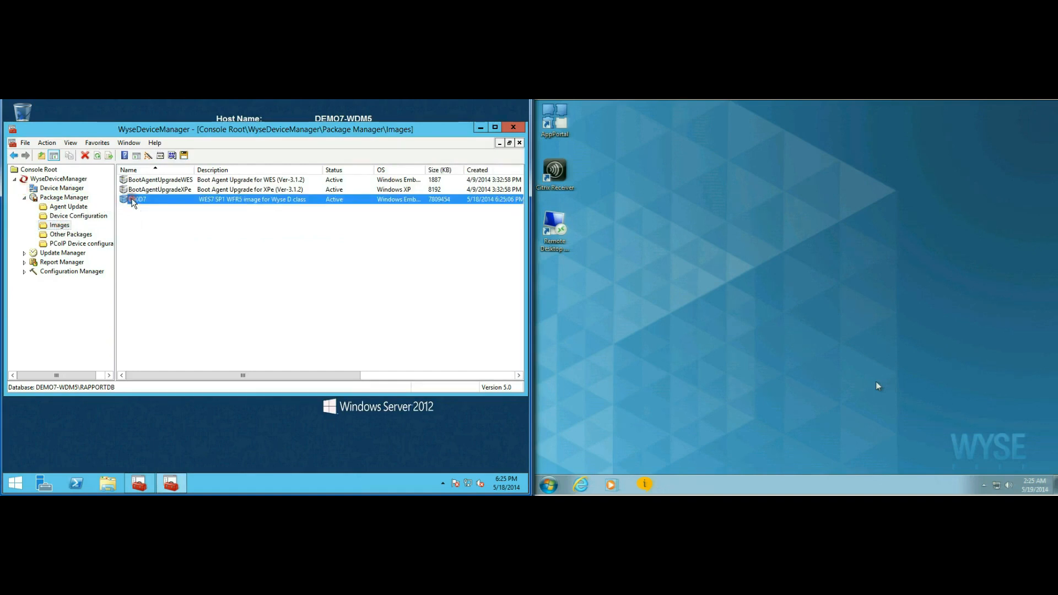
Schedule the D90D7 image to be distributed to the thin client right away
left_click(61, 188)
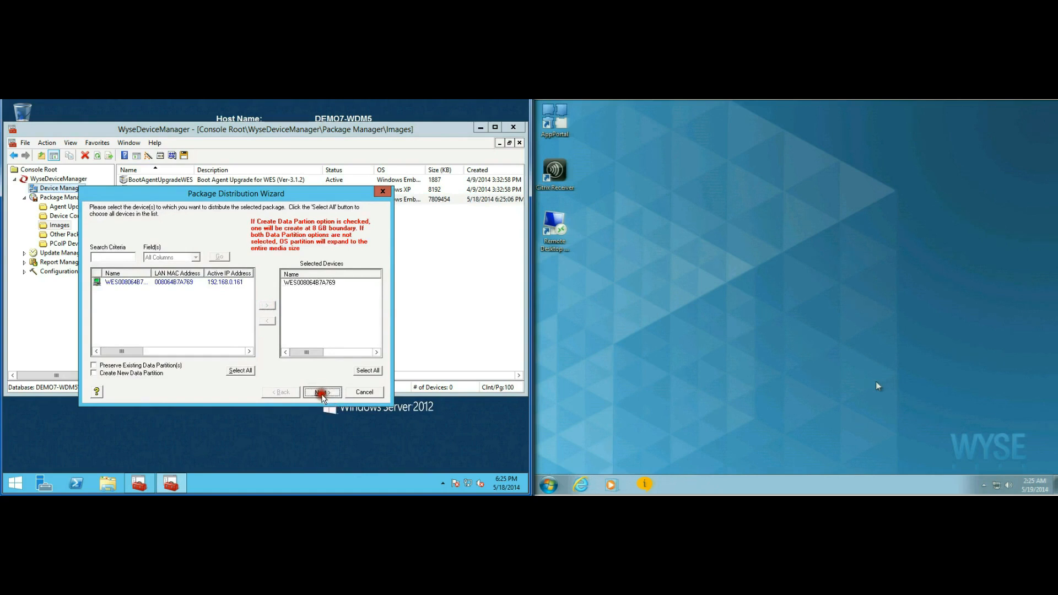
left_click(322, 392)
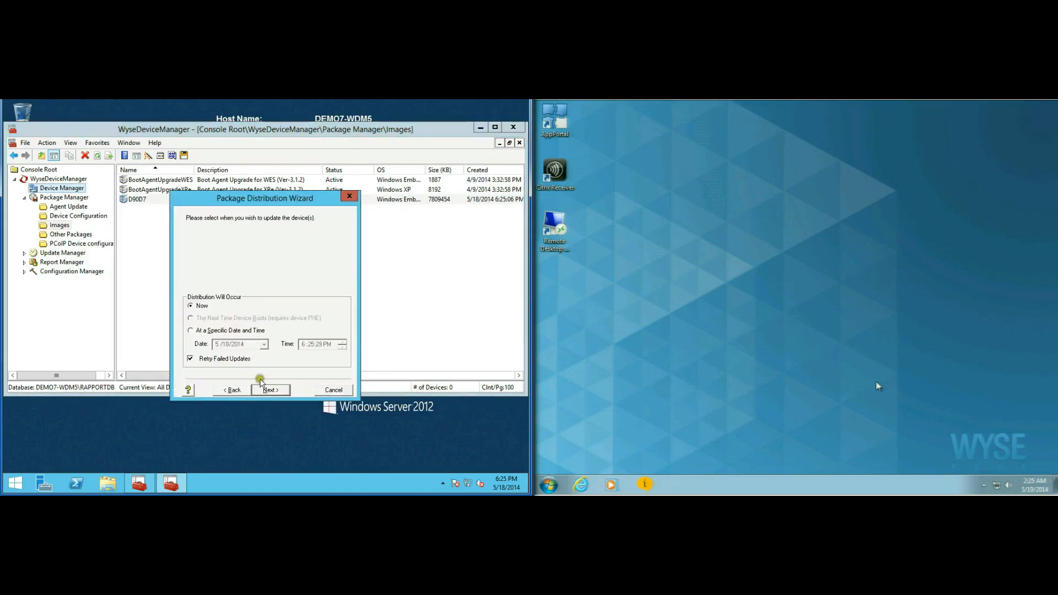
left_click(268, 390)
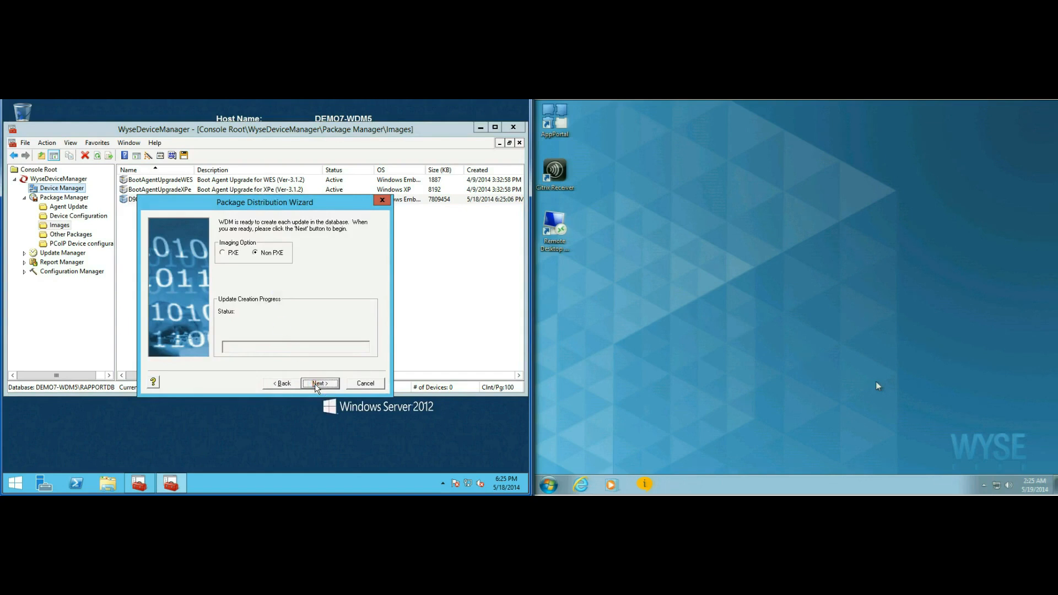
left_click(319, 383)
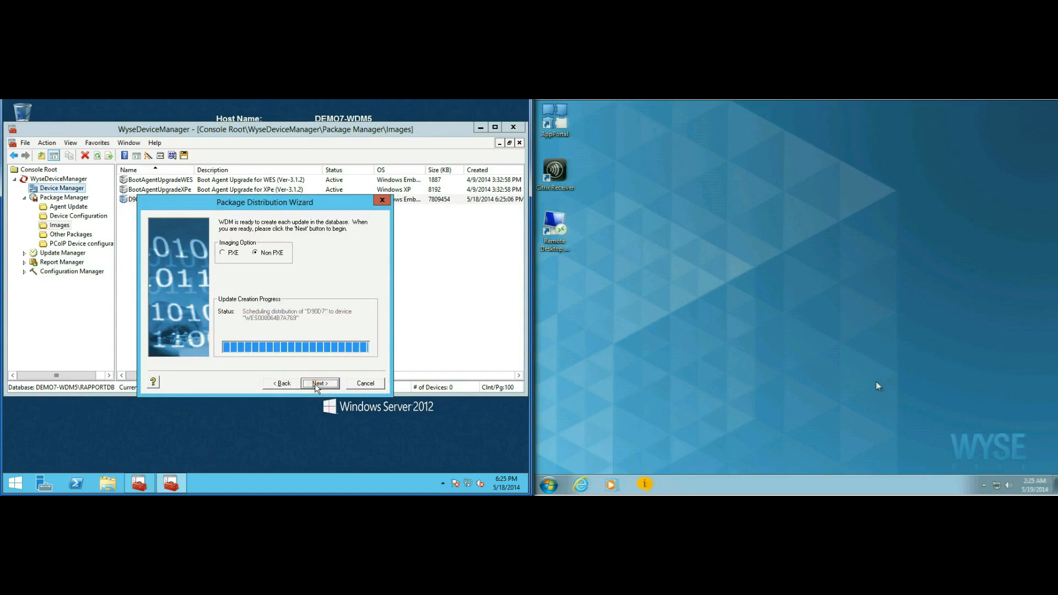
left_click(318, 383)
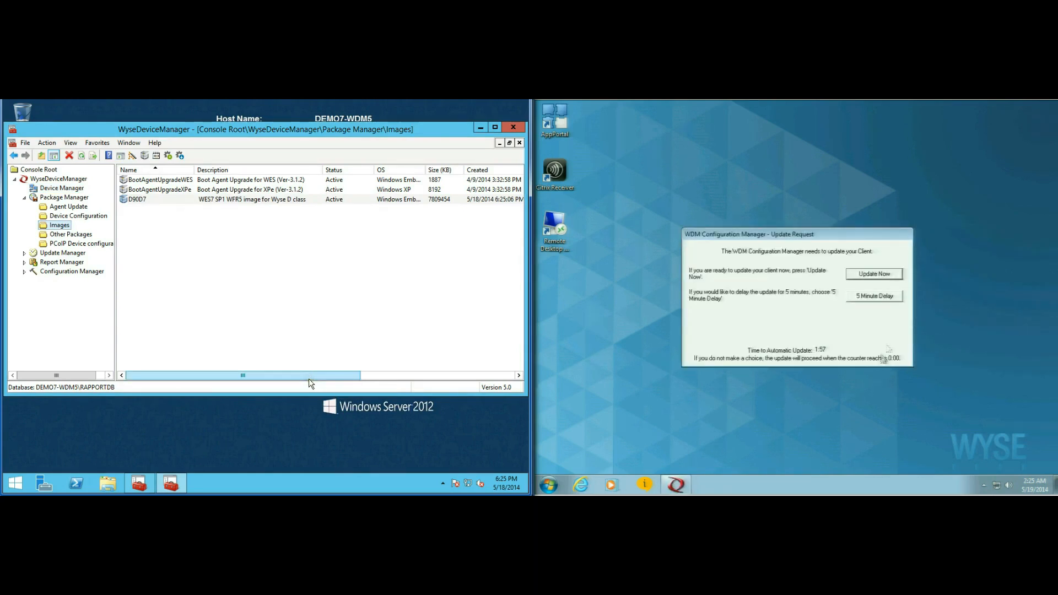
Accept the WDM update request with Update Now on the thin client
left_click(873, 274)
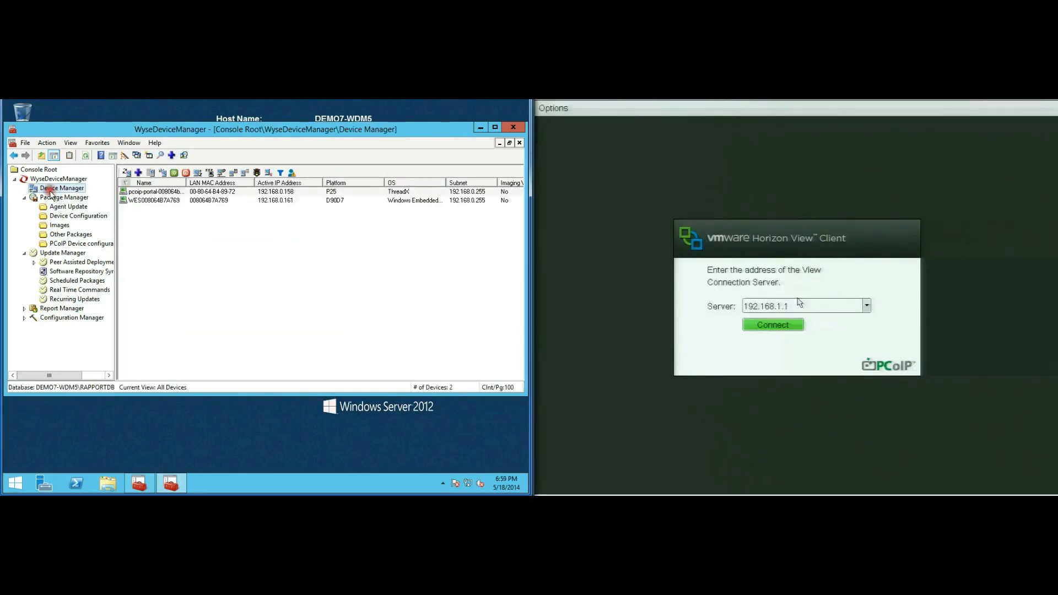
Edit the VMwareView PCoIP package script to server 192.168.0.205, SSL on, kiosk mode off
left_click(81, 243)
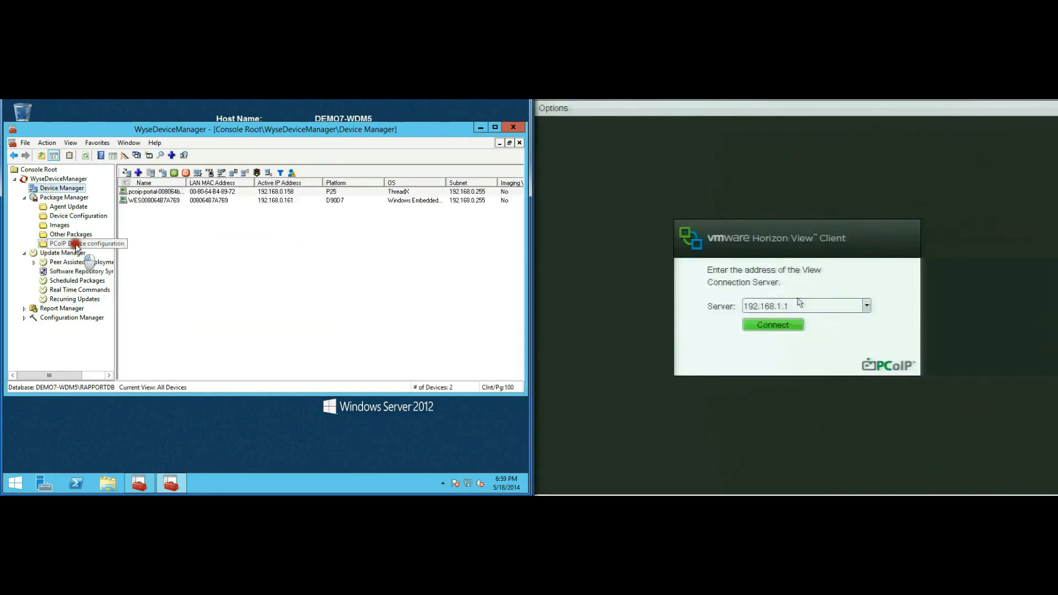
left_click(87, 243)
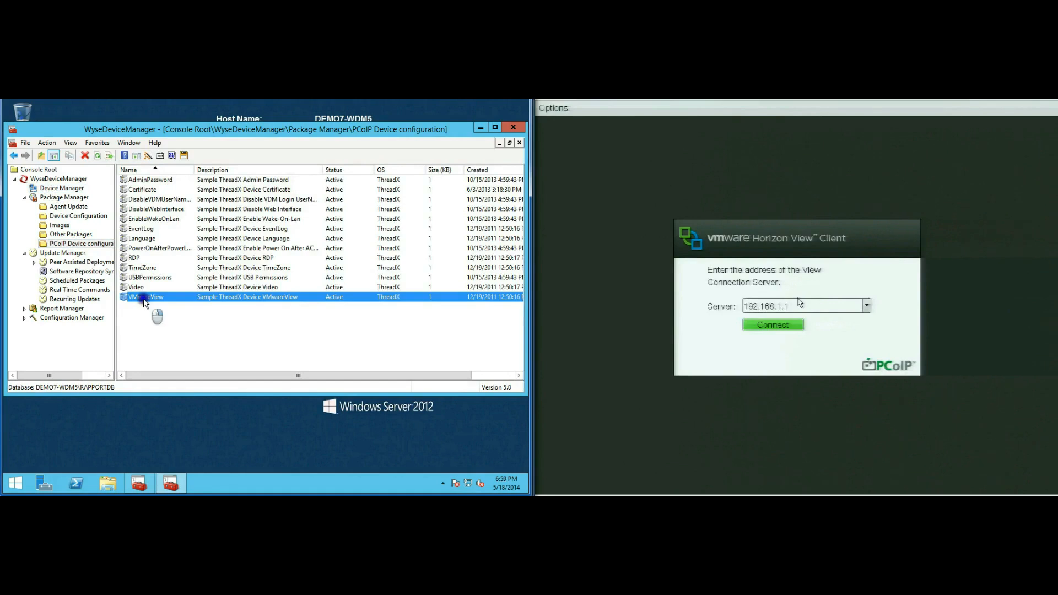
double_click(148, 297)
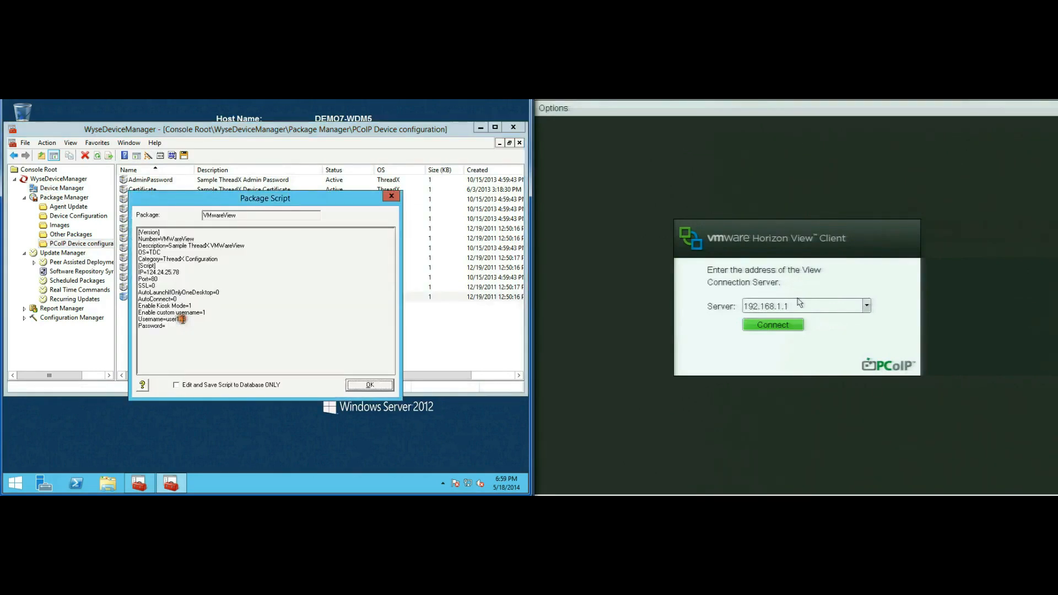
type("123")
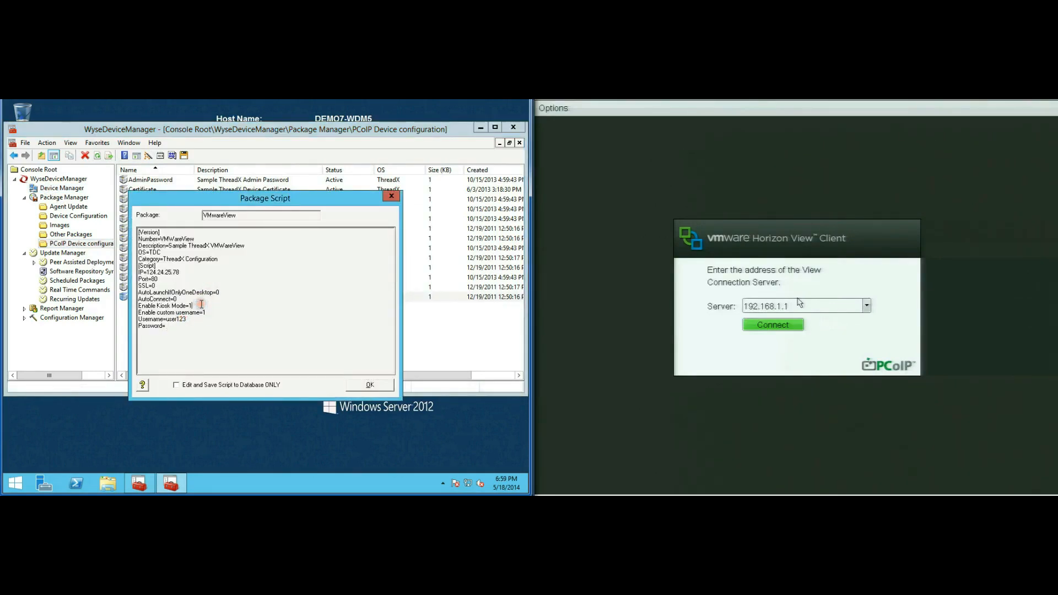
left_click(176, 385)
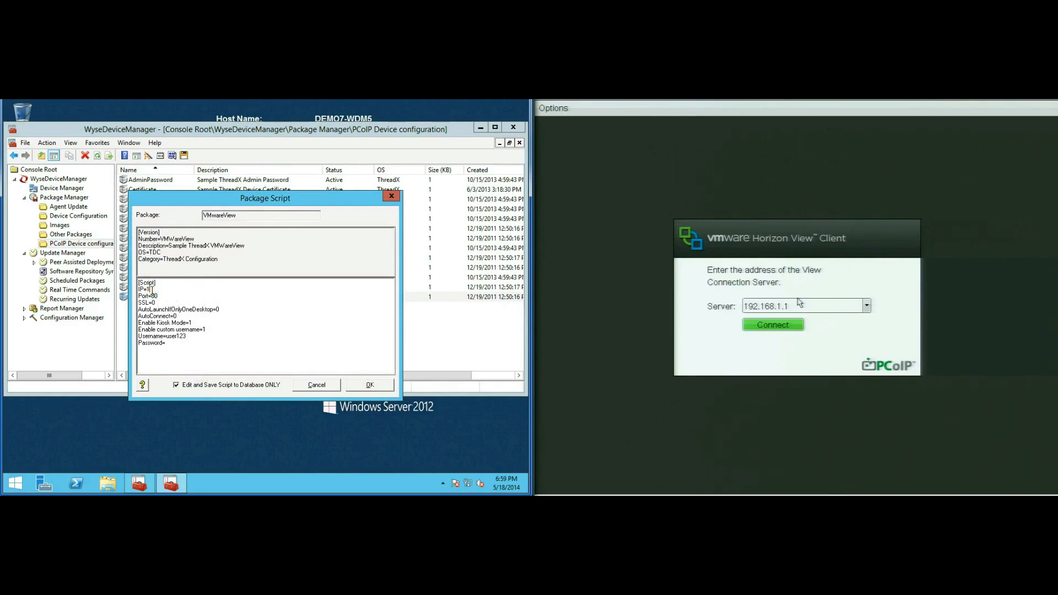
type("92.168.0.")
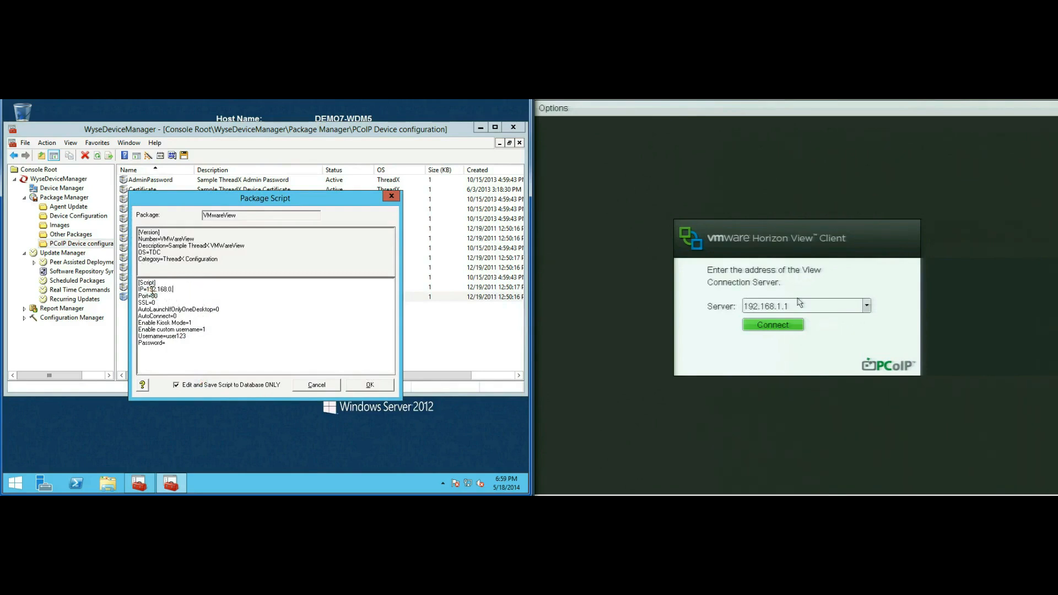
type("205")
left_click(155, 302)
type("1")
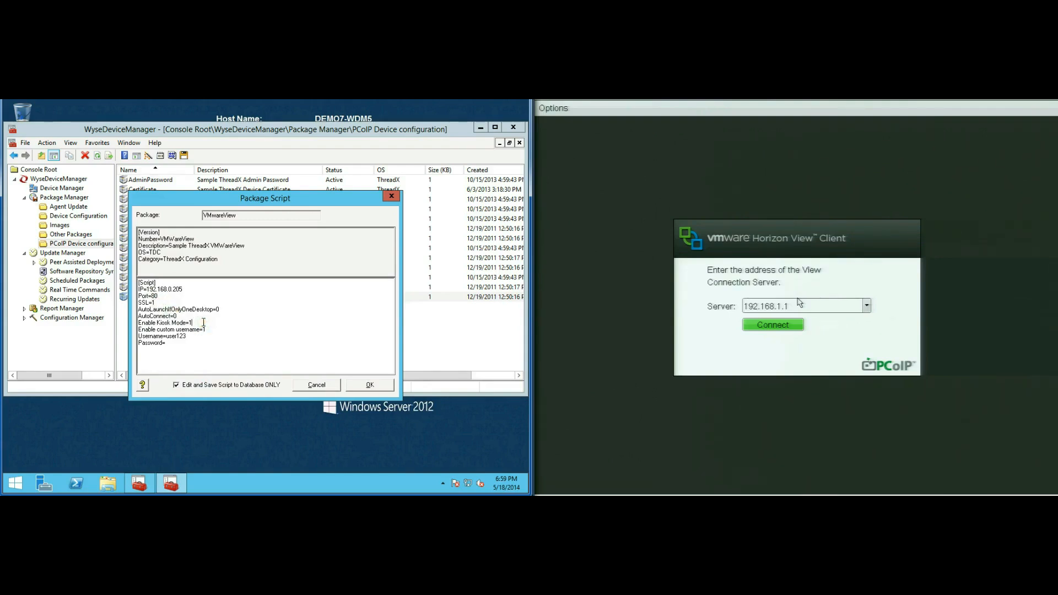
type("0")
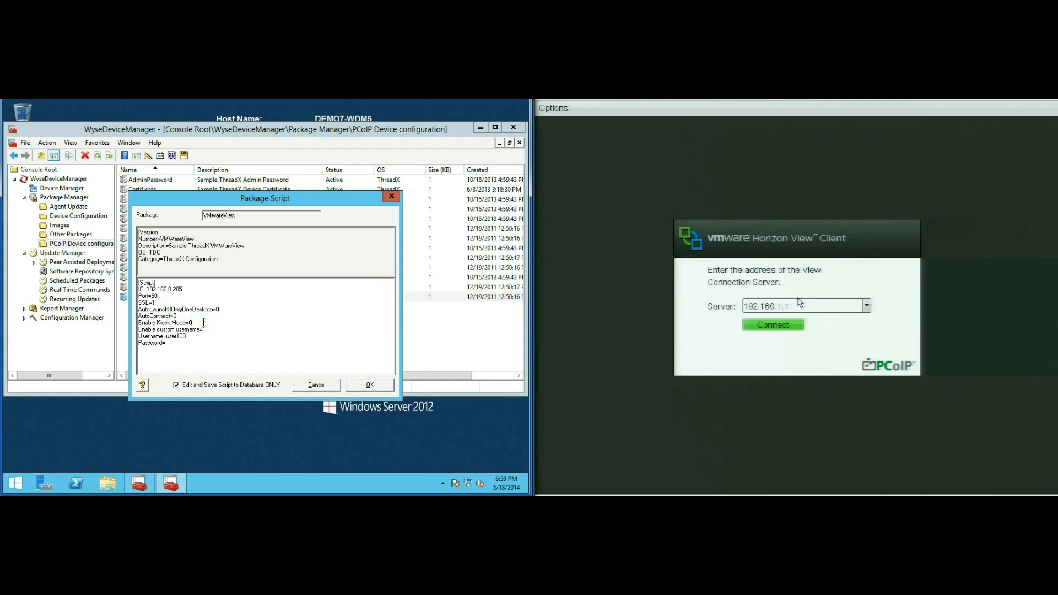
left_click(370, 385)
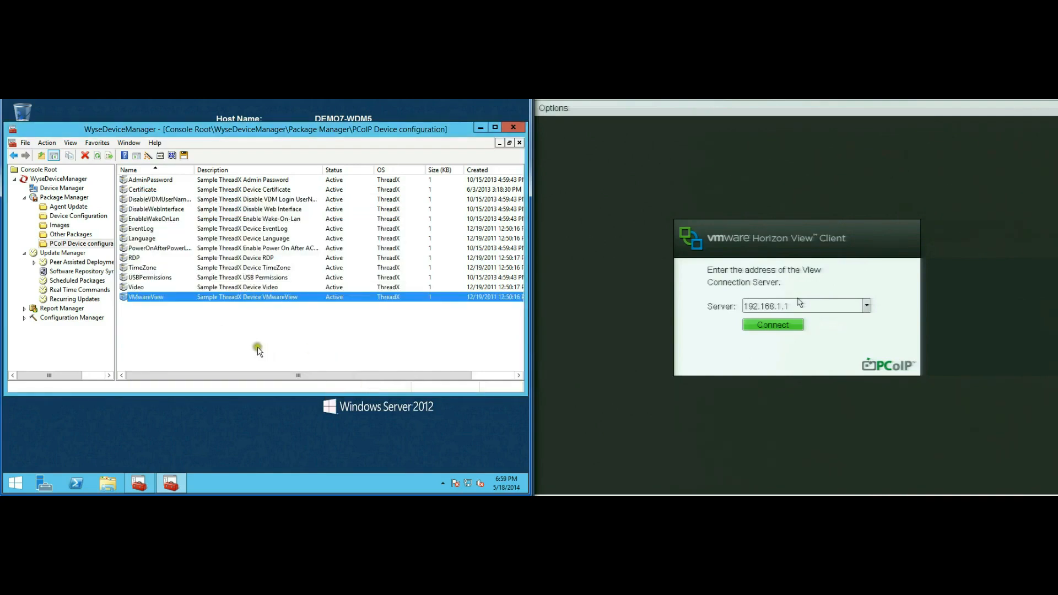
Distribute the VMwareView package to the P25 device immediately via the distribution wizard
left_click(60, 188)
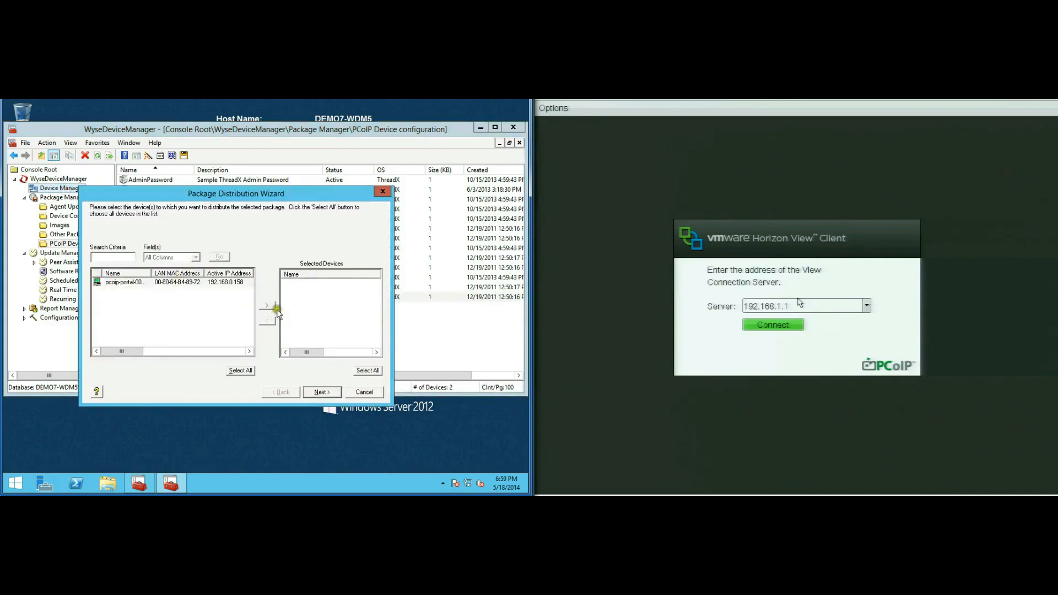
left_click(320, 392)
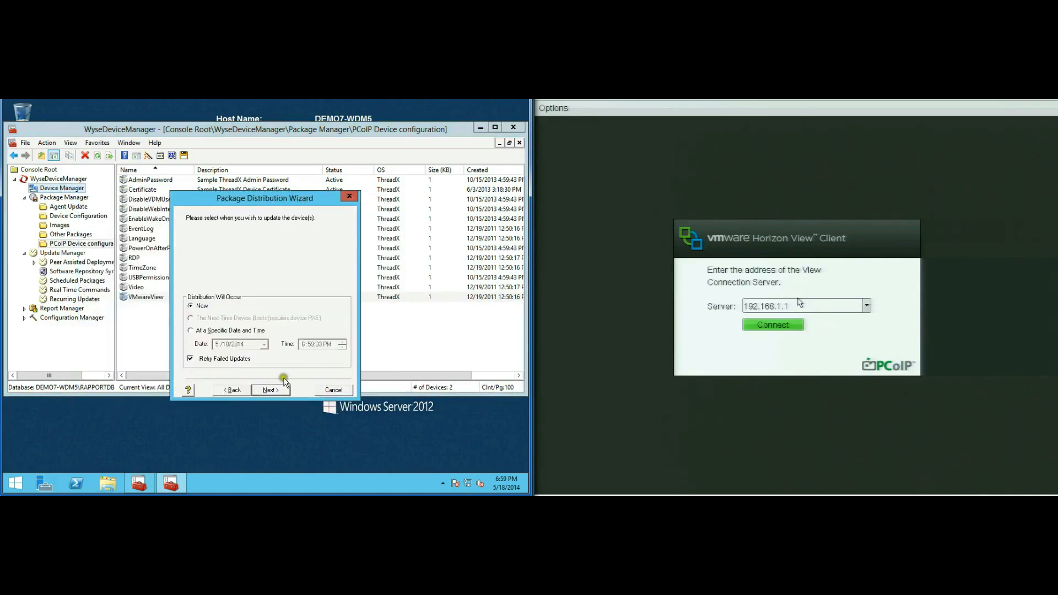
left_click(270, 390)
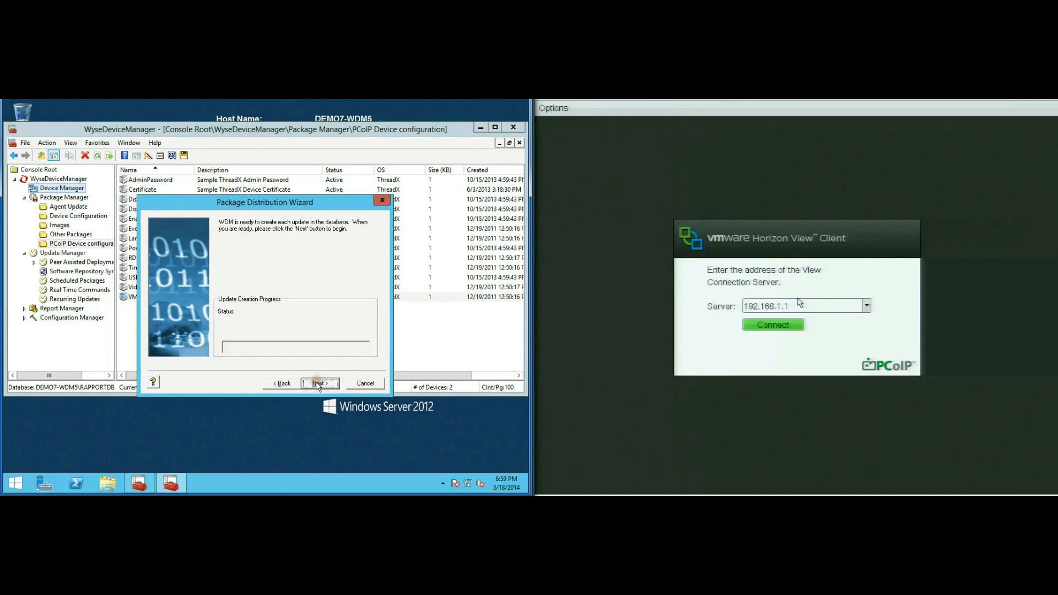
left_click(319, 384)
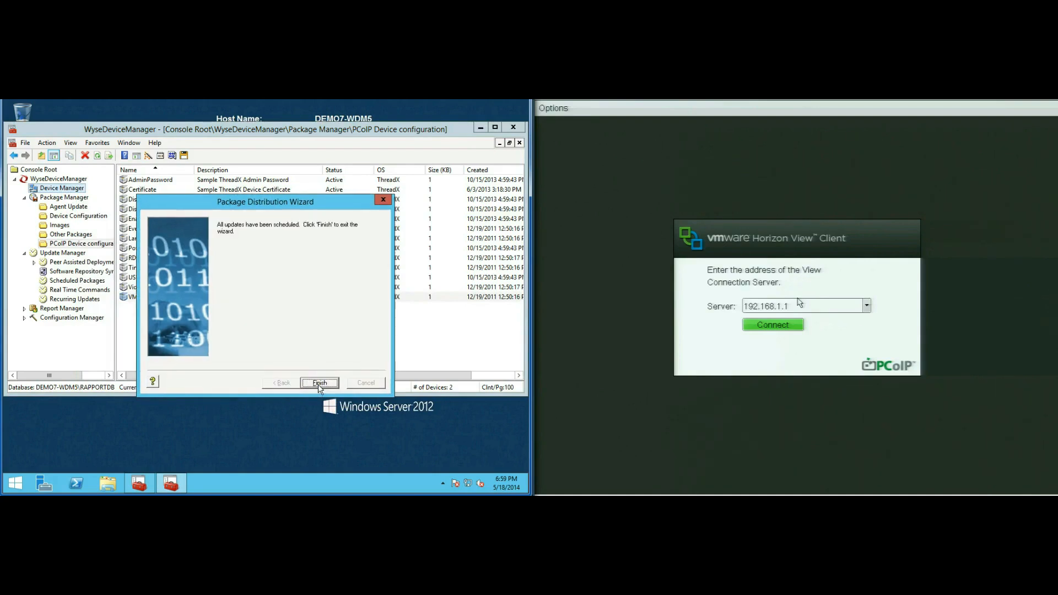
left_click(318, 383)
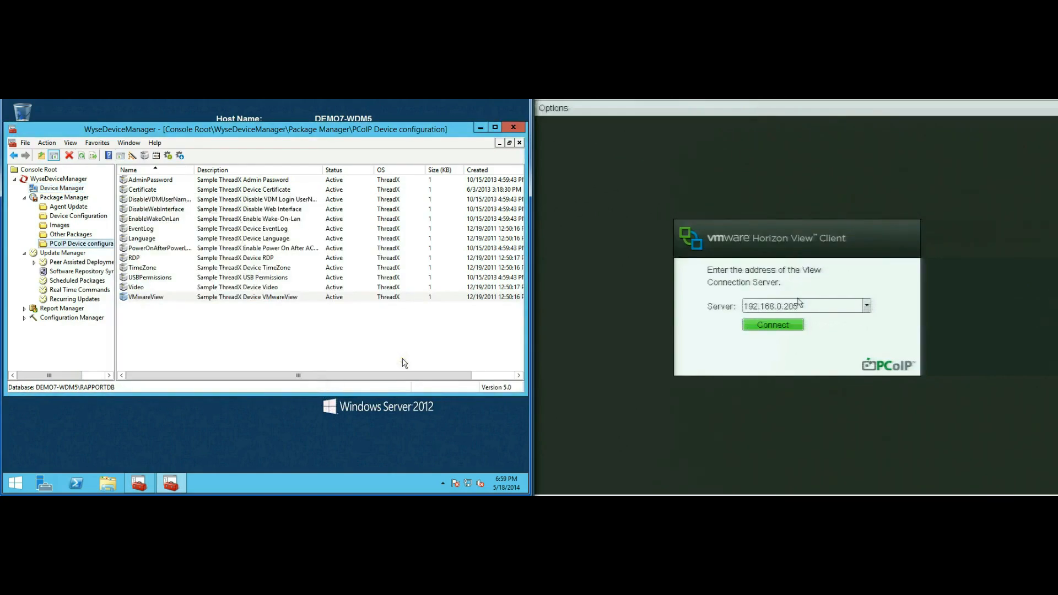
Connect to the View server, accept the certificate, log in, and launch the Windows7 desktop
left_click(773, 324)
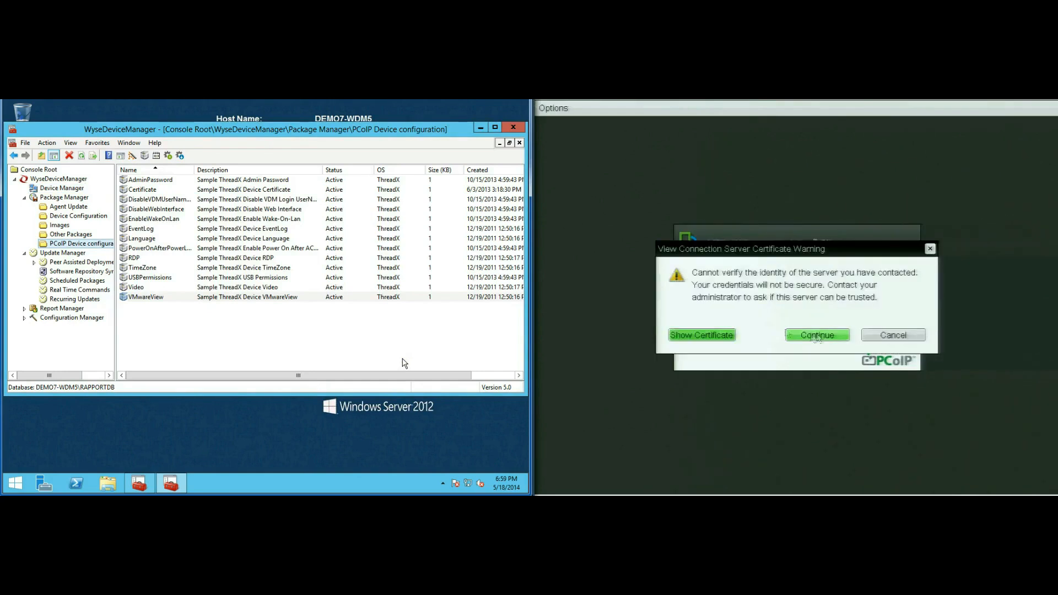
left_click(817, 335)
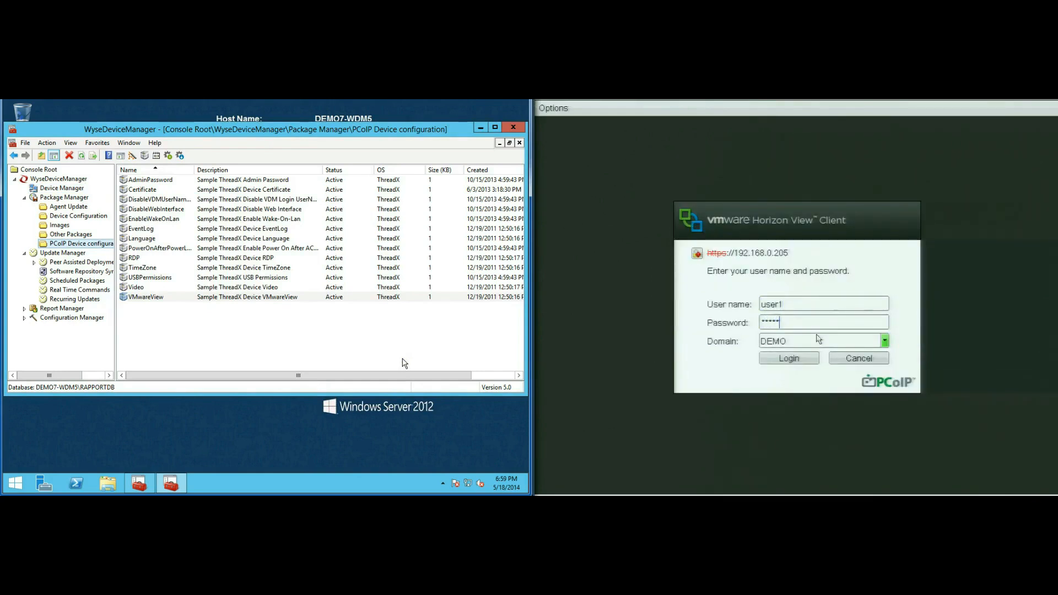
left_click(788, 358)
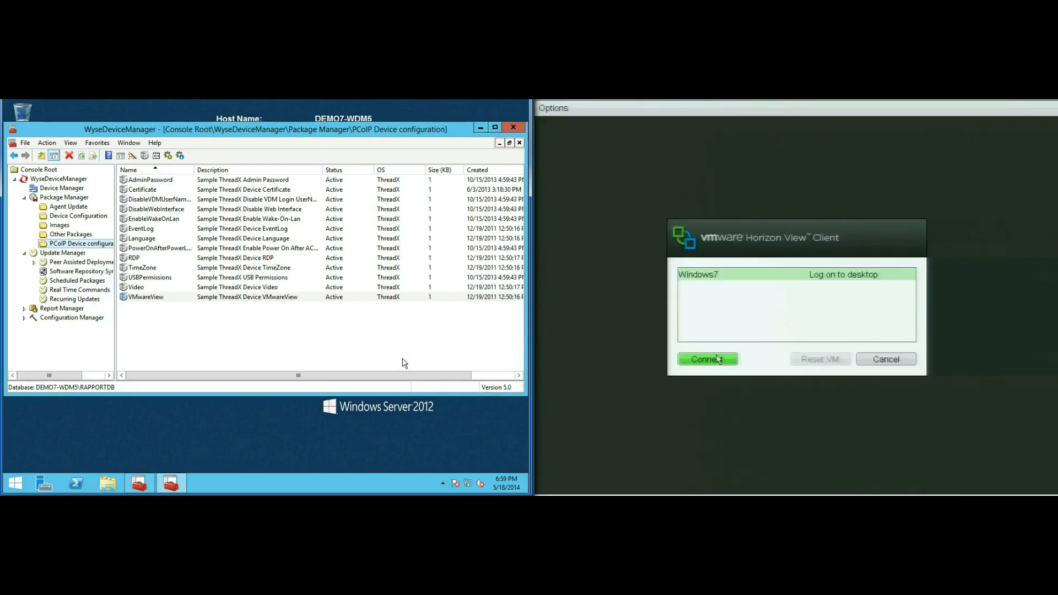
left_click(707, 358)
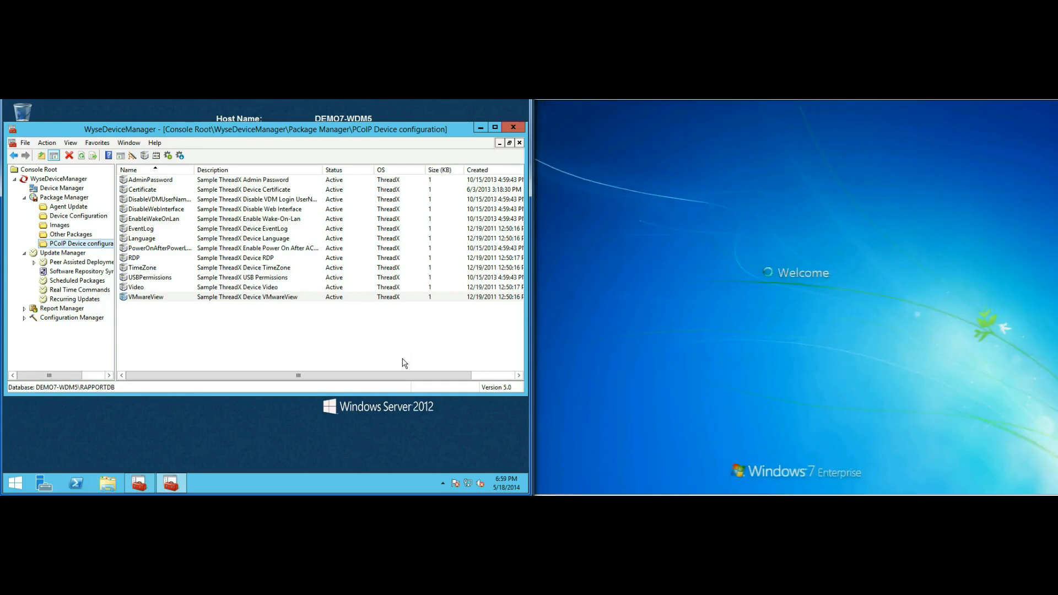
mouse_move(800, 300)
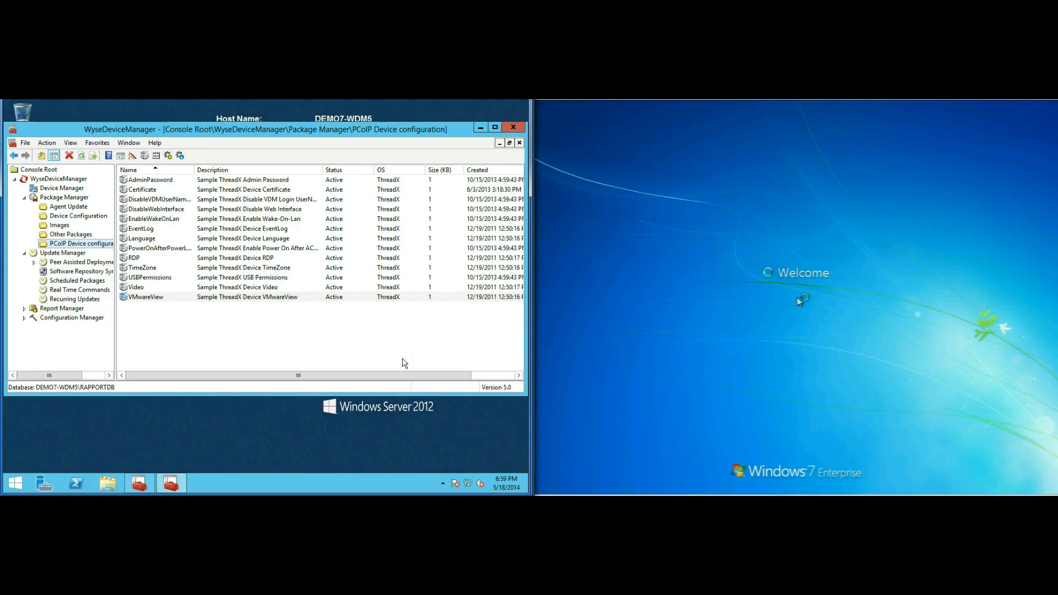
left_click(60, 188)
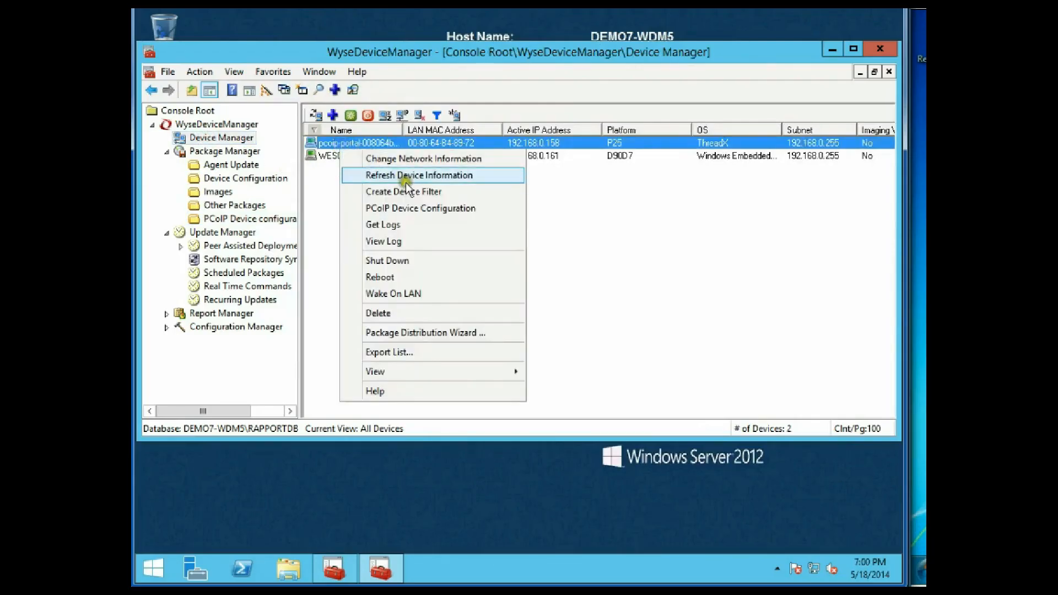
mouse_move(459, 225)
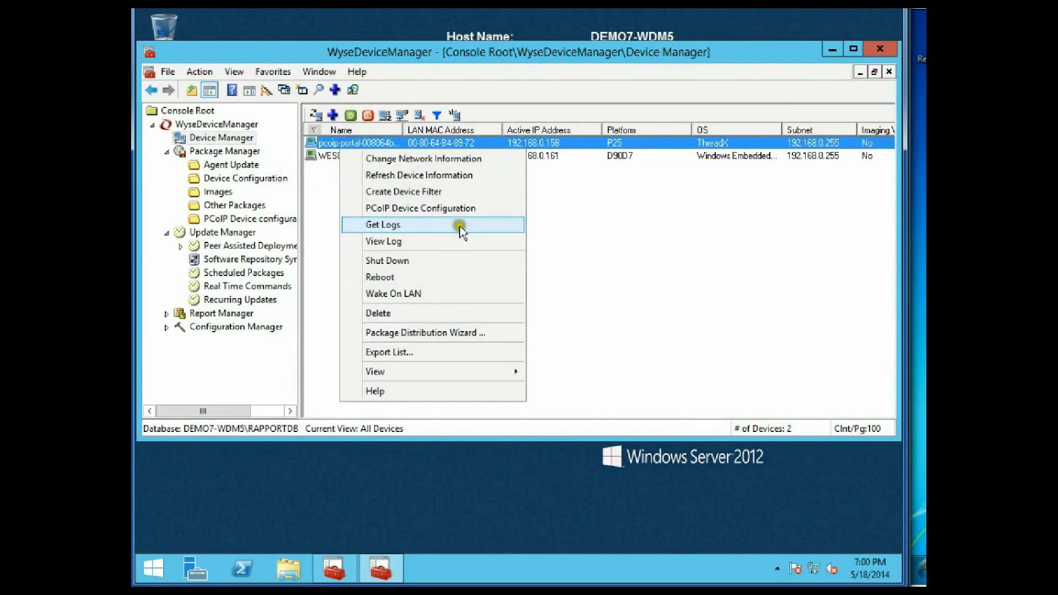
mouse_move(473, 264)
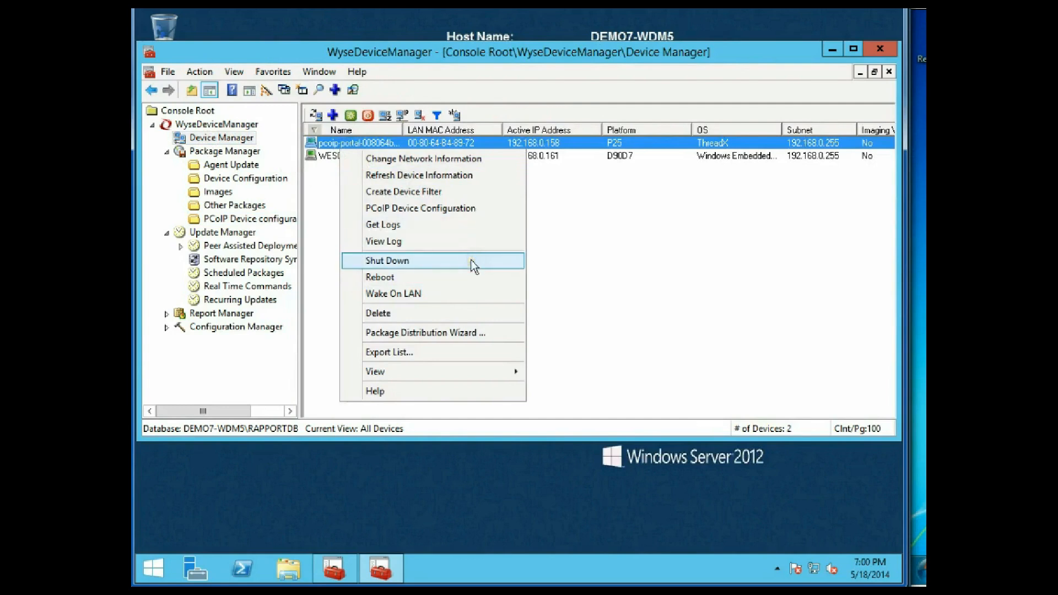
Review the P25 device's basic and advanced PCoIP settings, then close the configuration
left_click(420, 208)
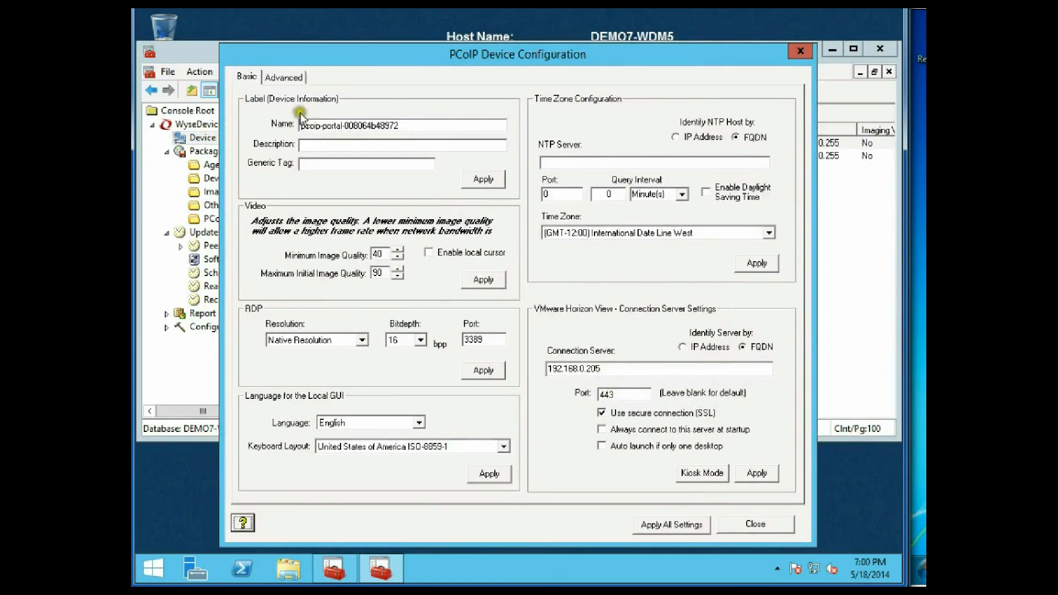
left_click(284, 76)
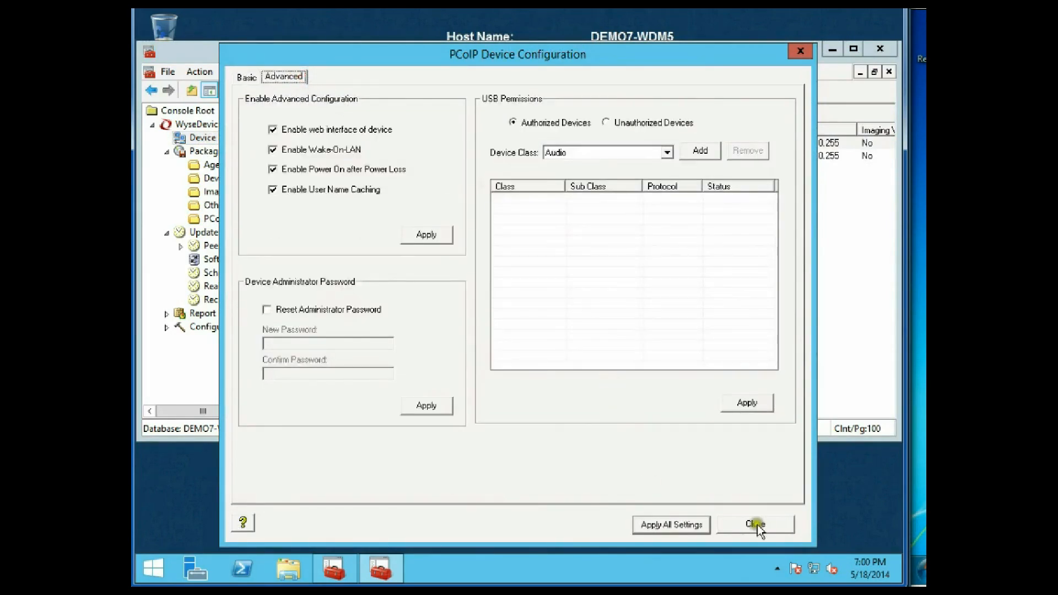
left_click(755, 525)
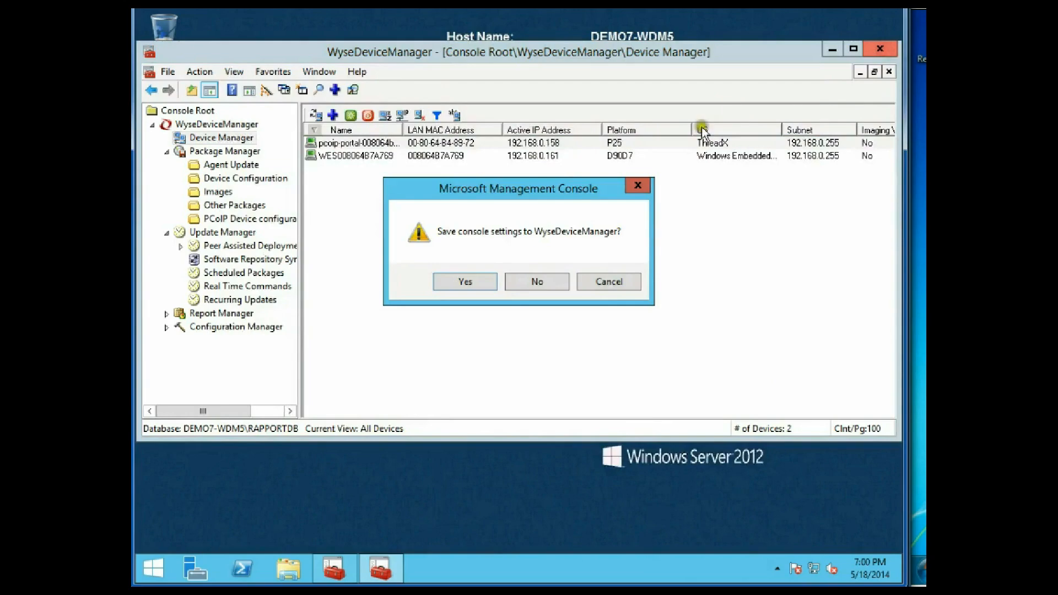